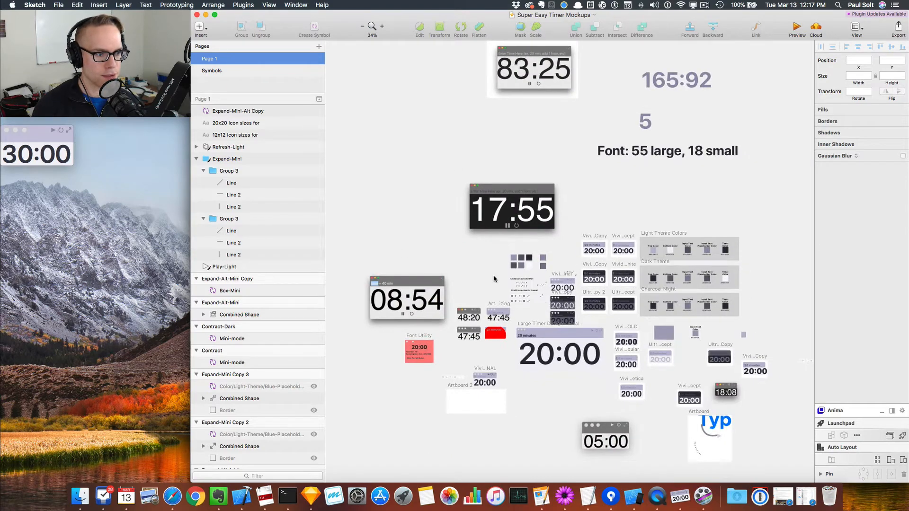
pyautogui.moveTo(655, 415)
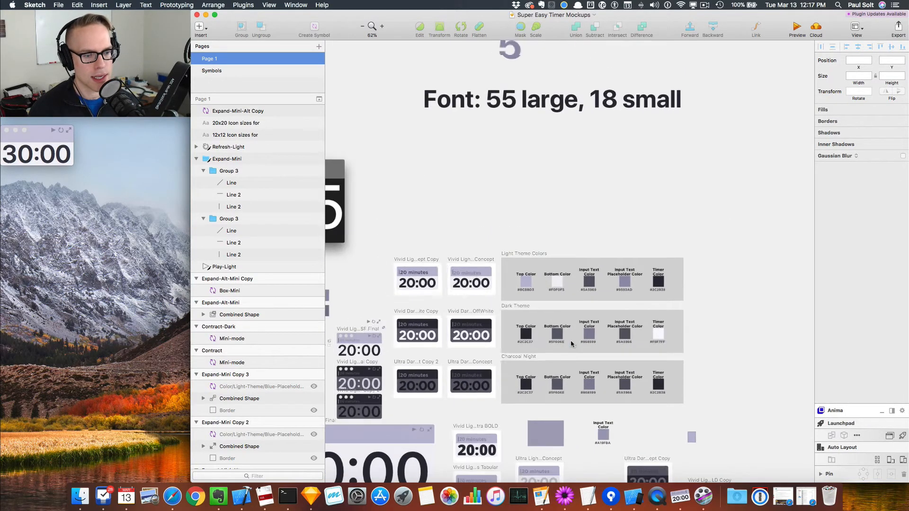
# Scroll the canvas and select the dark-theme mini play icon instance.
pyautogui.scroll(-3)
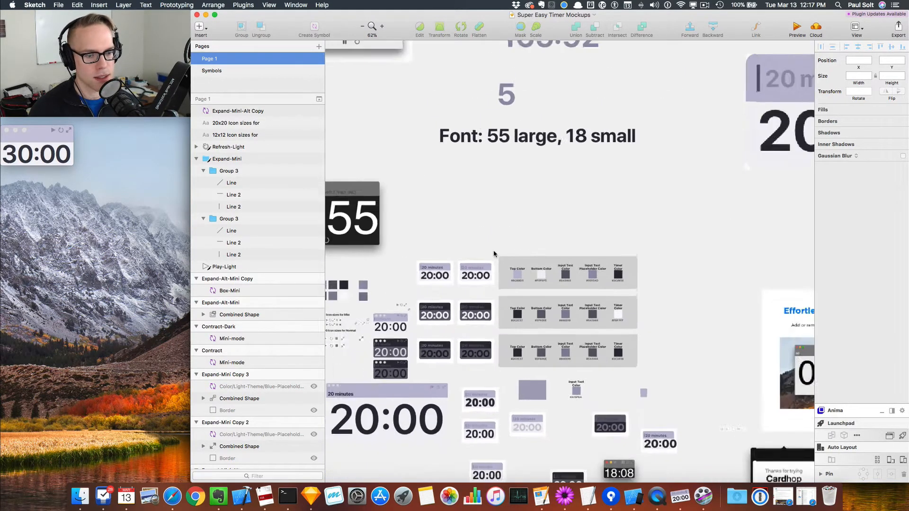
pyautogui.click(362, 27)
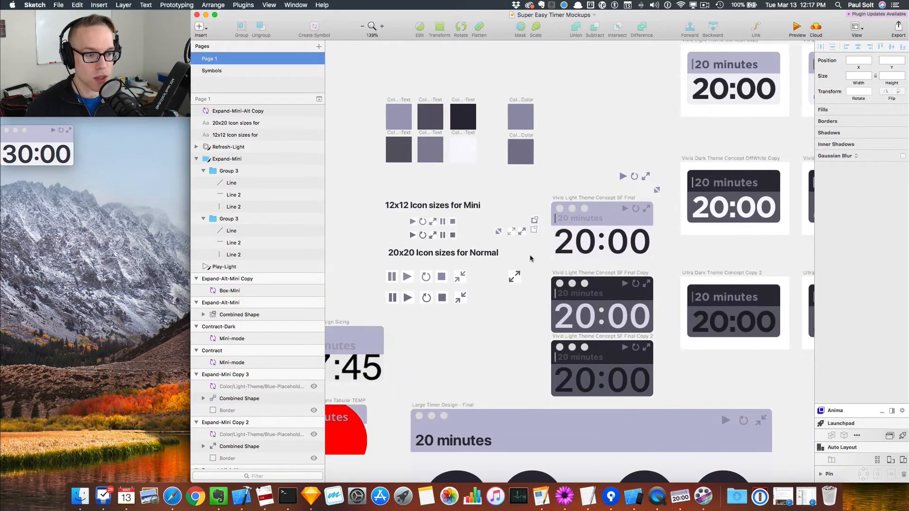
pyautogui.scroll(-3)
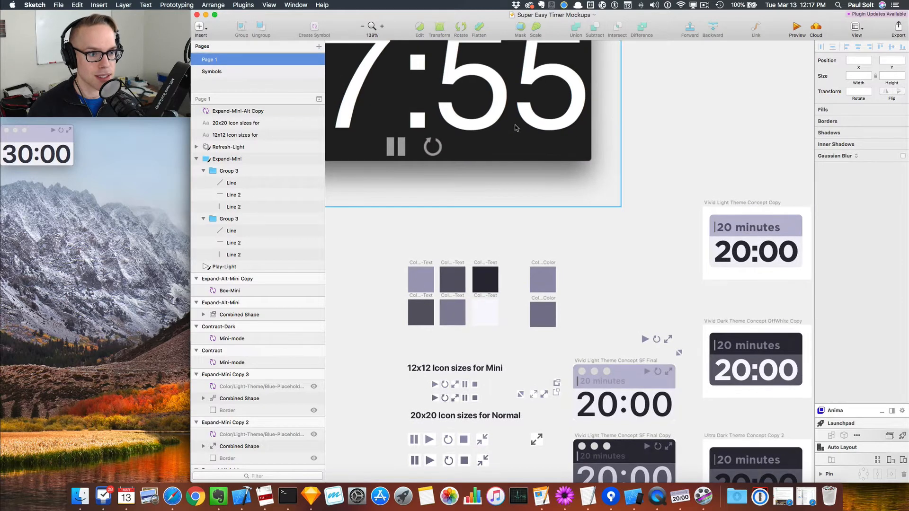
pyautogui.scroll(-3)
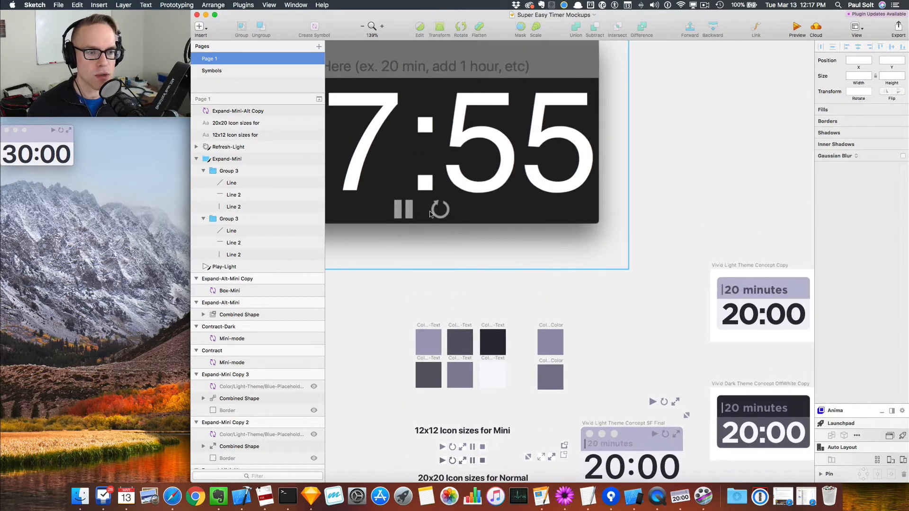
pyautogui.scroll(-3)
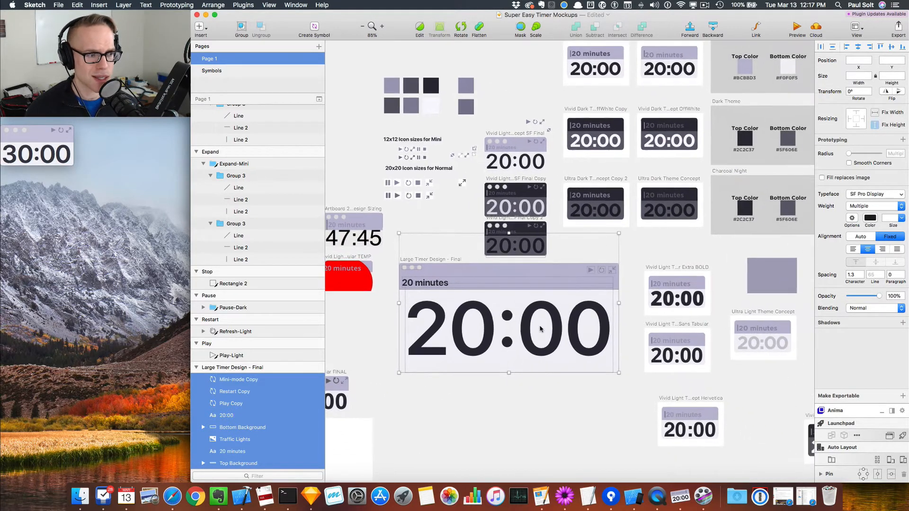
pyautogui.scroll(-3)
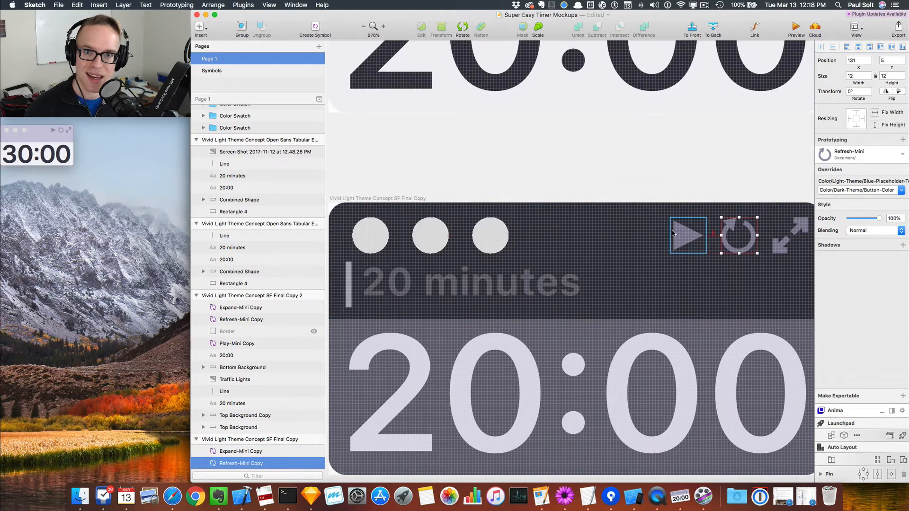
pyautogui.click(790, 234)
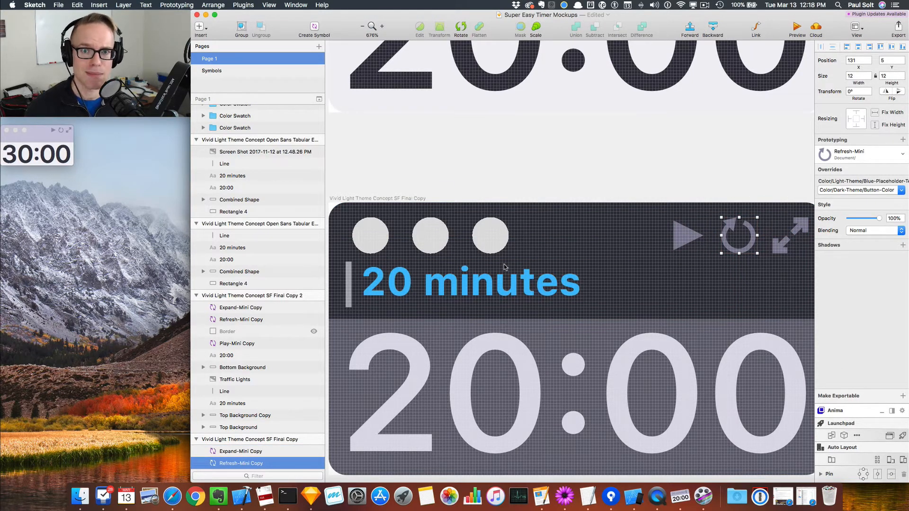
pyautogui.moveTo(517, 272)
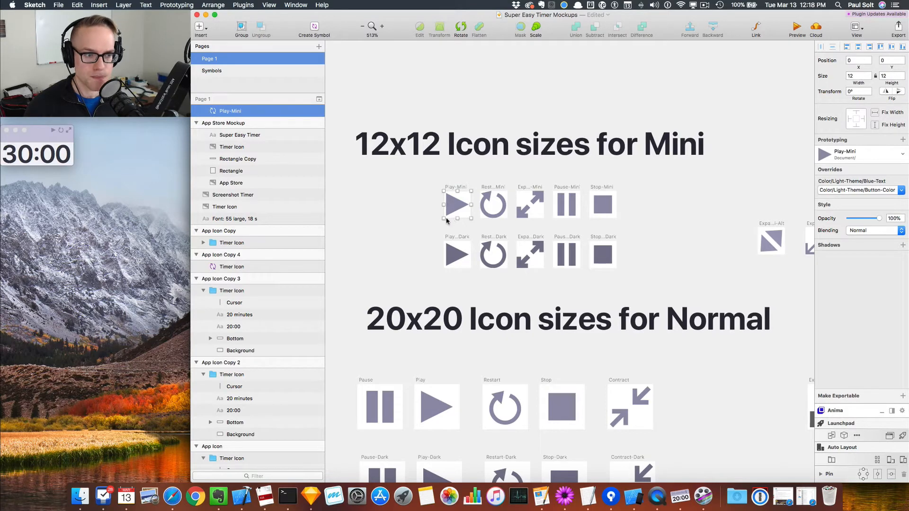
pyautogui.moveTo(456, 286)
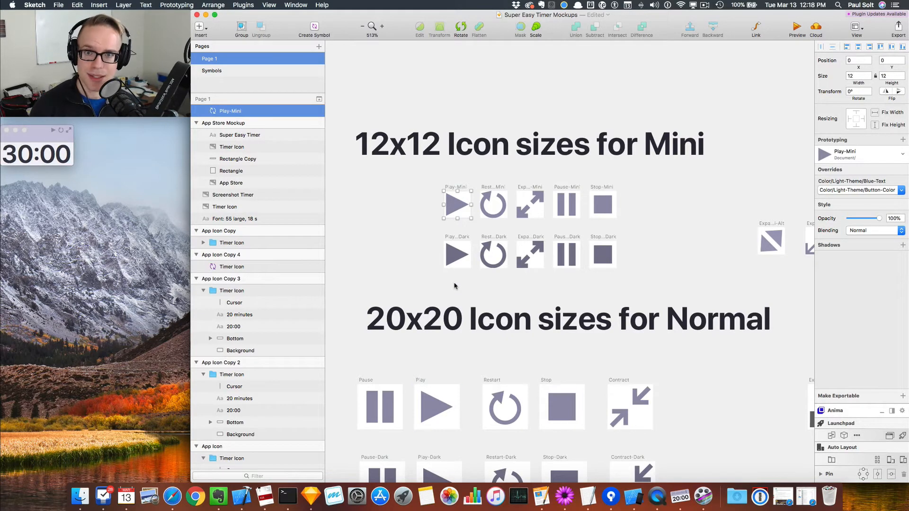
pyautogui.click(457, 255)
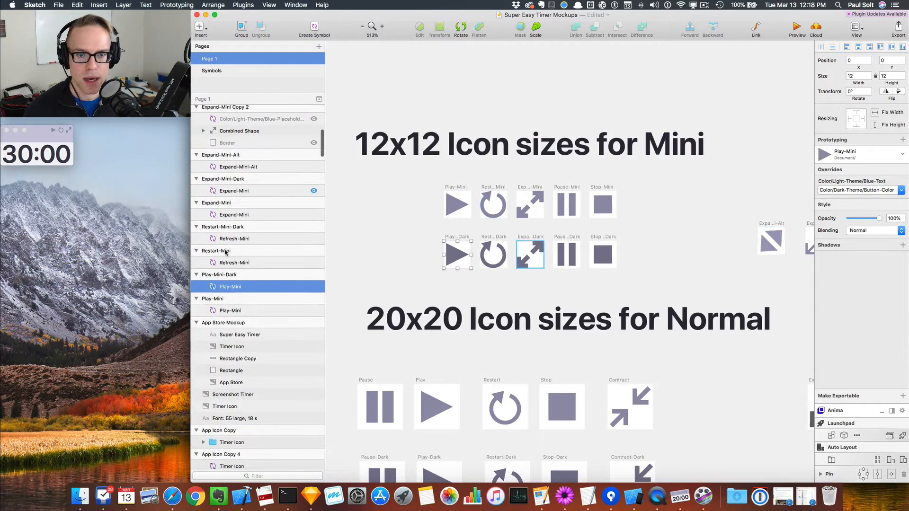
# Open the Play-Mini master and select its colour layer, then its Border layer.
pyautogui.click(458, 205)
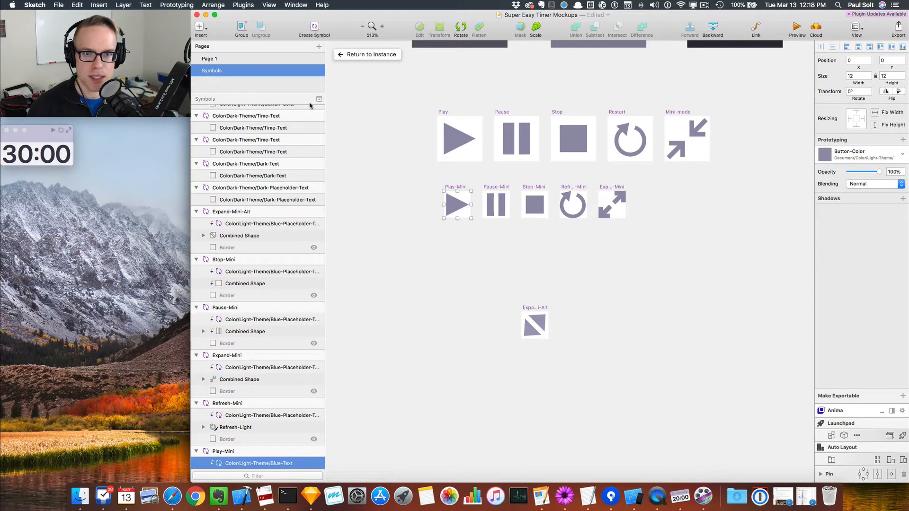
pyautogui.click(495, 204)
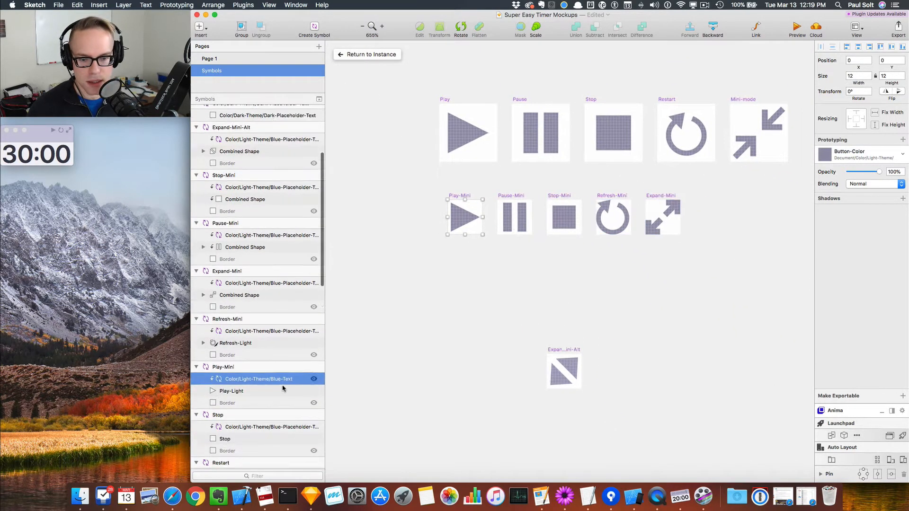
pyautogui.scroll(-3)
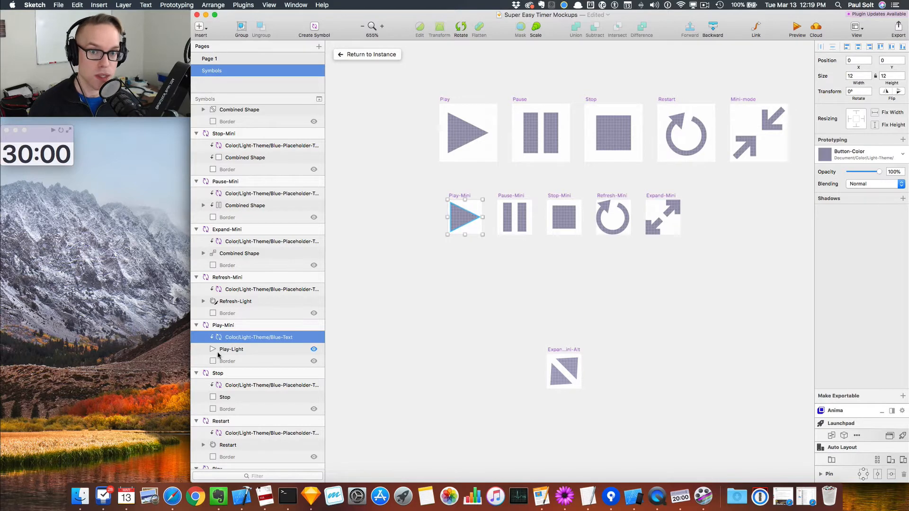
pyautogui.click(228, 361)
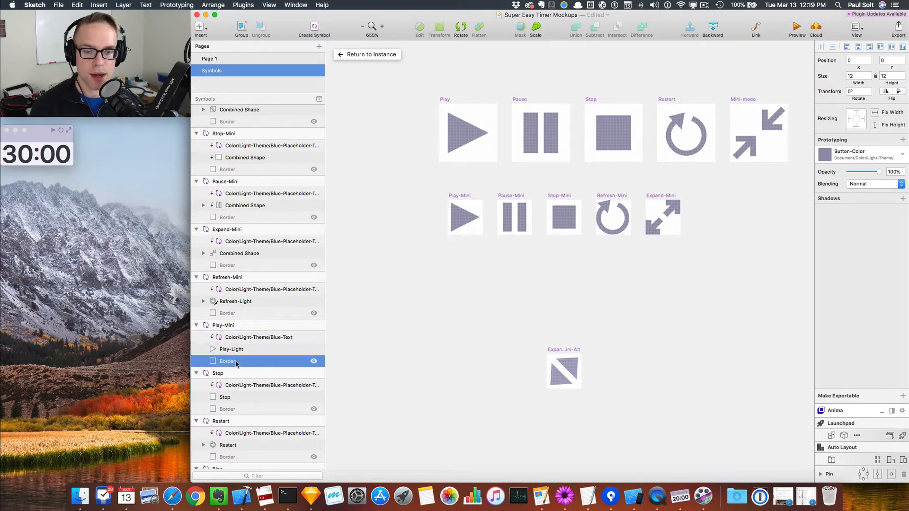
pyautogui.click(227, 361)
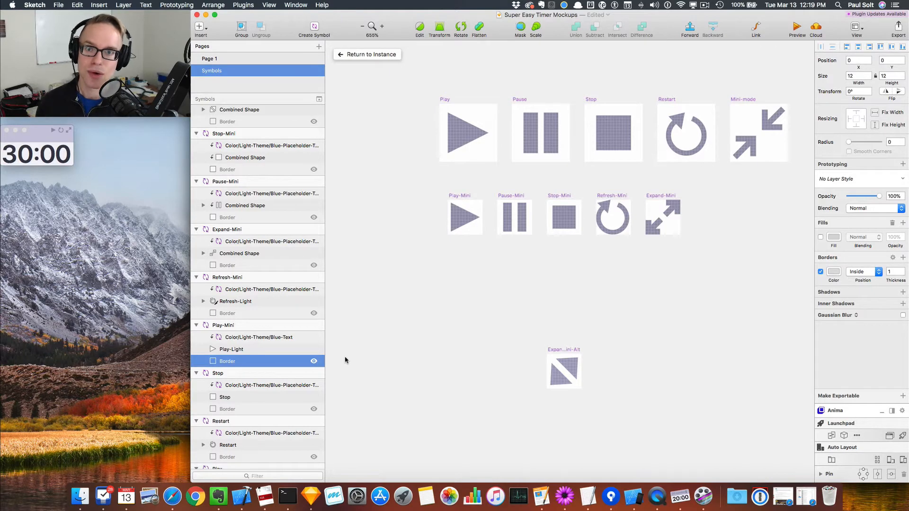
pyautogui.moveTo(356, 333)
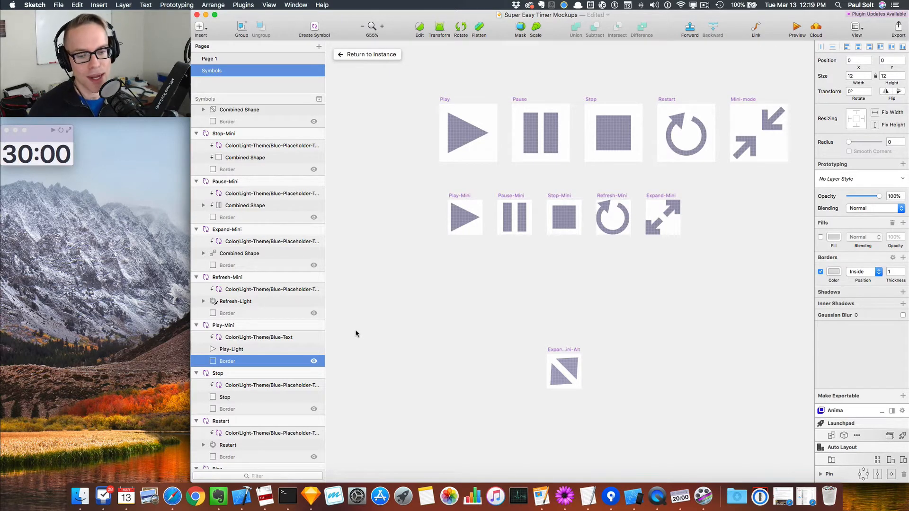
pyautogui.moveTo(205, 370)
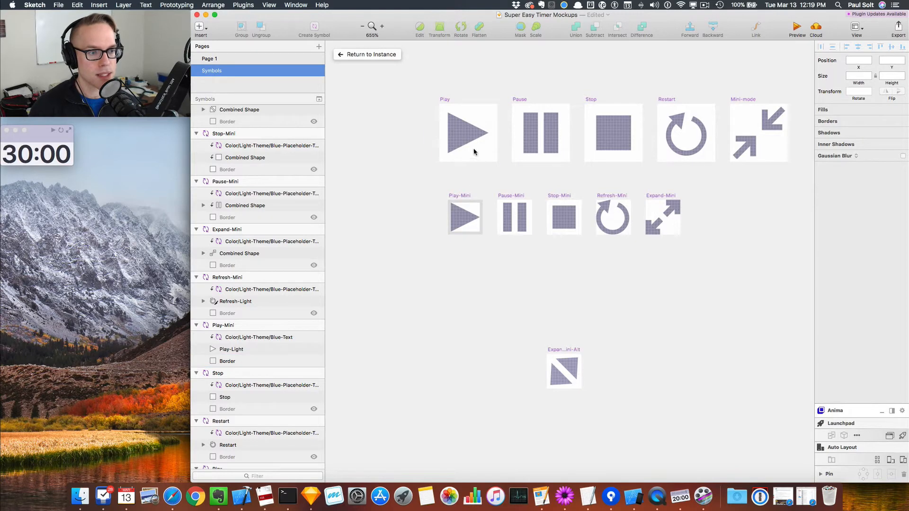
pyautogui.click(466, 132)
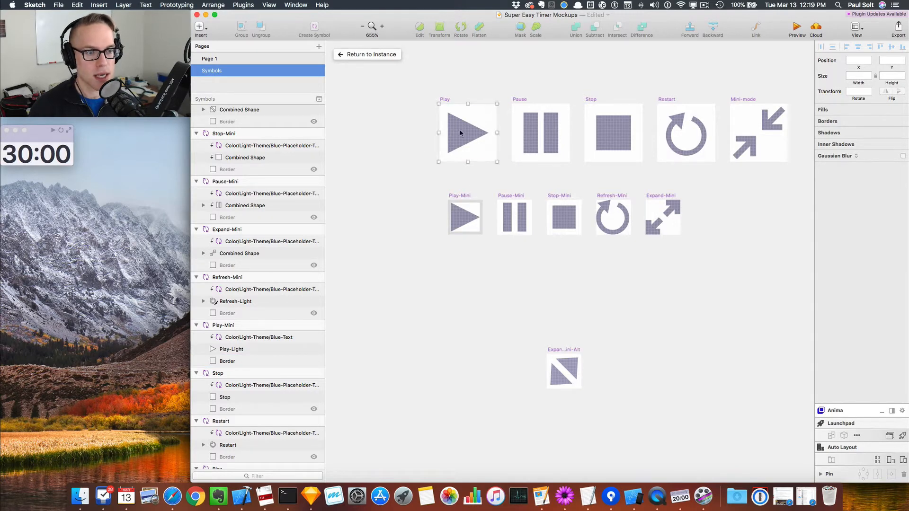
pyautogui.click(613, 133)
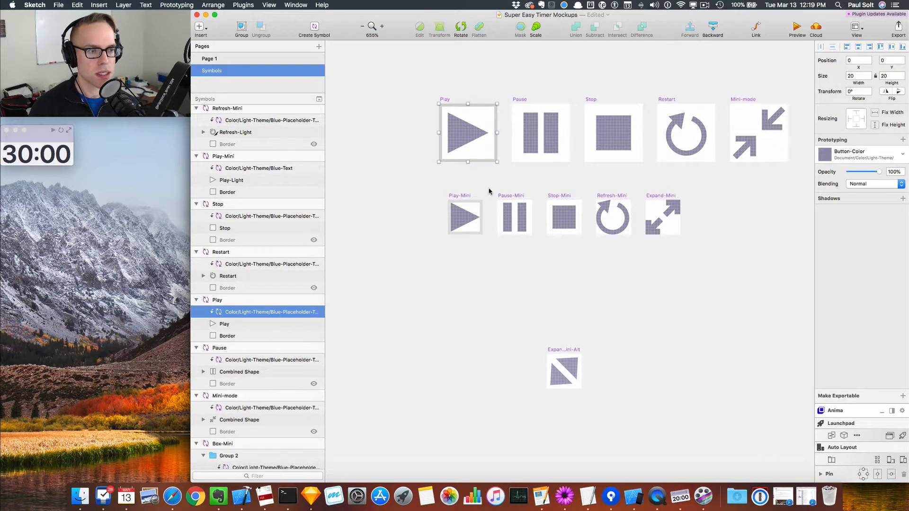
pyautogui.moveTo(423, 165)
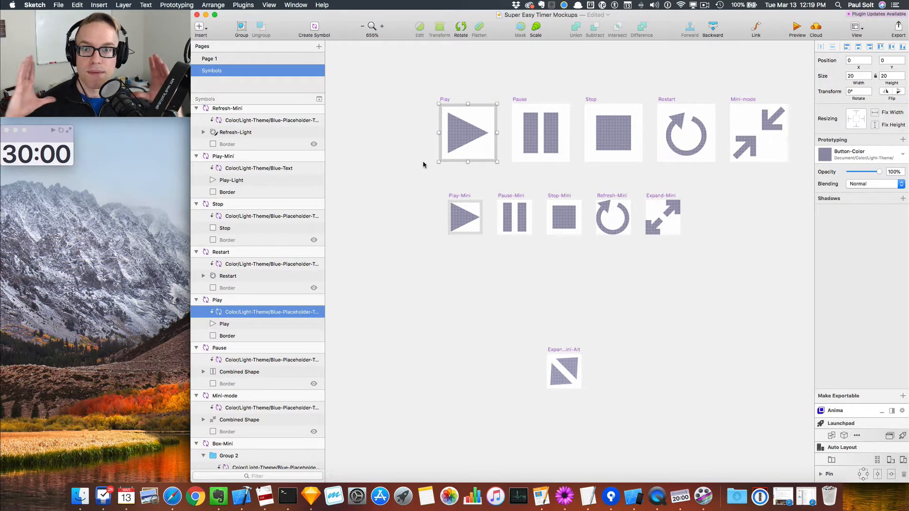
pyautogui.click(226, 335)
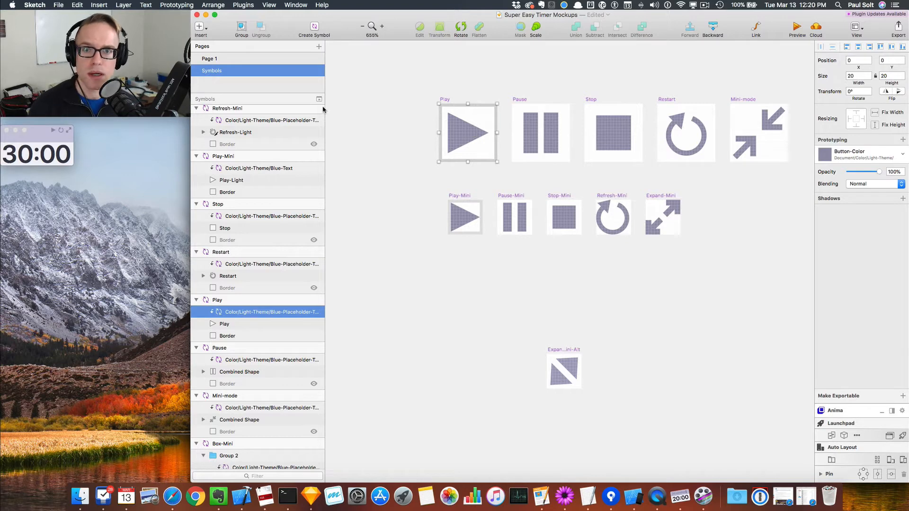
pyautogui.moveTo(105, 144)
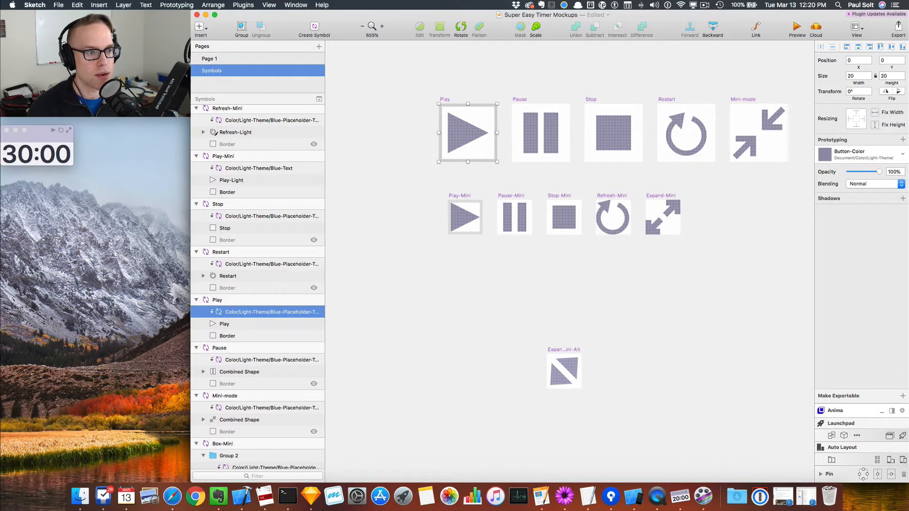
pyautogui.moveTo(471, 151)
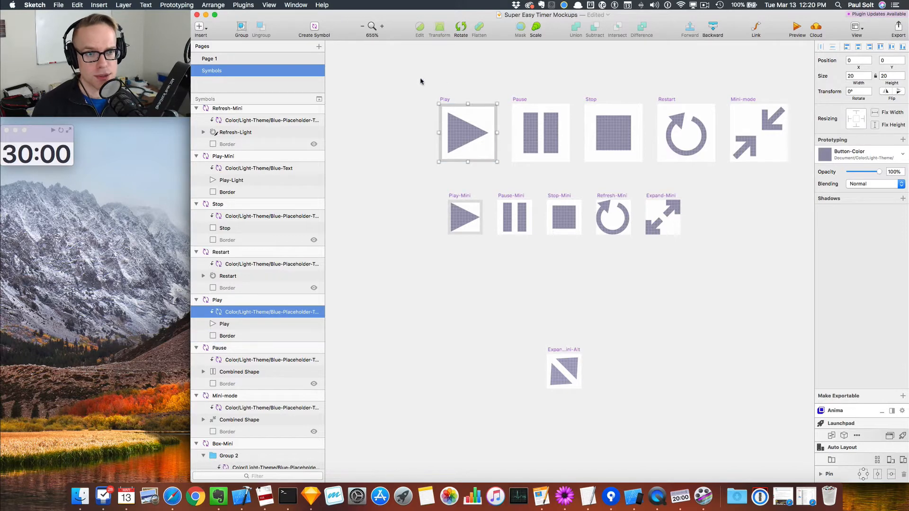
# Start a new countdown in the Super Easy Timer mini window.
pyautogui.click(210, 58)
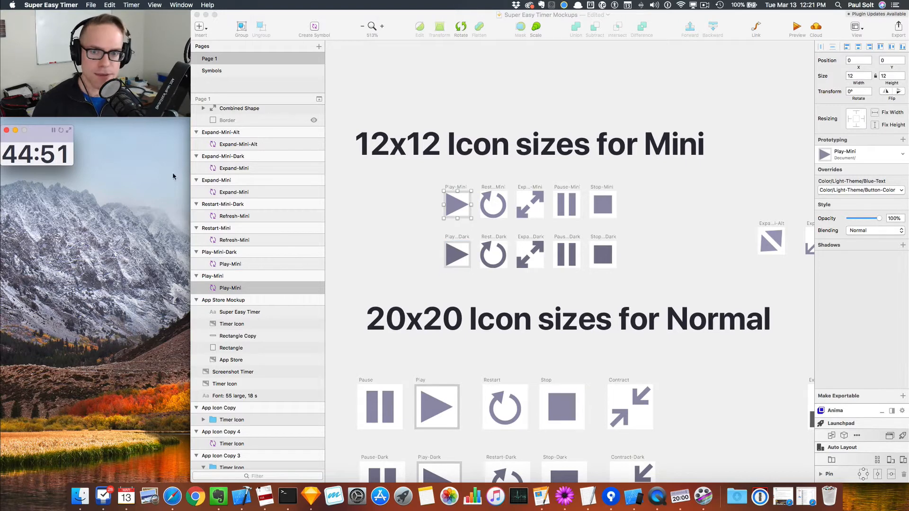
pyautogui.moveTo(435, 293)
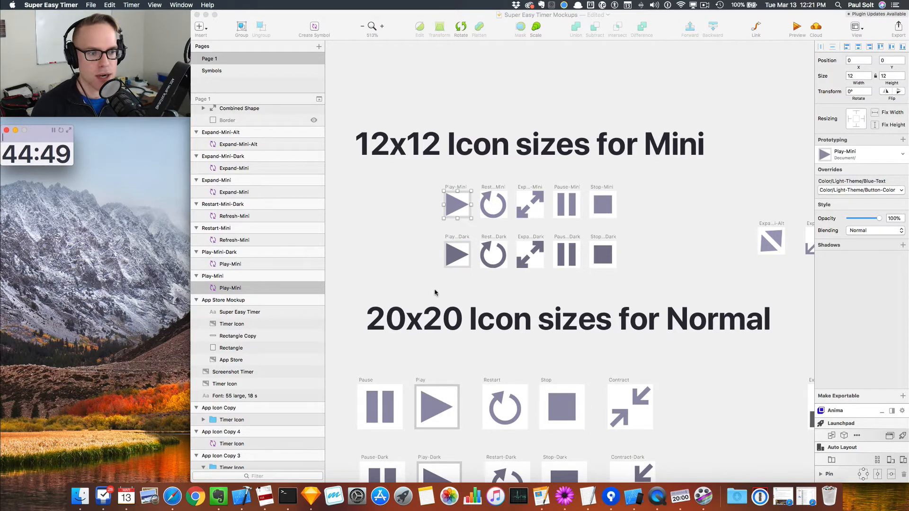
pyautogui.moveTo(487, 219)
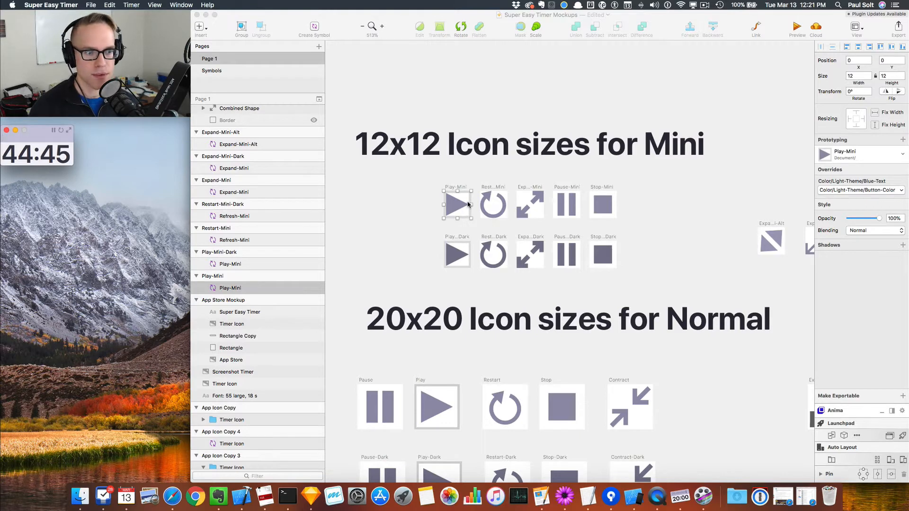
# Open the Play symbol master and select its colour layer showing Button-Color.
pyautogui.doubleClick(456, 202)
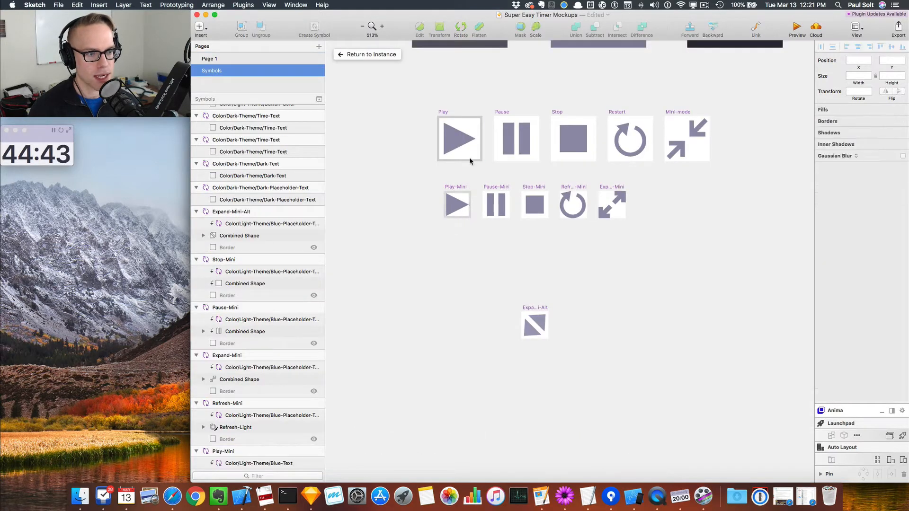
pyautogui.click(457, 204)
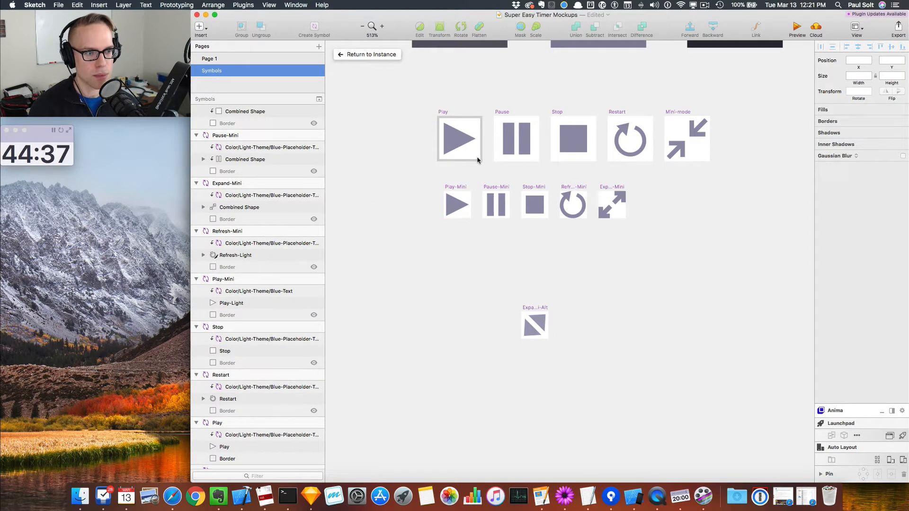
pyautogui.click(227, 458)
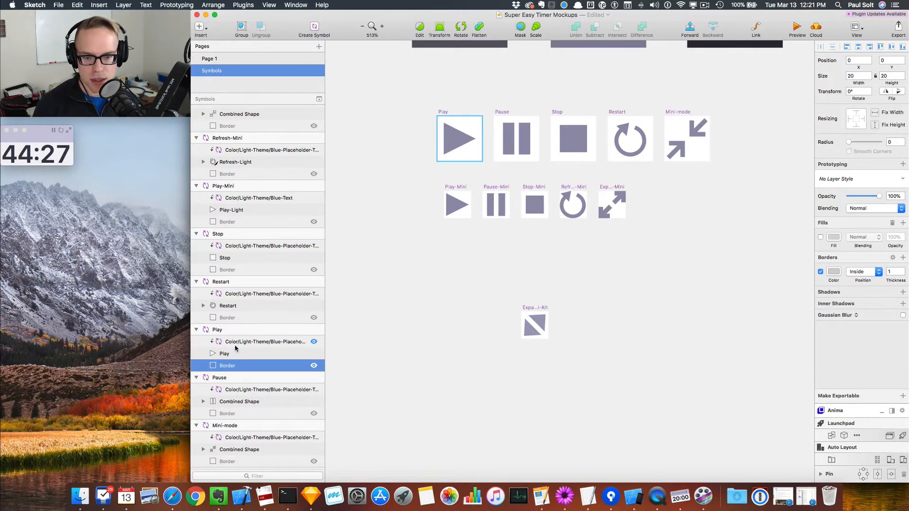
pyautogui.click(264, 342)
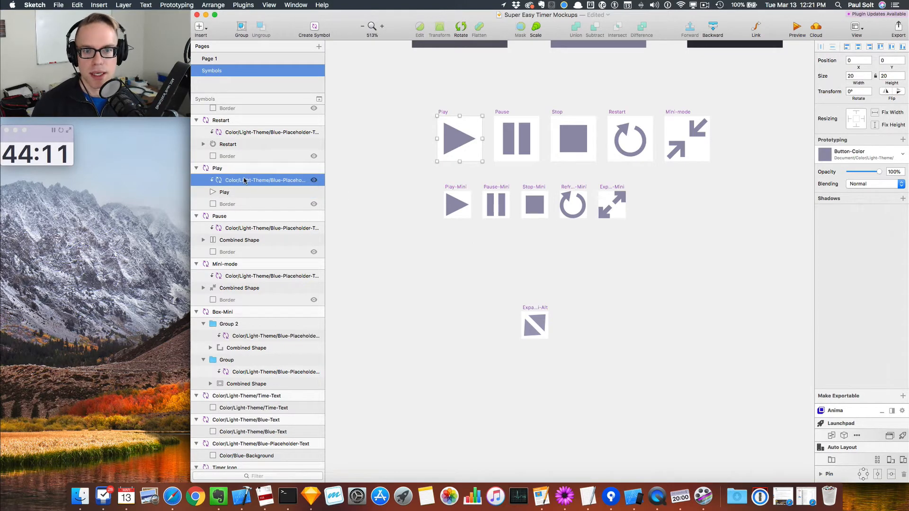
pyautogui.scroll(-3)
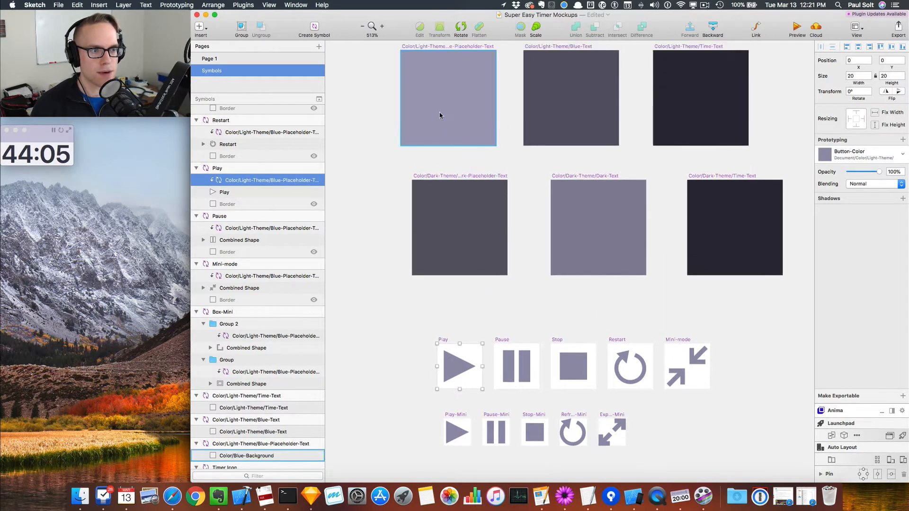
pyautogui.scroll(-3)
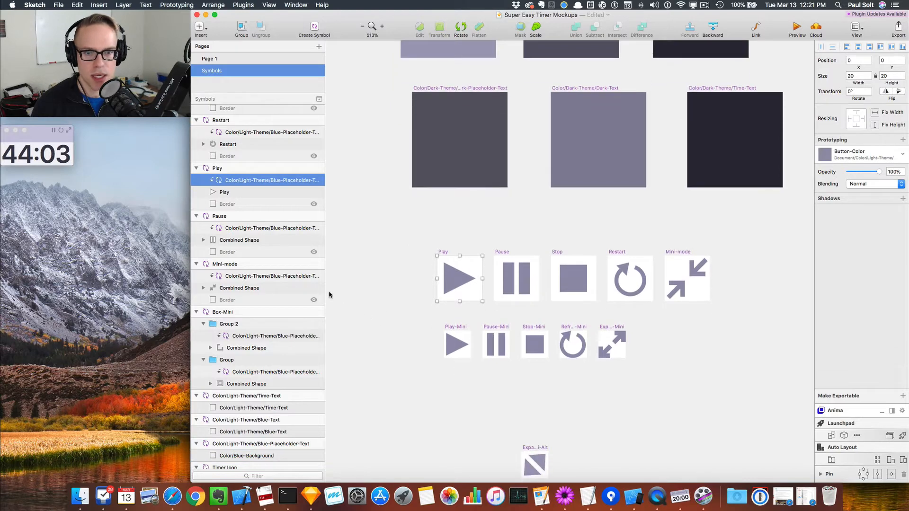
pyautogui.moveTo(462, 272)
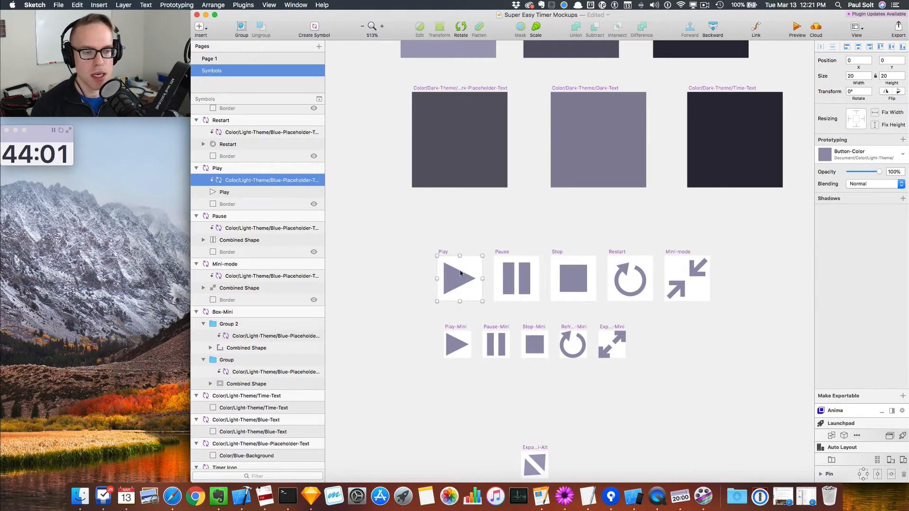
pyautogui.rightClick(272, 180)
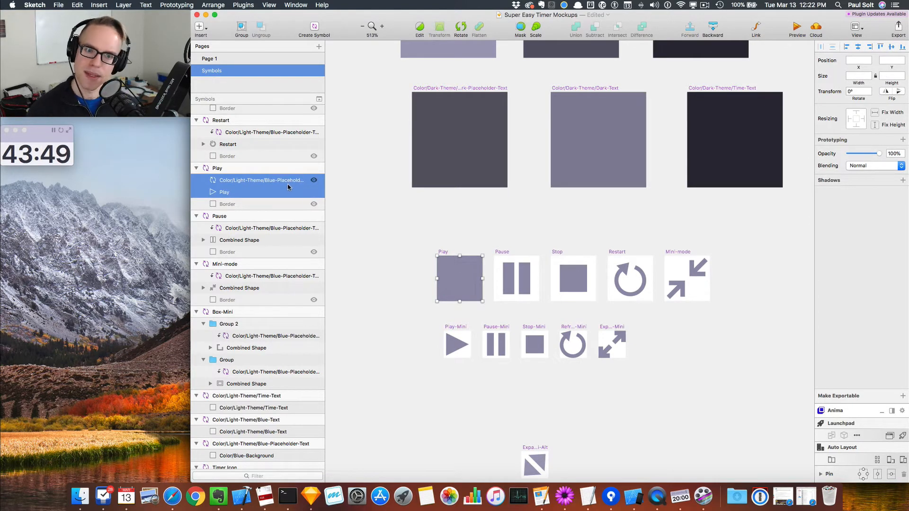
pyautogui.click(458, 278)
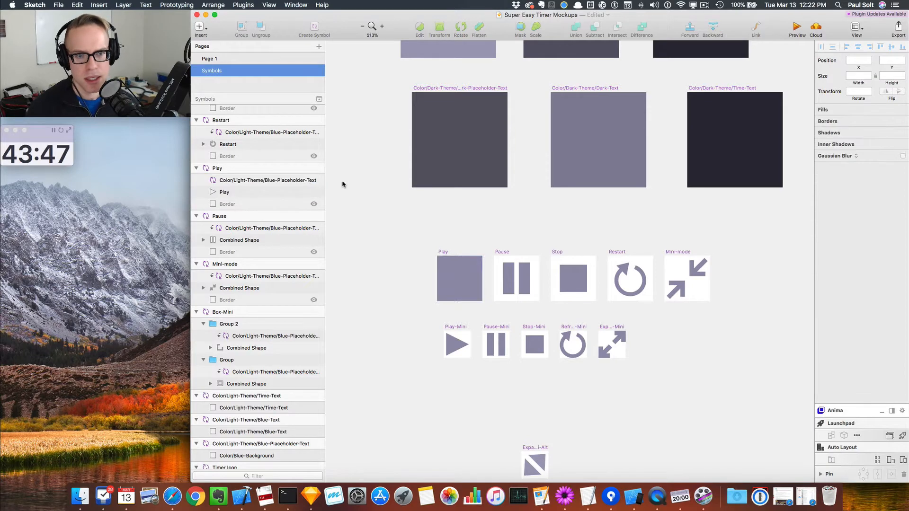
pyautogui.click(267, 180)
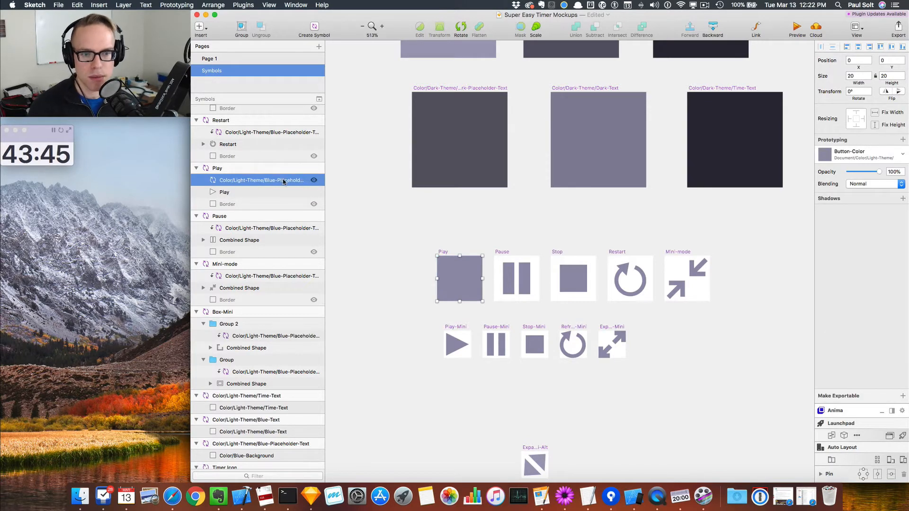
pyautogui.click(224, 192)
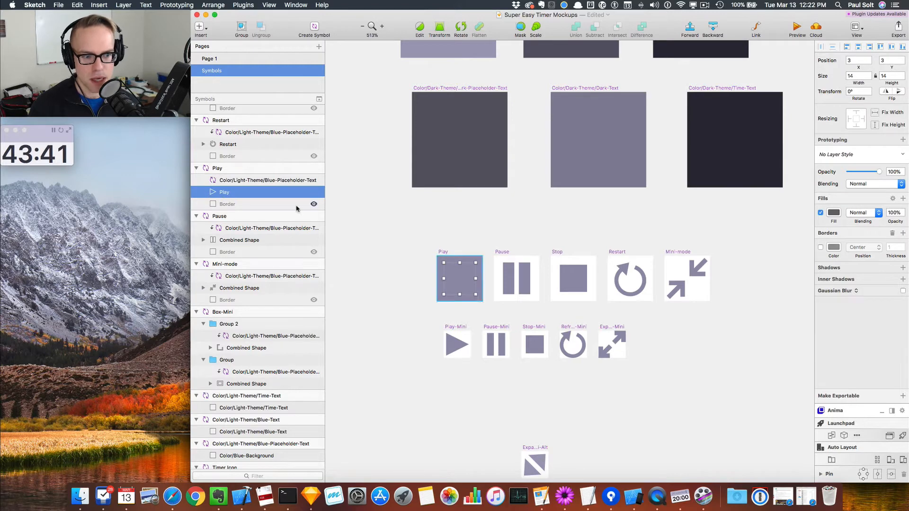
pyautogui.click(314, 180)
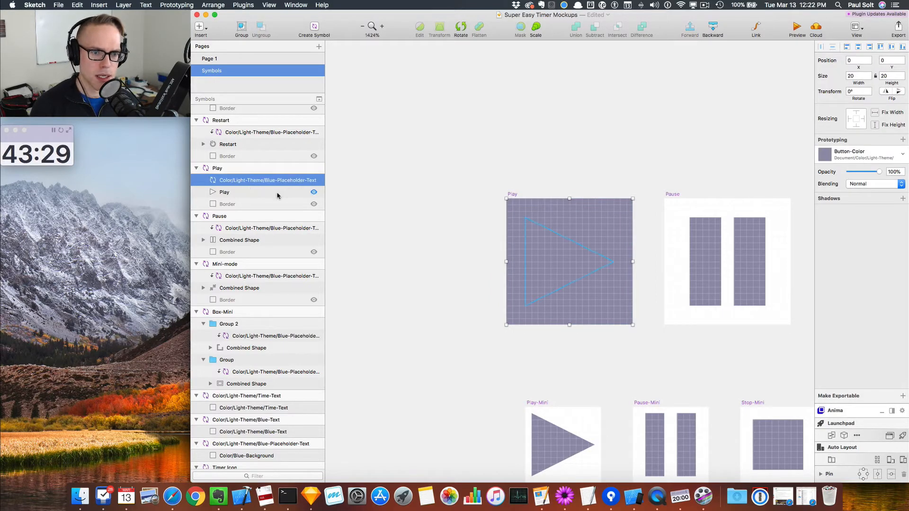
pyautogui.rightClick(224, 192)
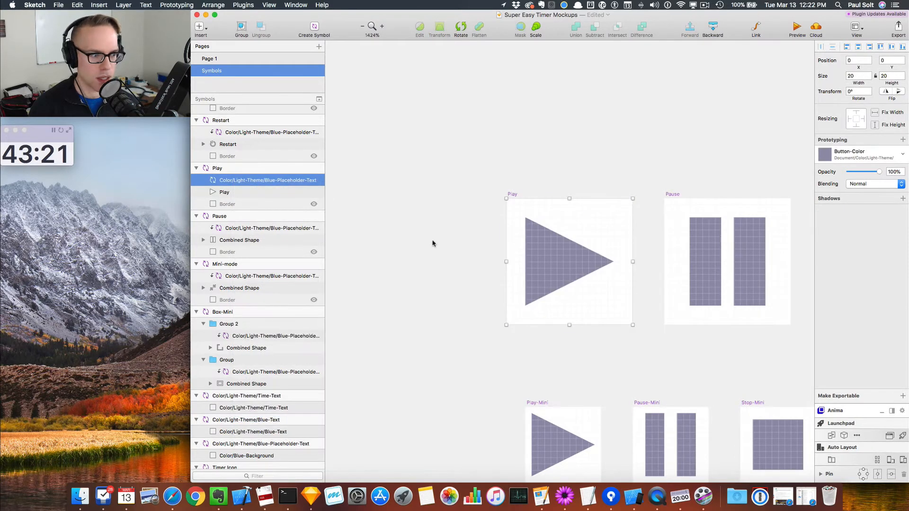
pyautogui.rightClick(267, 180)
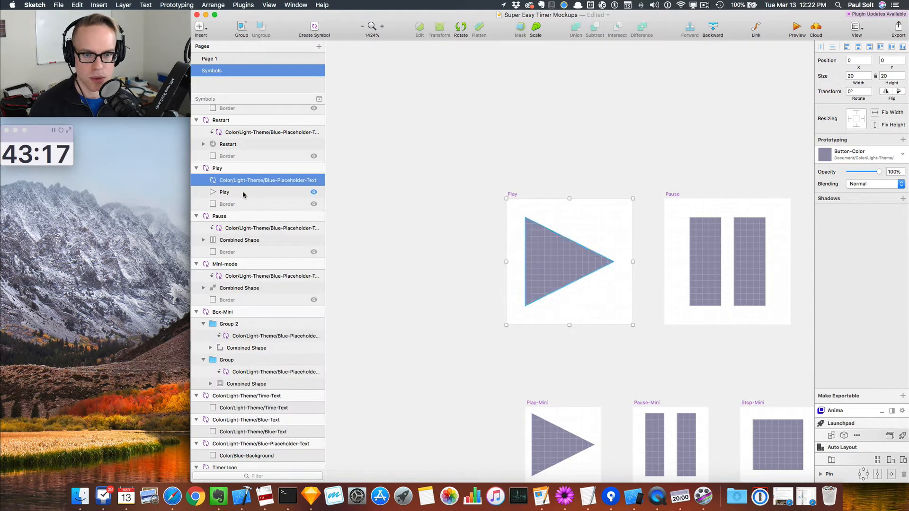
pyautogui.rightClick(224, 192)
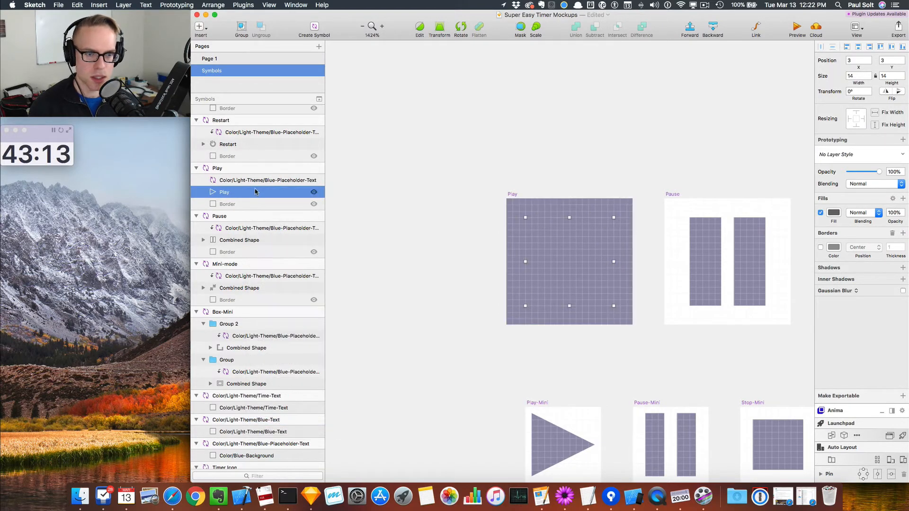
pyautogui.rightClick(224, 192)
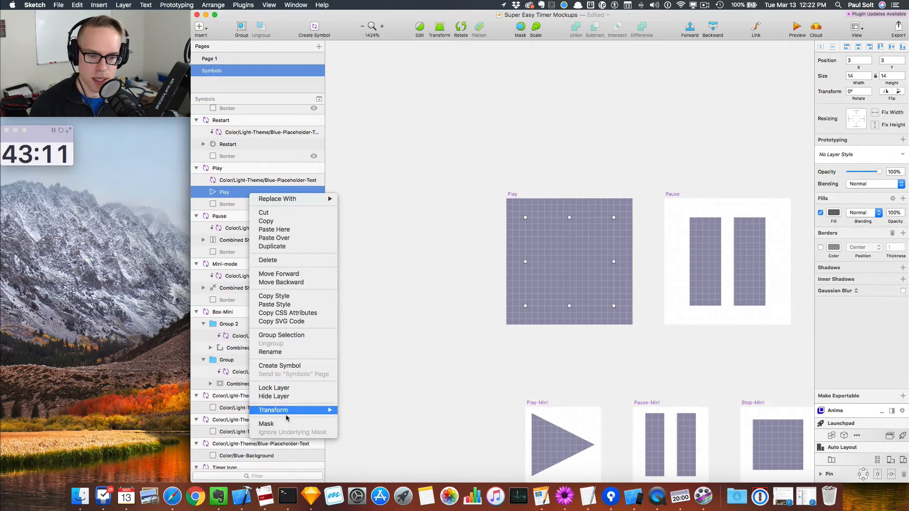
pyautogui.moveTo(267, 424)
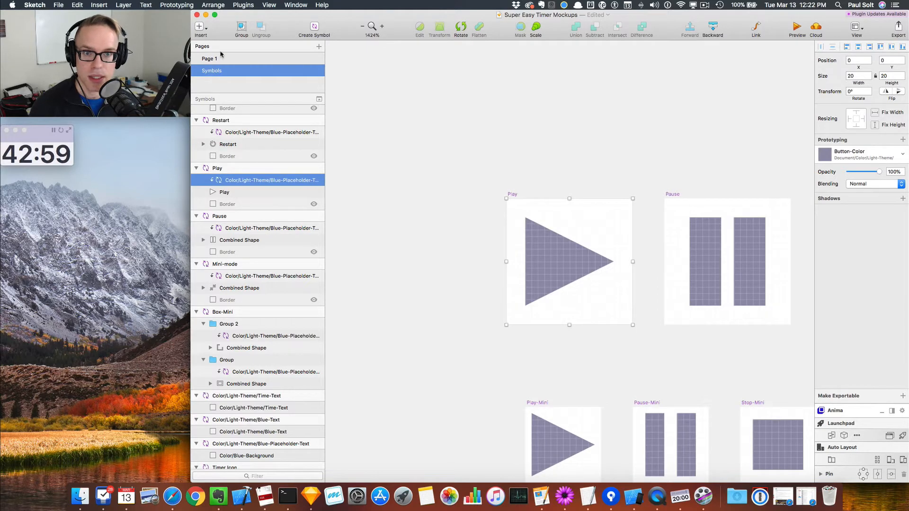
# Return to Page 1 and duplicate the Play-Mini-Dark artboard beside the dark icons.
pyautogui.click(209, 59)
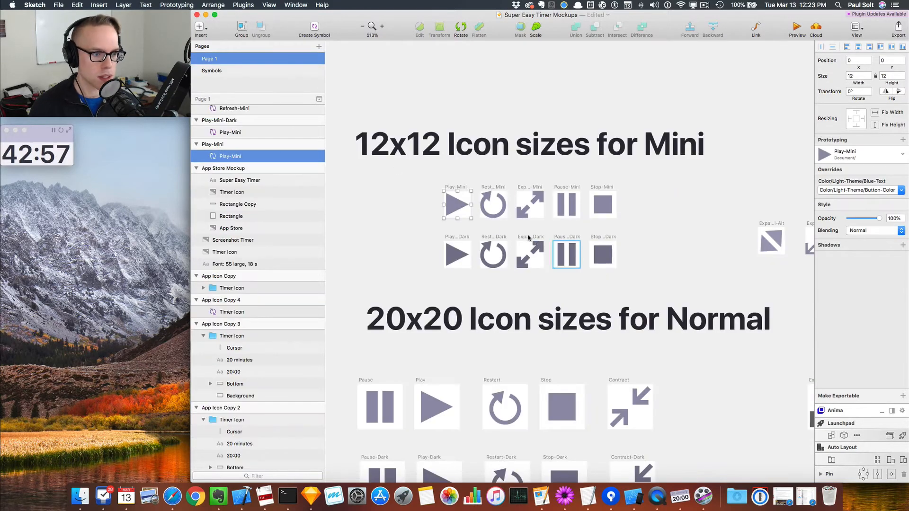
pyautogui.click(457, 204)
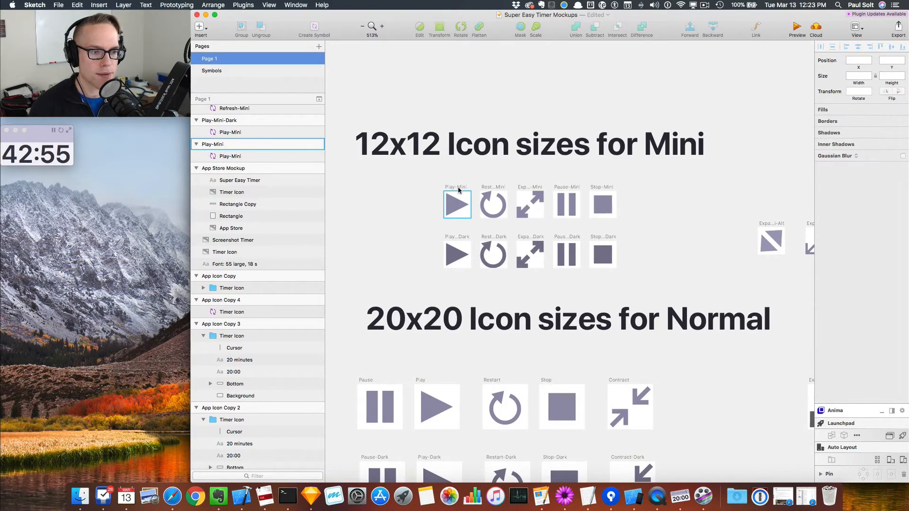
pyautogui.click(456, 204)
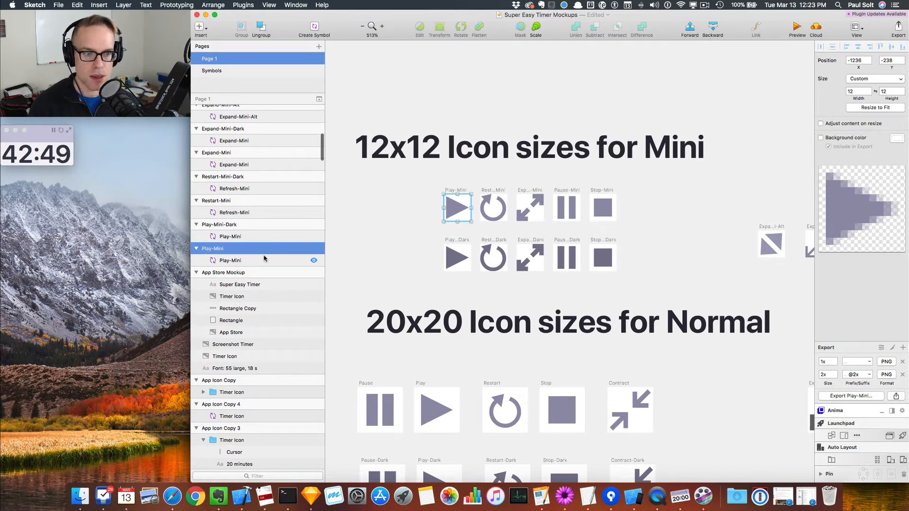
pyautogui.click(457, 257)
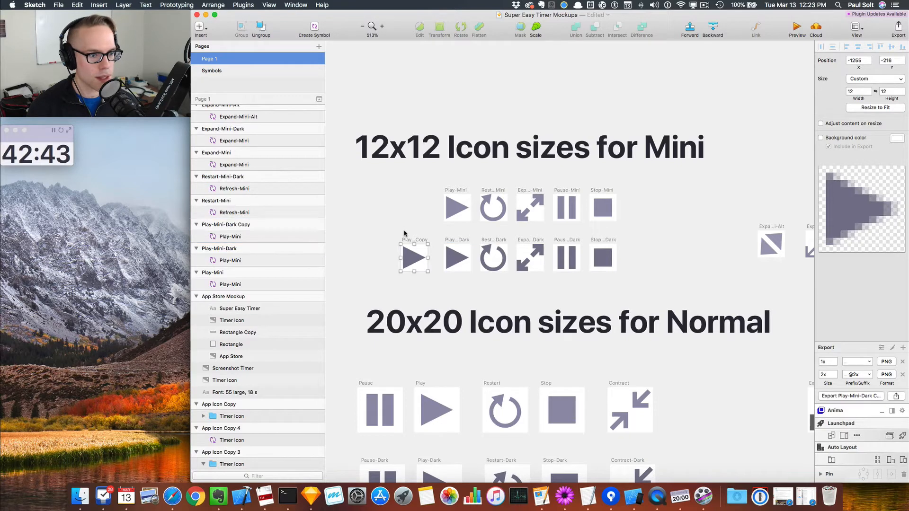
# Compare the copied icon's overrides with the dark and light mini Play artboards' exports.
pyautogui.click(529, 207)
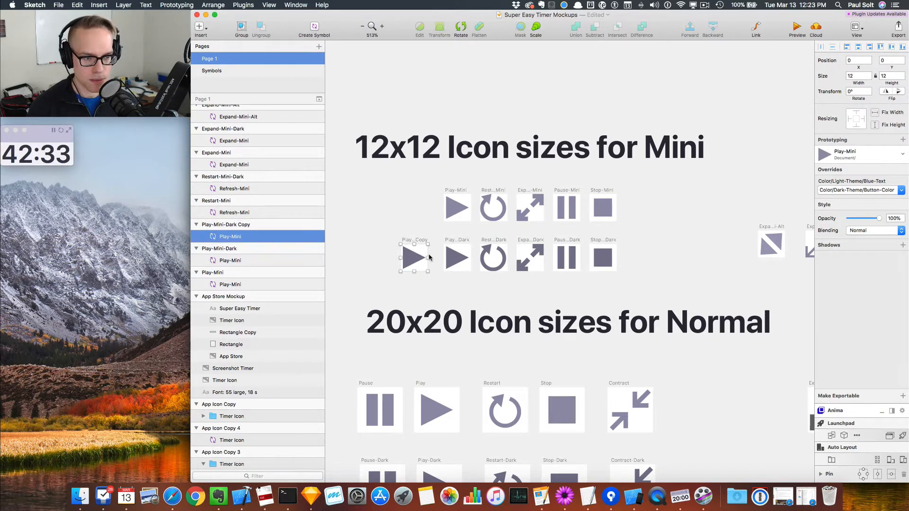
pyautogui.click(456, 257)
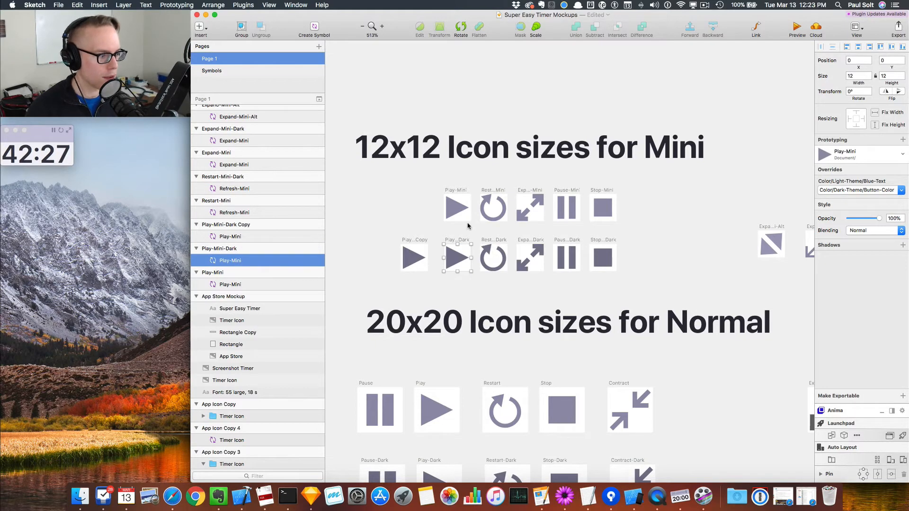
pyautogui.click(457, 207)
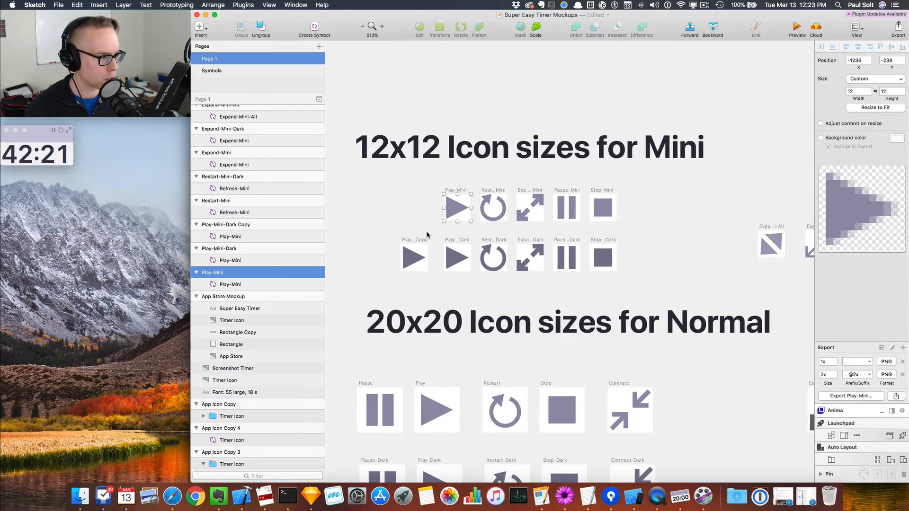
pyautogui.moveTo(431, 278)
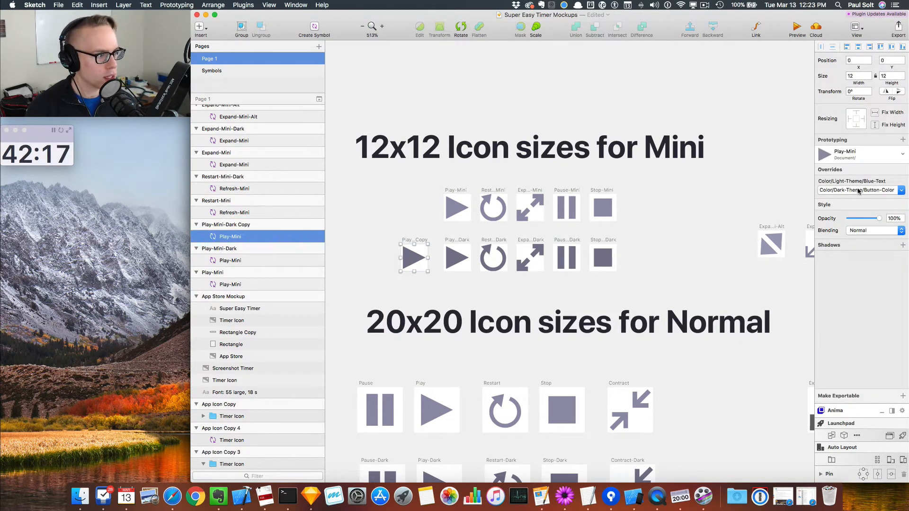
# Browse the copied icon's colour overrides, trying Dark-Theme/Time-Text, then dismiss the list.
pyautogui.click(861, 190)
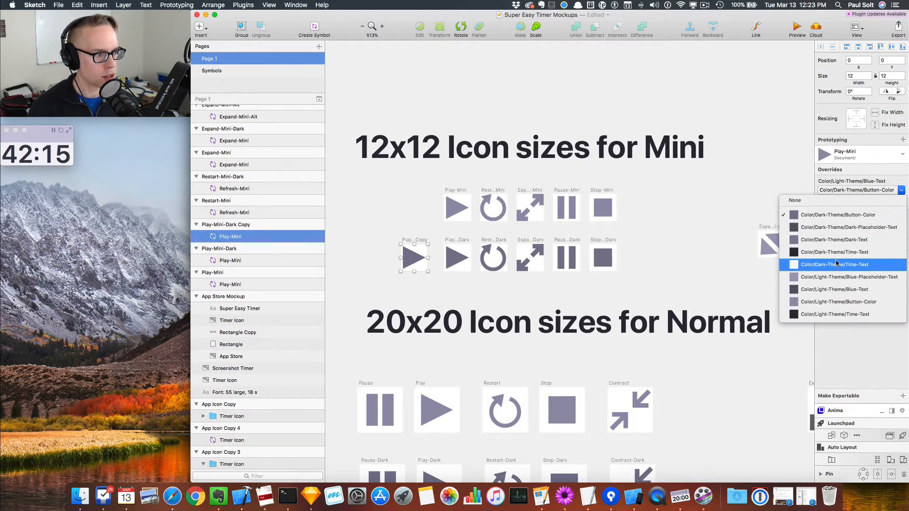
pyautogui.click(835, 264)
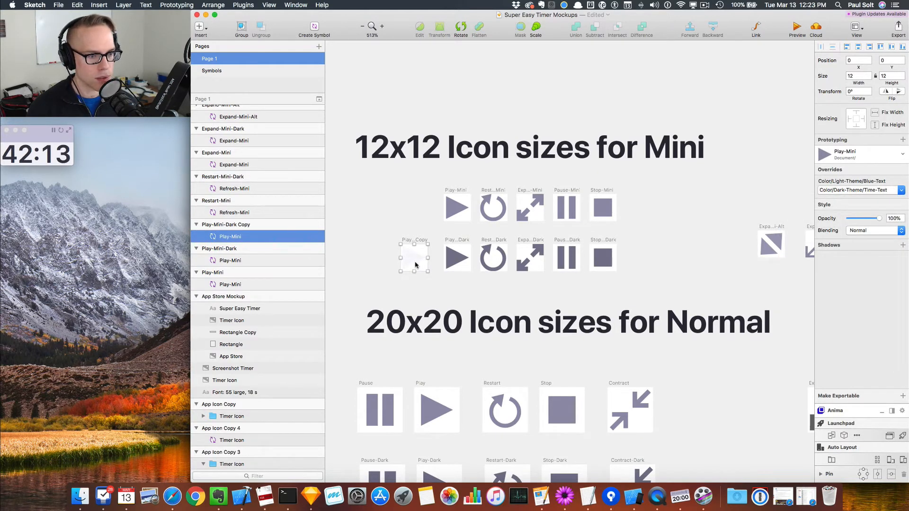
pyautogui.click(859, 191)
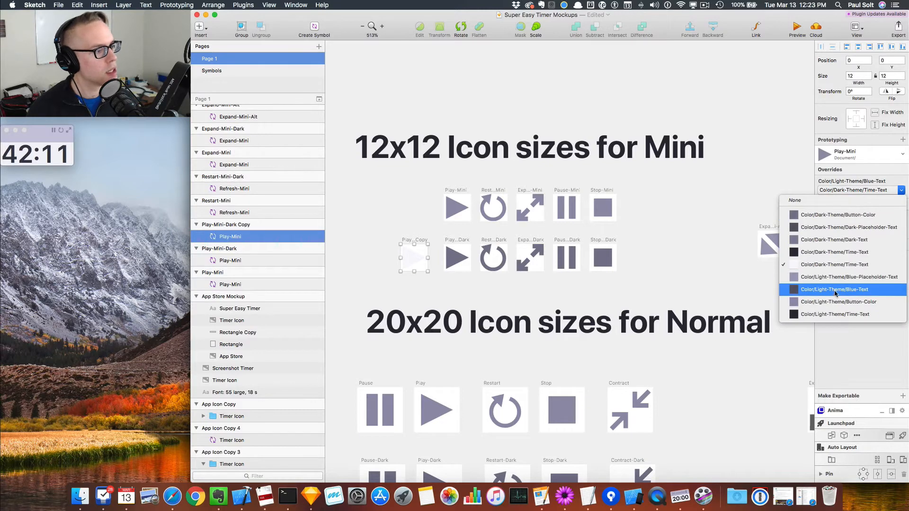
pyautogui.click(836, 290)
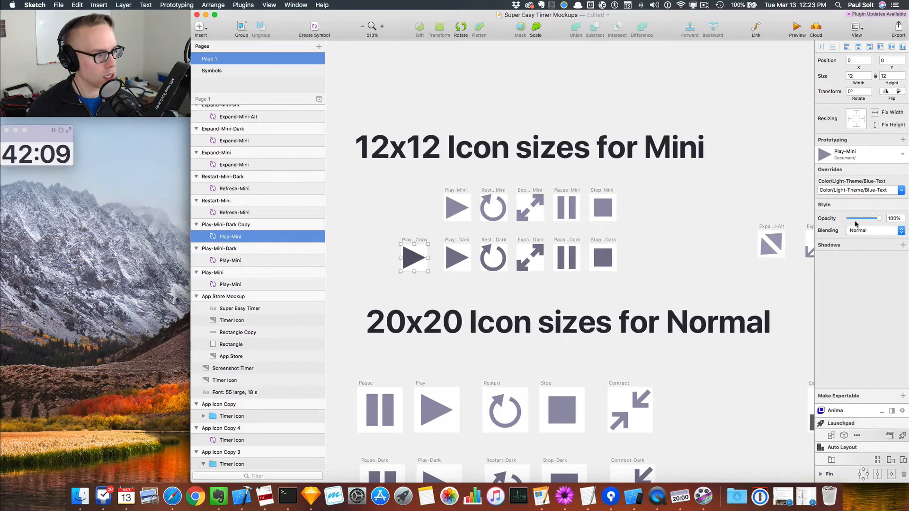
pyautogui.click(872, 230)
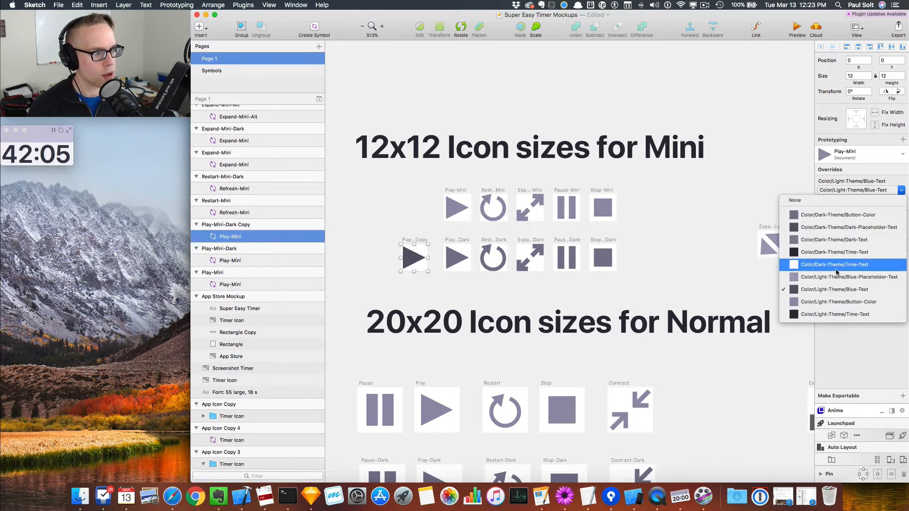
pyautogui.moveTo(838, 215)
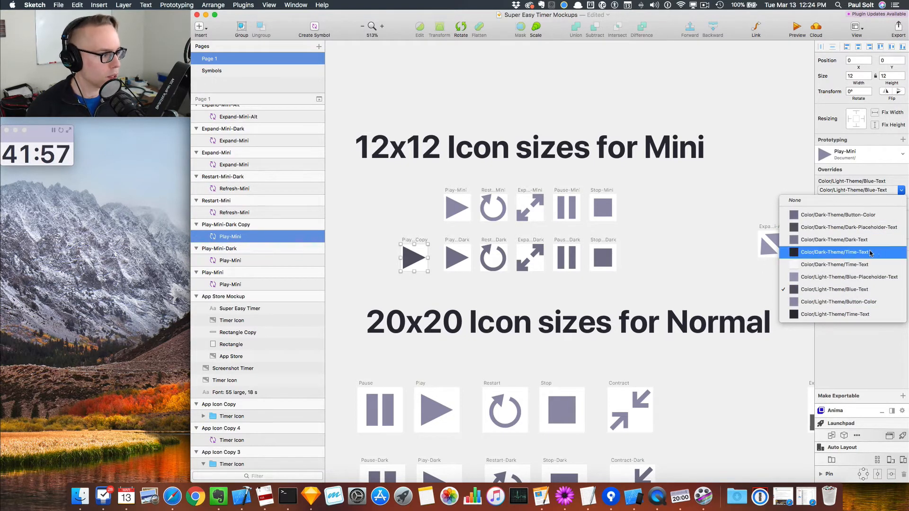
pyautogui.moveTo(835, 240)
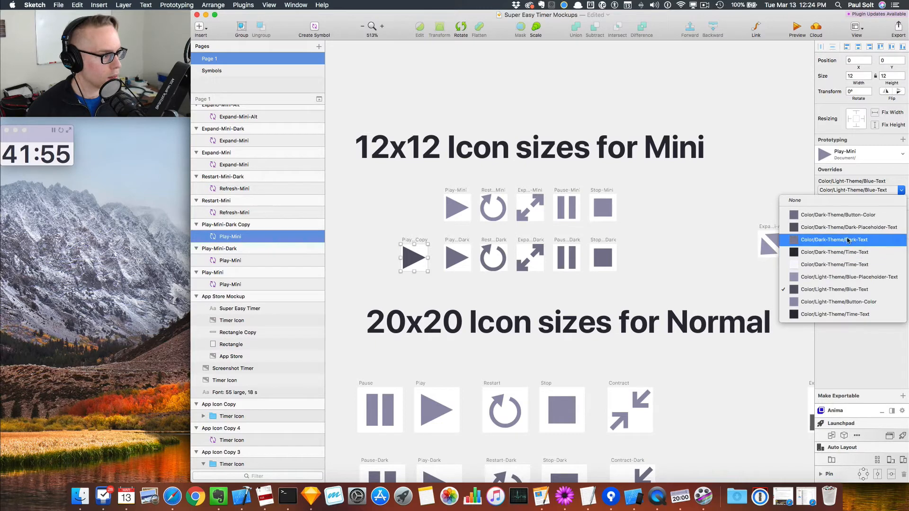
pyautogui.moveTo(838, 215)
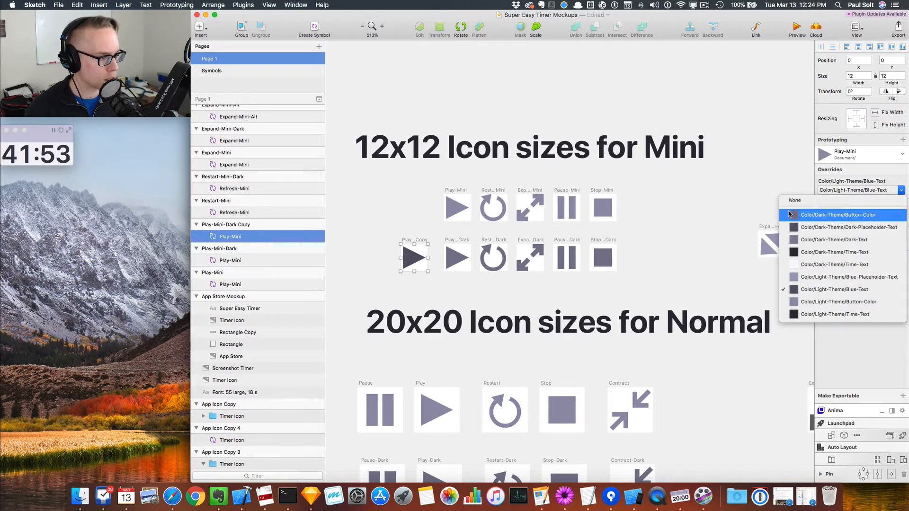
pyautogui.click(838, 215)
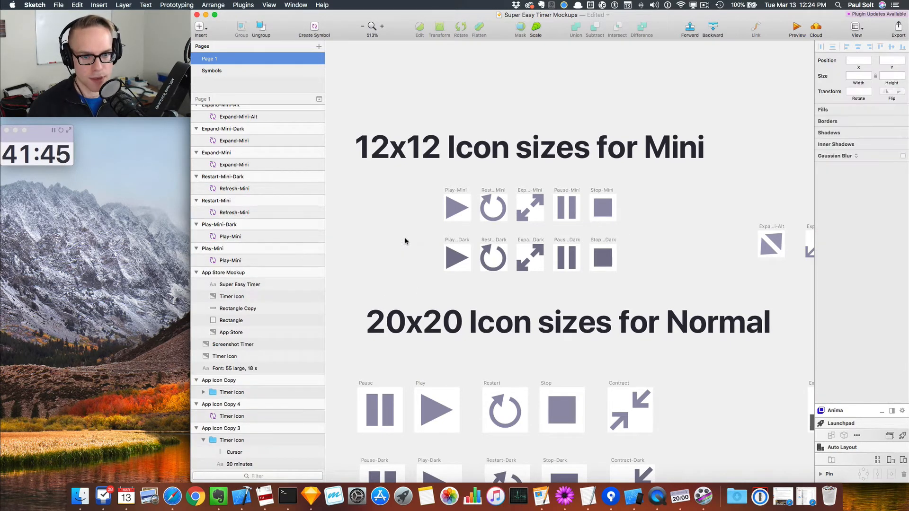
# Remove the Play-Mini-Dark Copy and select the Play-Mini-Dark artboard's export panel.
pyautogui.click(219, 224)
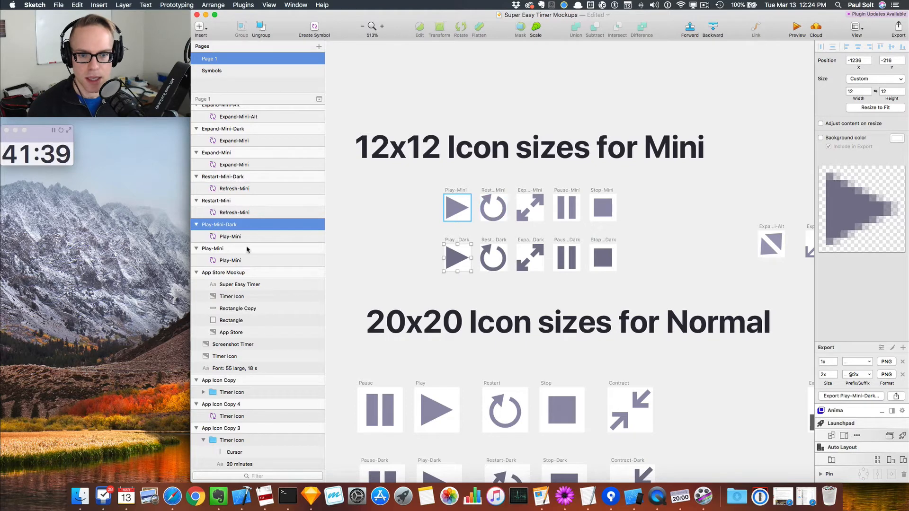
pyautogui.click(229, 248)
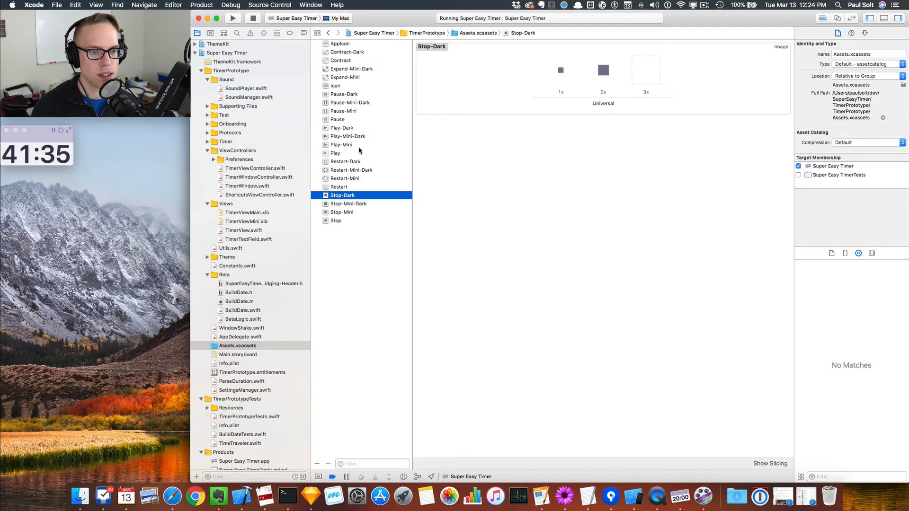
# Review the Stop-Mini-Dark, Restart-Mini-Dark and Restart-Dark image sets and expand the Theme group.
pyautogui.click(348, 203)
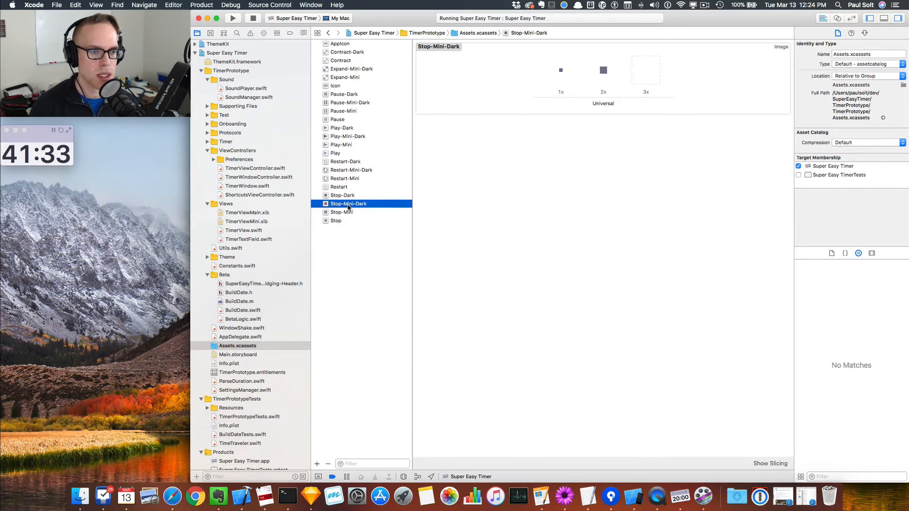
pyautogui.click(351, 170)
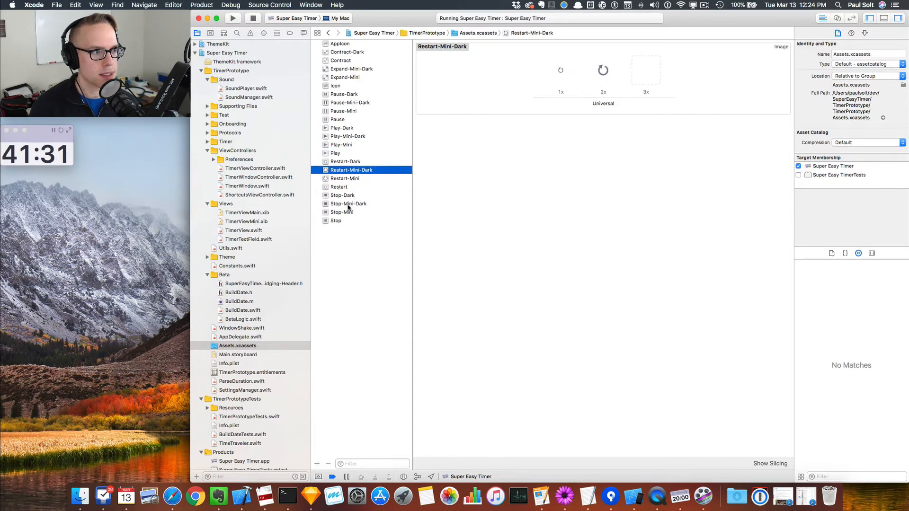
pyautogui.click(345, 161)
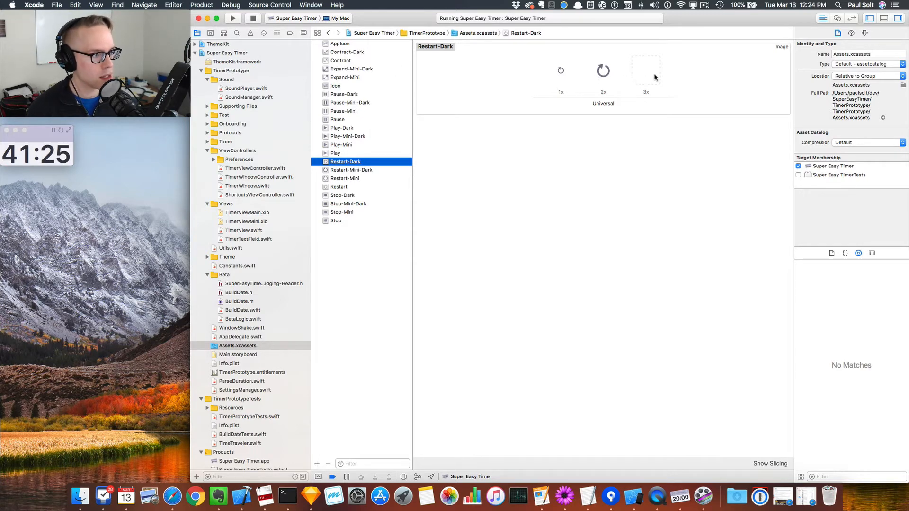
pyautogui.click(646, 69)
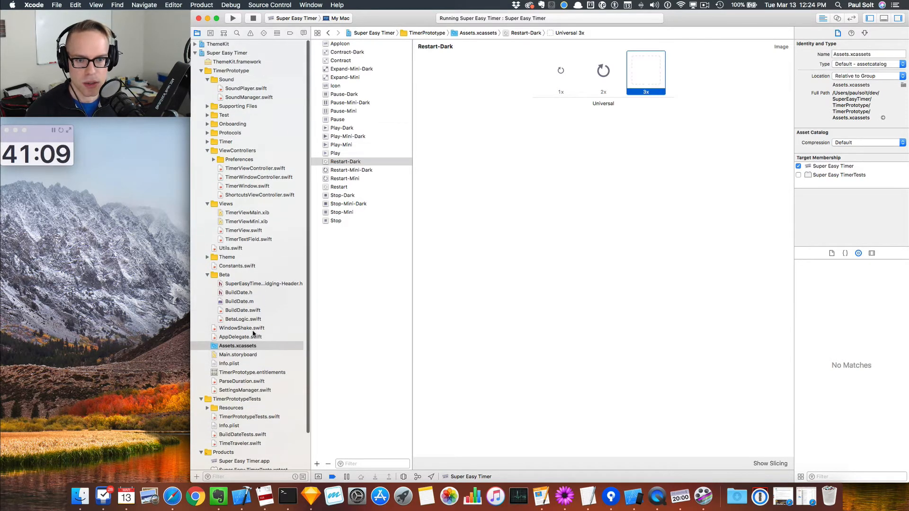
pyautogui.moveTo(287, 357)
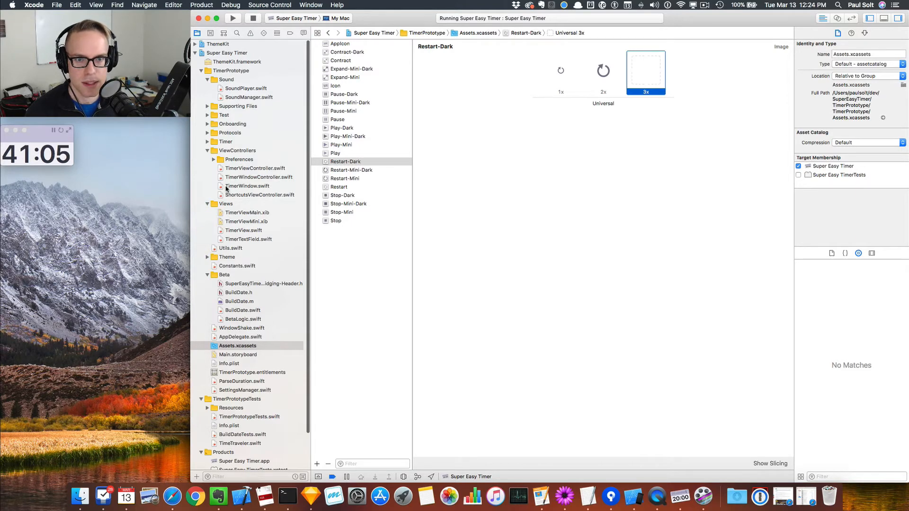
pyautogui.click(208, 256)
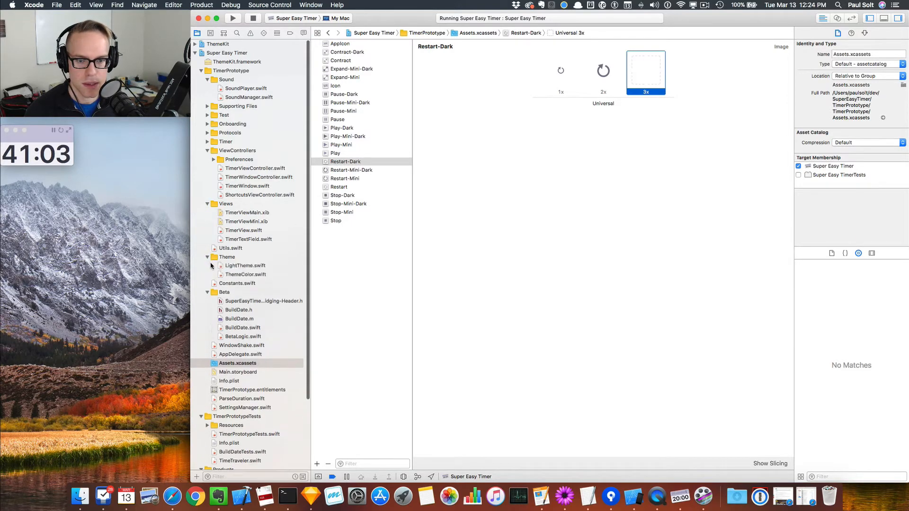
pyautogui.click(245, 283)
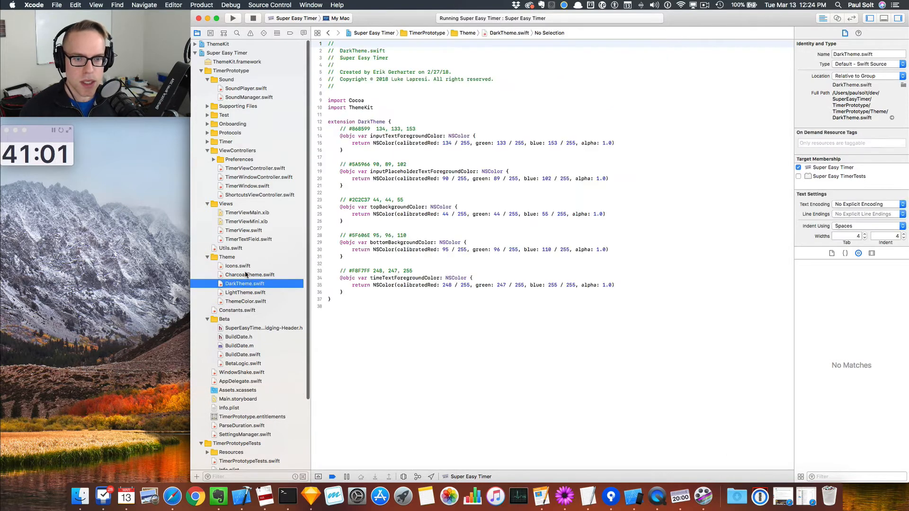
pyautogui.click(237, 266)
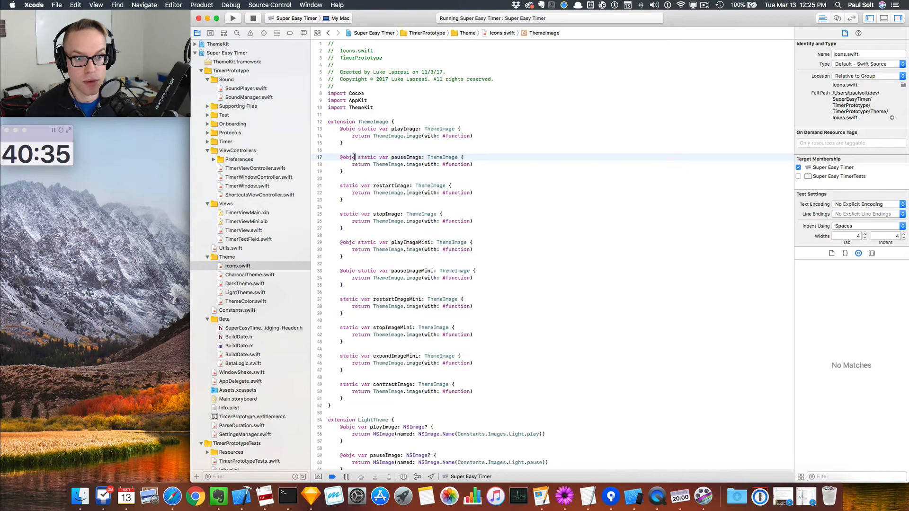
pyautogui.doubleClick(346, 157)
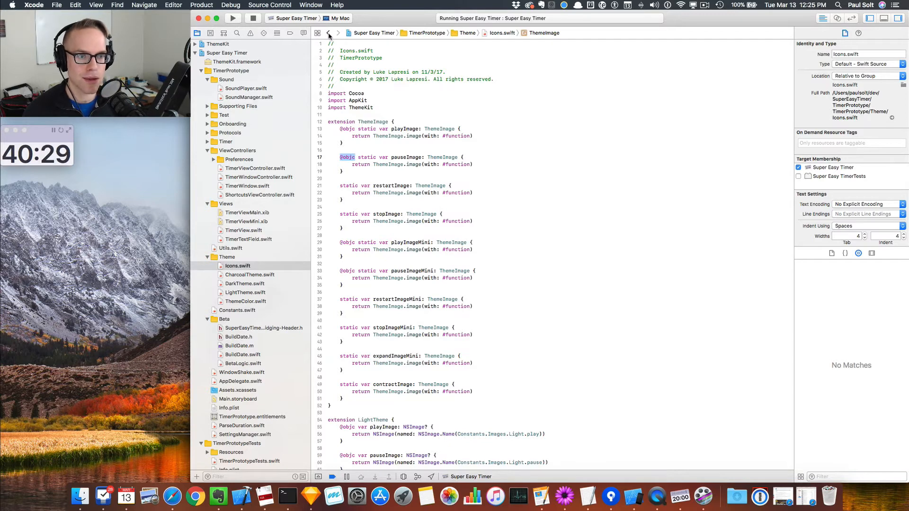
# Browse CharcoalTheme, DarkTheme, LightTheme and ThemeColor files, then return to Icons.swift.
pyautogui.click(249, 275)
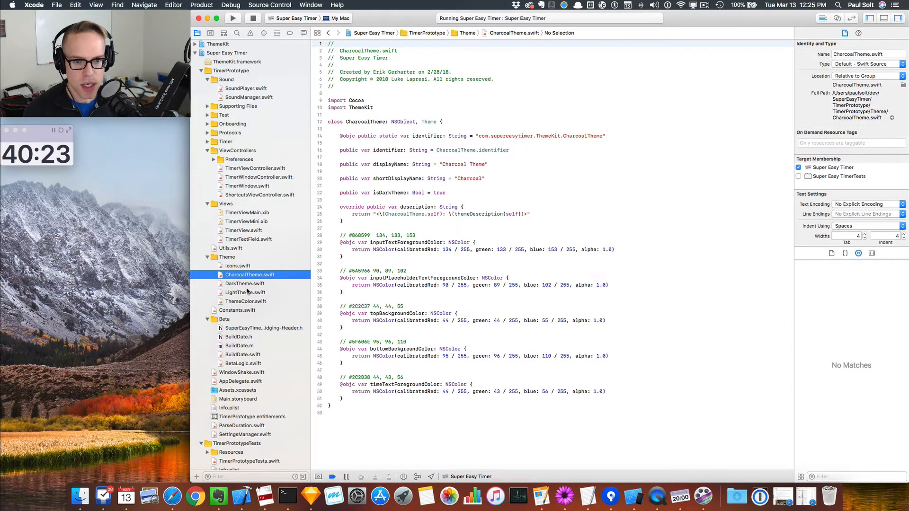
pyautogui.click(244, 283)
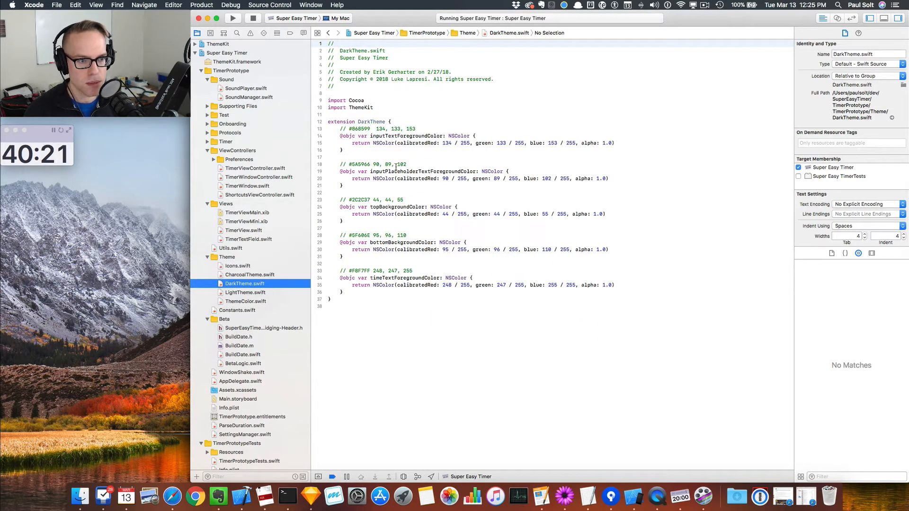
pyautogui.click(244, 292)
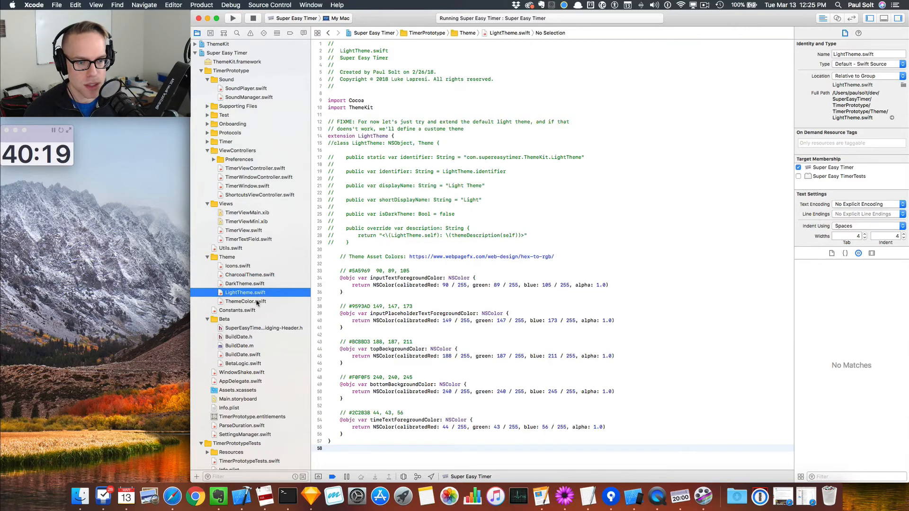
pyautogui.click(244, 302)
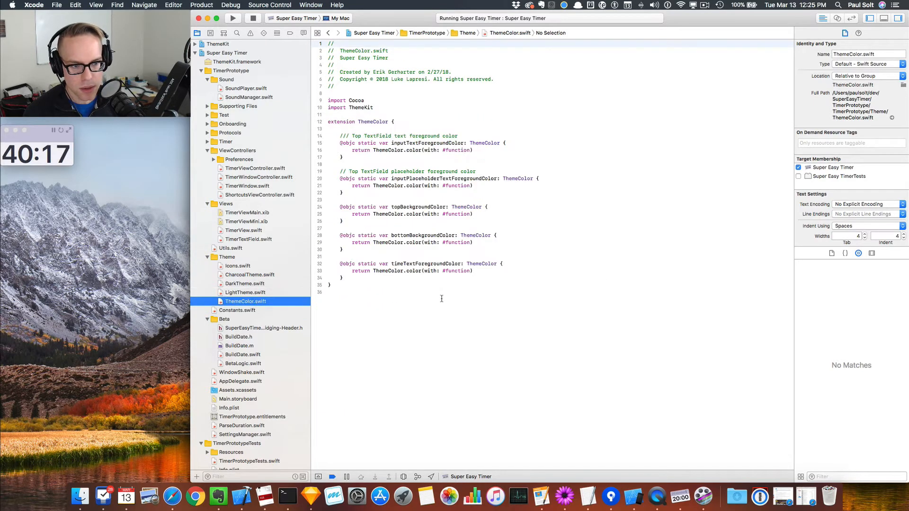
pyautogui.click(245, 293)
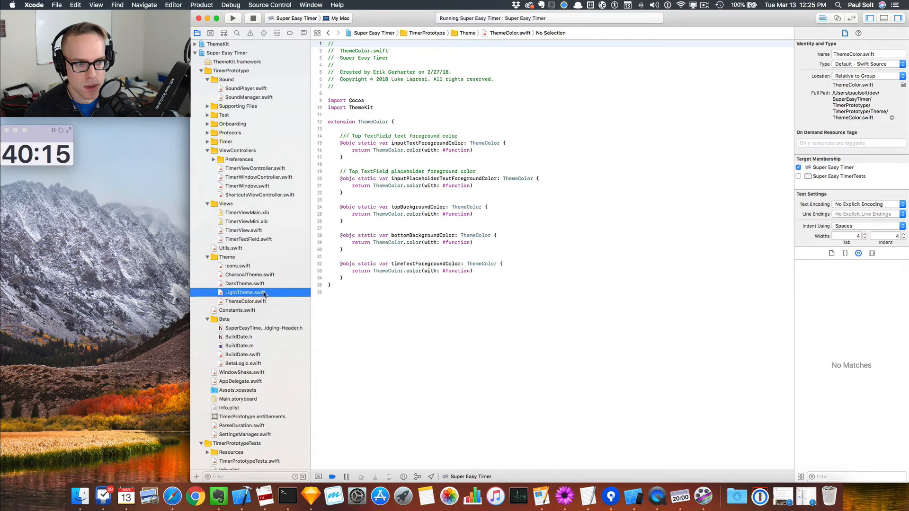
pyautogui.click(250, 274)
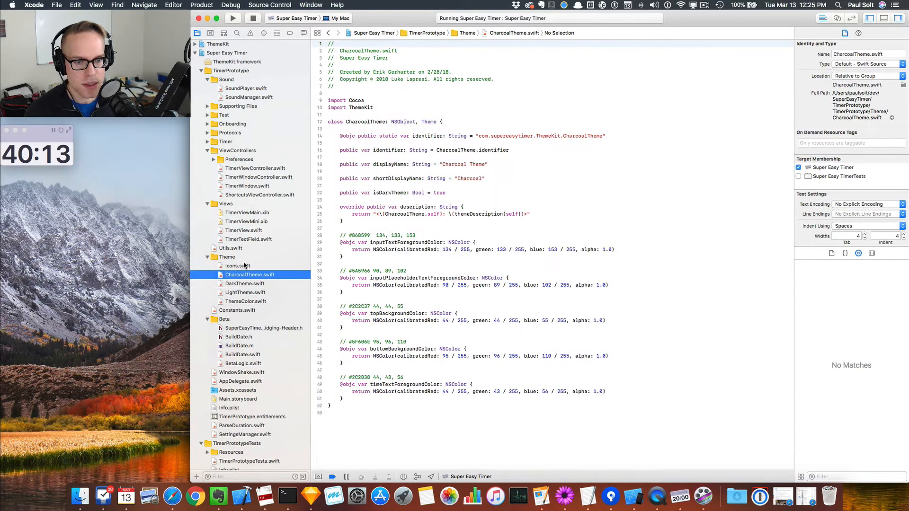
pyautogui.click(237, 265)
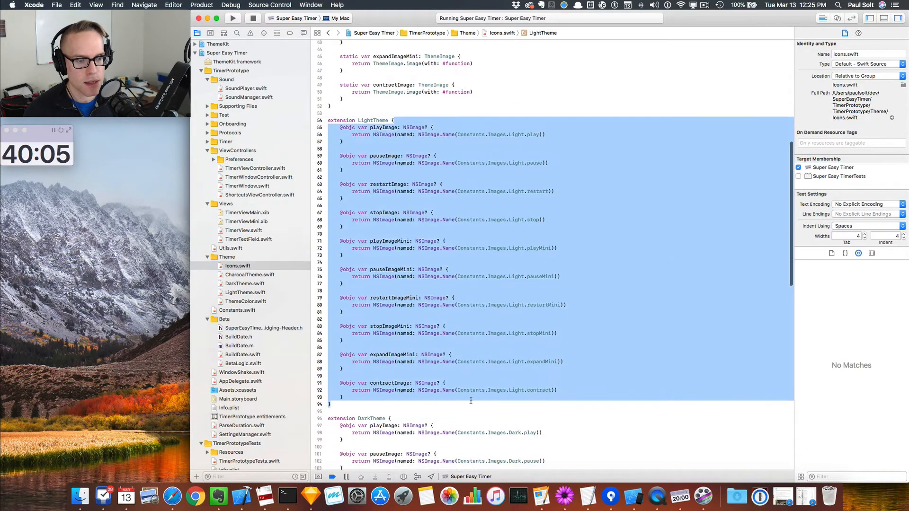
# Jump from restartMini in the CharcoalTheme extension to its definition in Constants.swift.
pyautogui.scroll(-3)
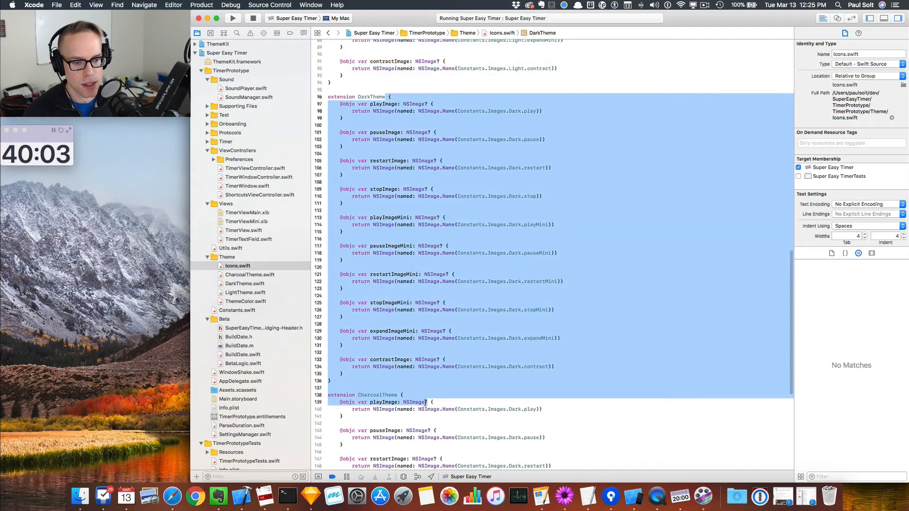
pyautogui.scroll(-3)
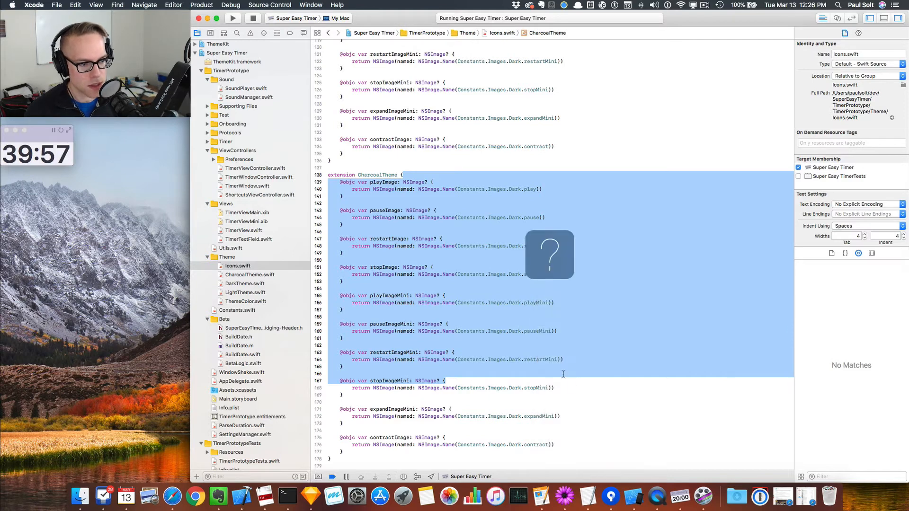
pyautogui.rightClick(526, 360)
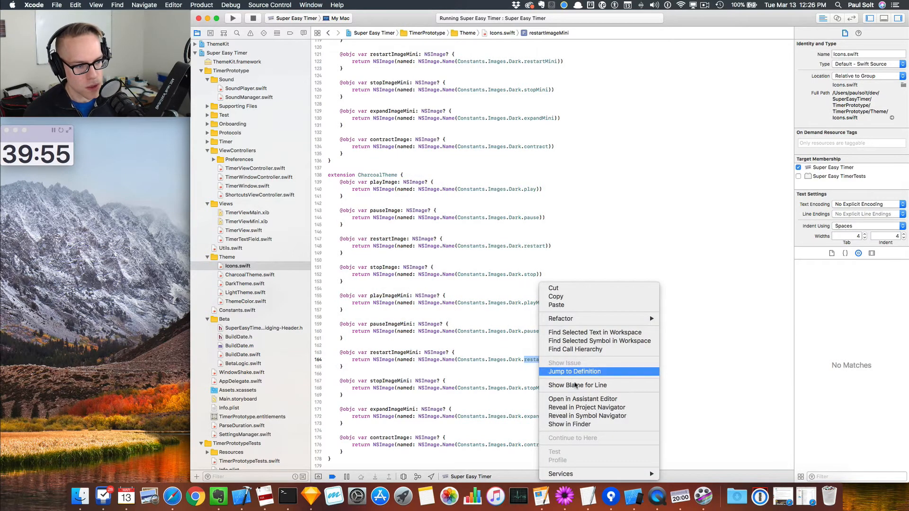
pyautogui.click(575, 371)
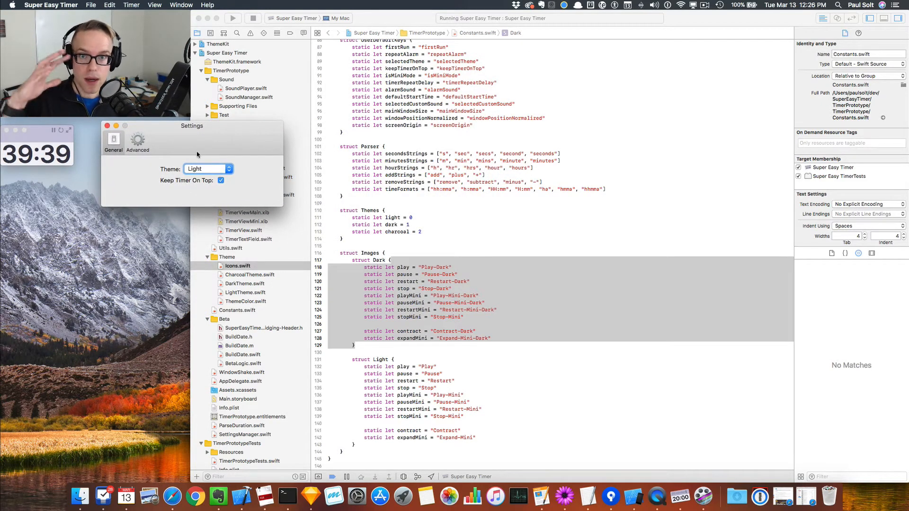
# Try the Dark and Charcoal themes, set the timer back to Light and close Settings.
pyautogui.click(228, 169)
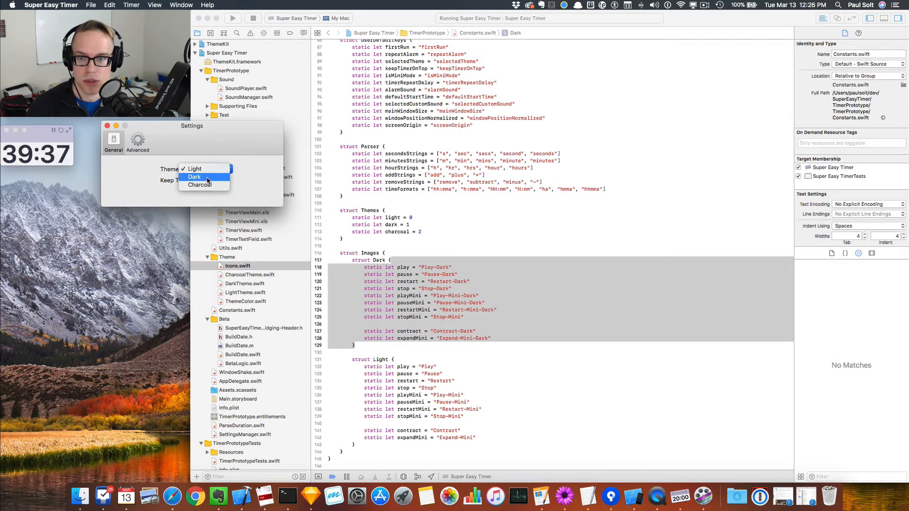
pyautogui.click(195, 177)
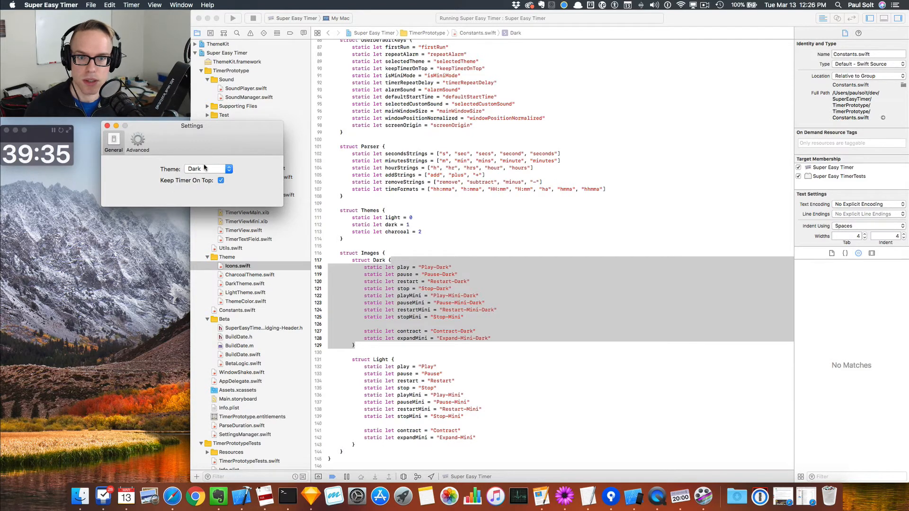
pyautogui.click(207, 168)
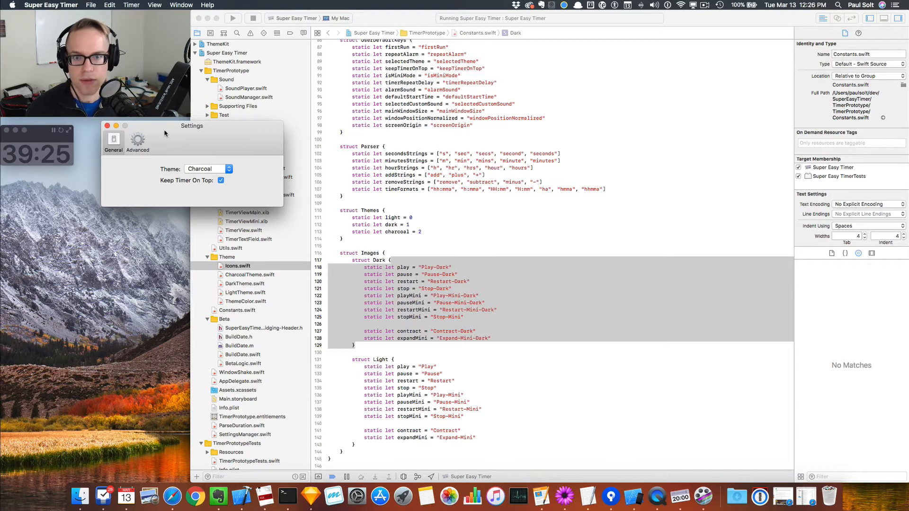
pyautogui.click(209, 169)
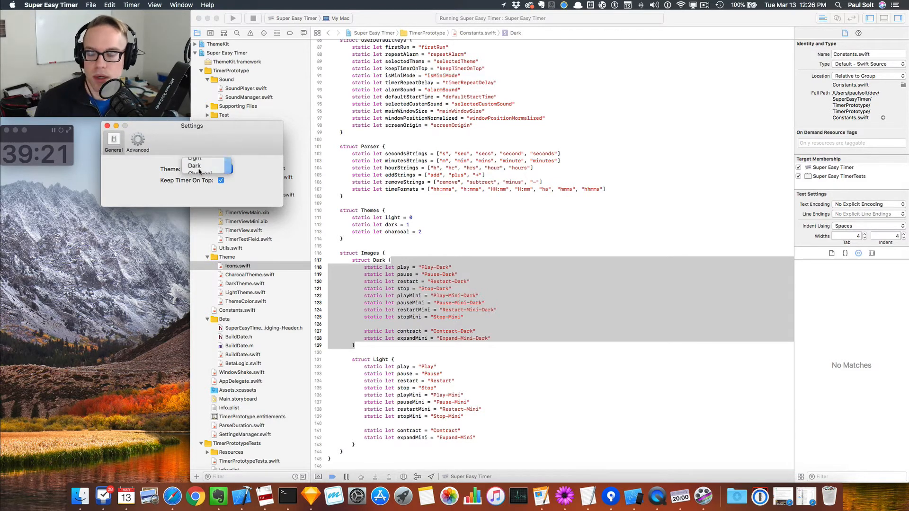
pyautogui.click(195, 158)
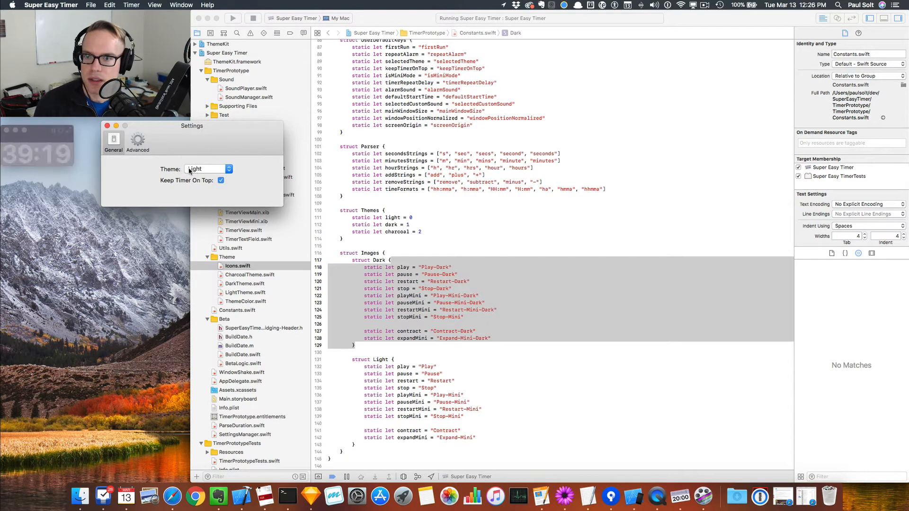
pyautogui.click(208, 169)
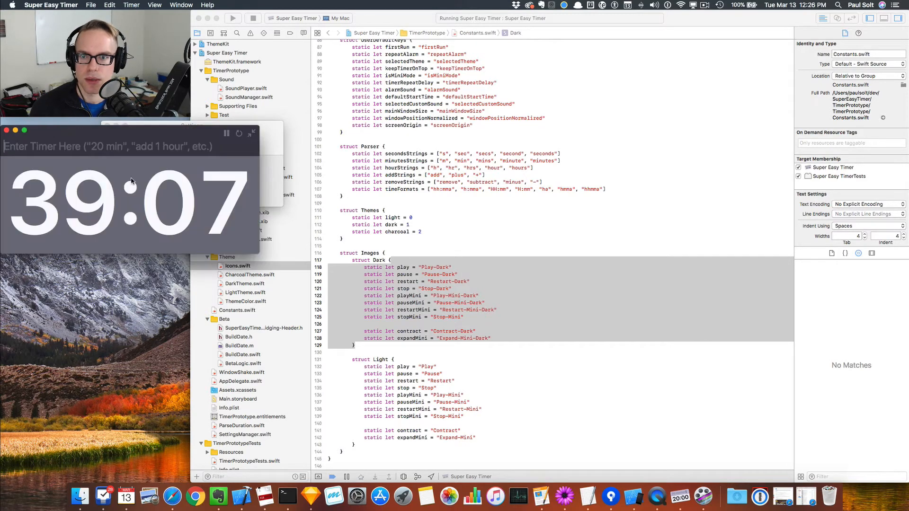
pyautogui.moveTo(249, 139)
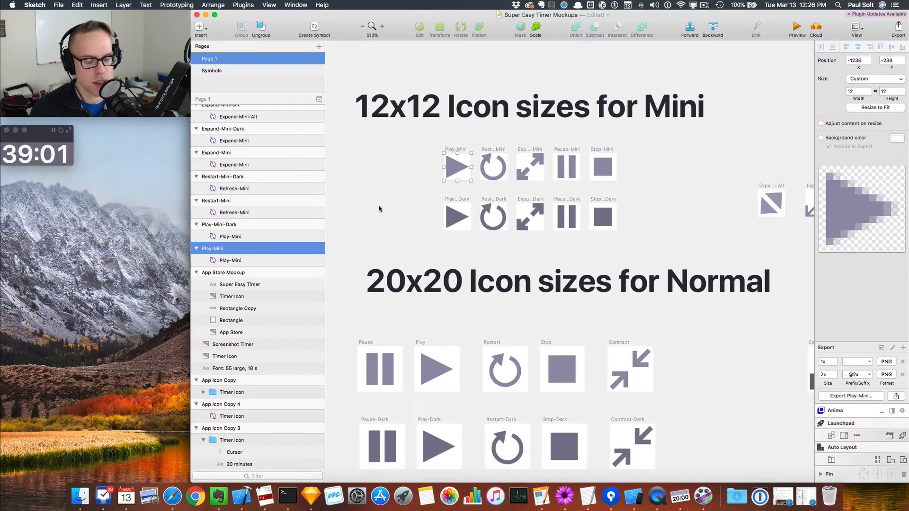
# Clear the selection and draw a new 12×12 artboard left of Play-Mini.
pyautogui.click(529, 217)
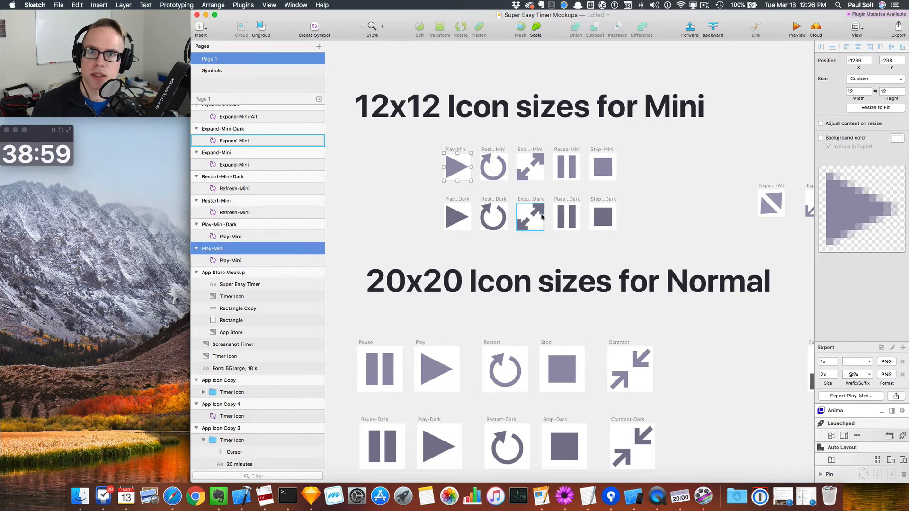
pyautogui.click(603, 217)
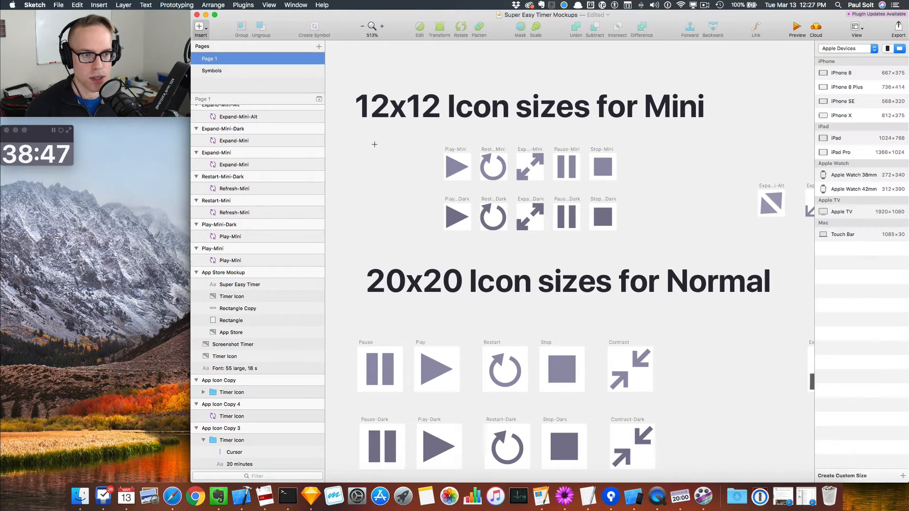
pyautogui.moveTo(375, 144); pyautogui.dragTo(396, 175)
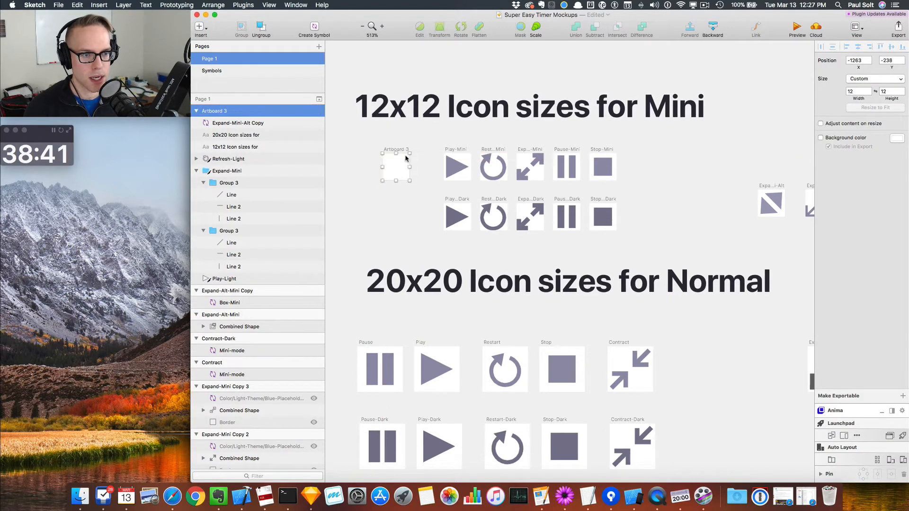
# Insert a grey star shape onto Artboard 3 and begin fitting it to the 12x12 artboard.
pyautogui.click(200, 27)
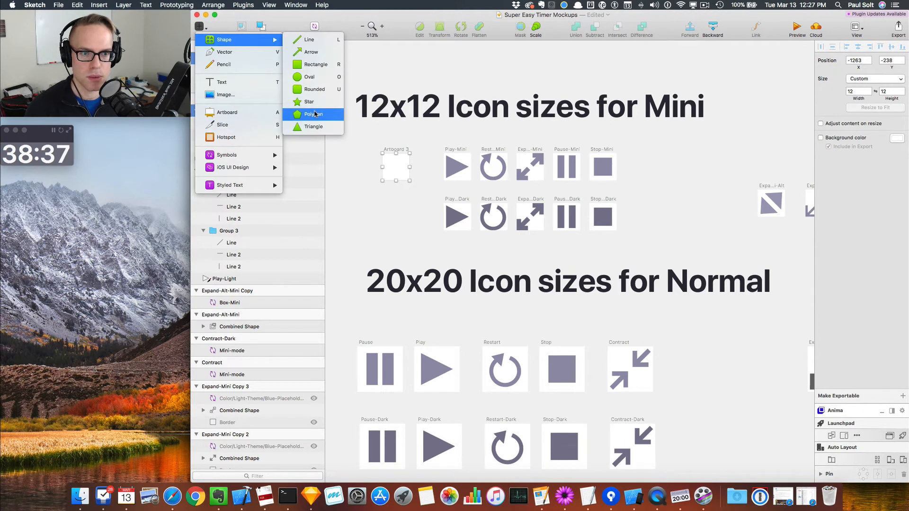
pyautogui.moveTo(314, 101)
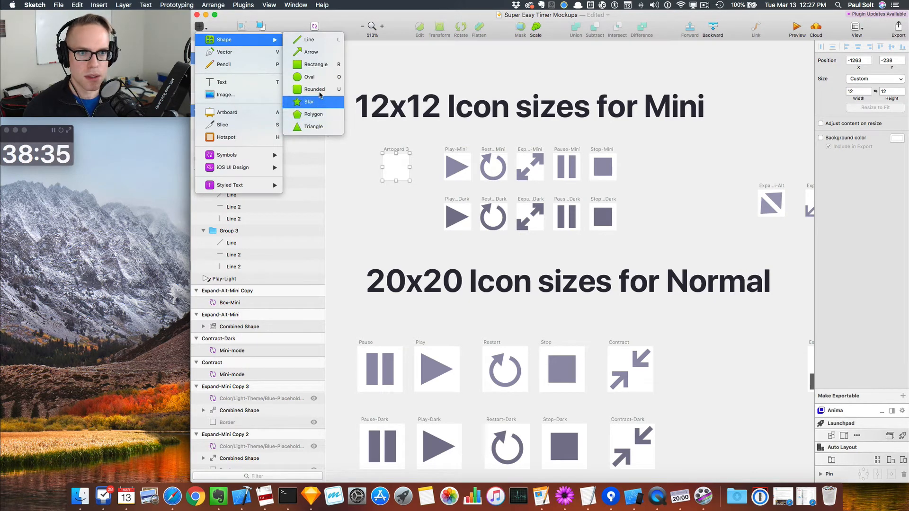
pyautogui.moveTo(309, 76)
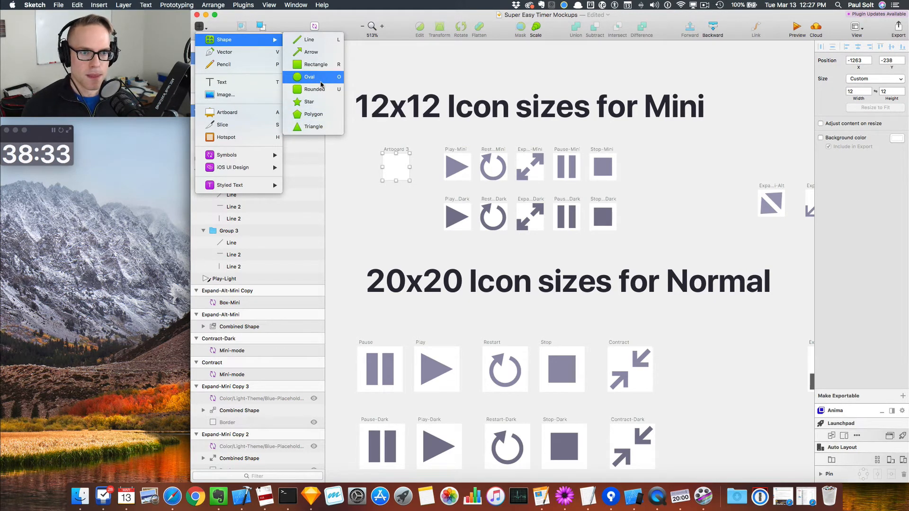
pyautogui.moveTo(309, 101)
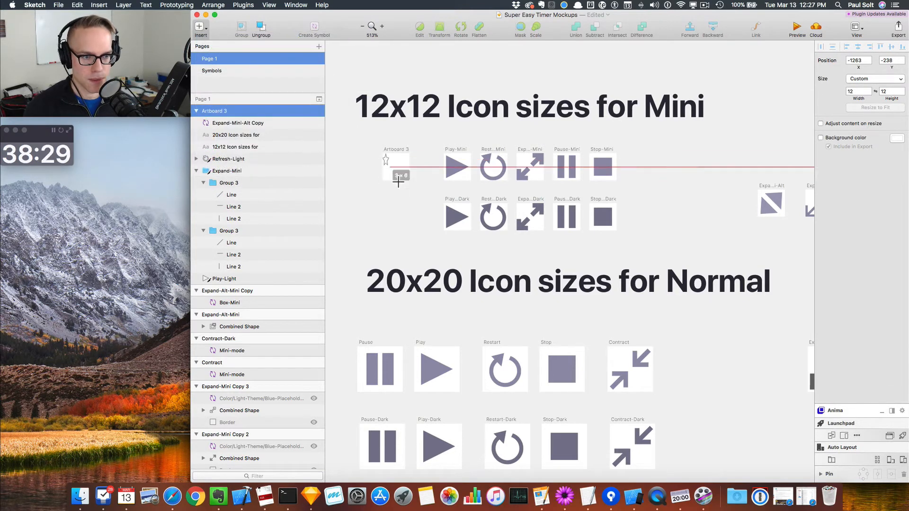
pyautogui.click(395, 167)
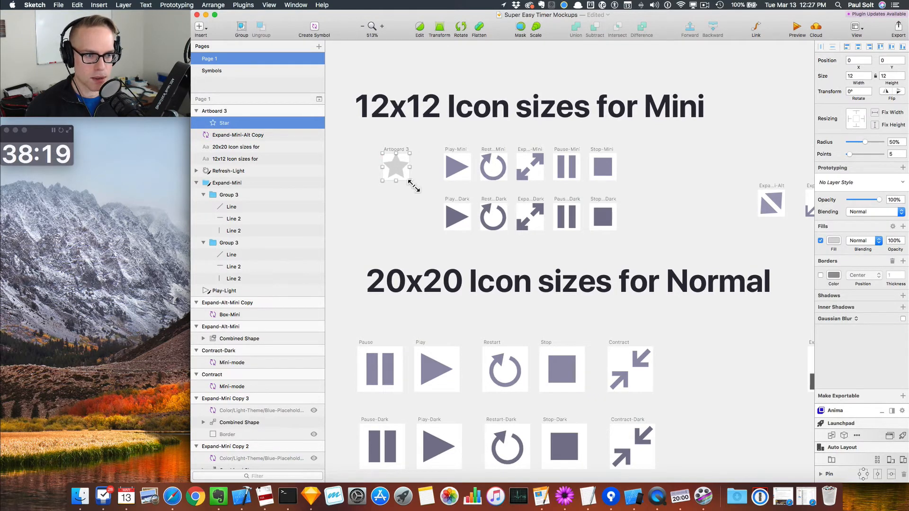
pyautogui.moveTo(412, 182); pyautogui.dragTo(399, 171)
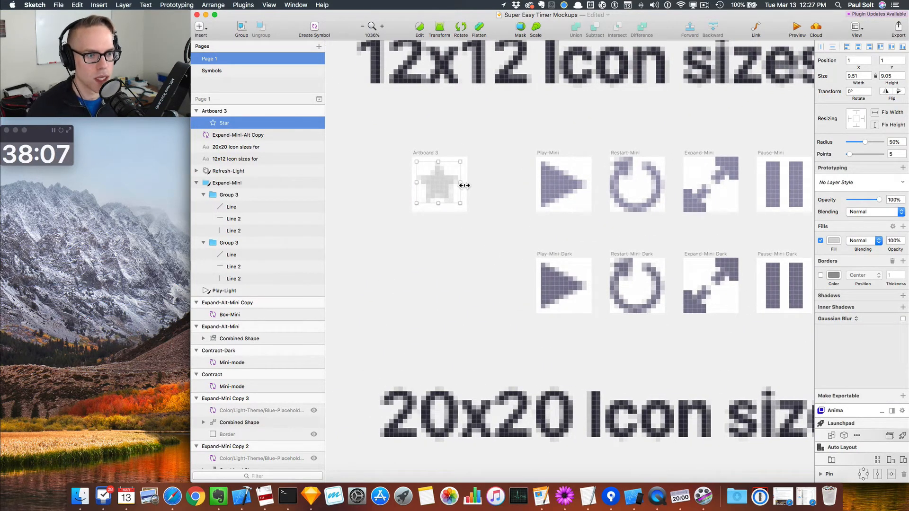
pyautogui.moveTo(490, 193)
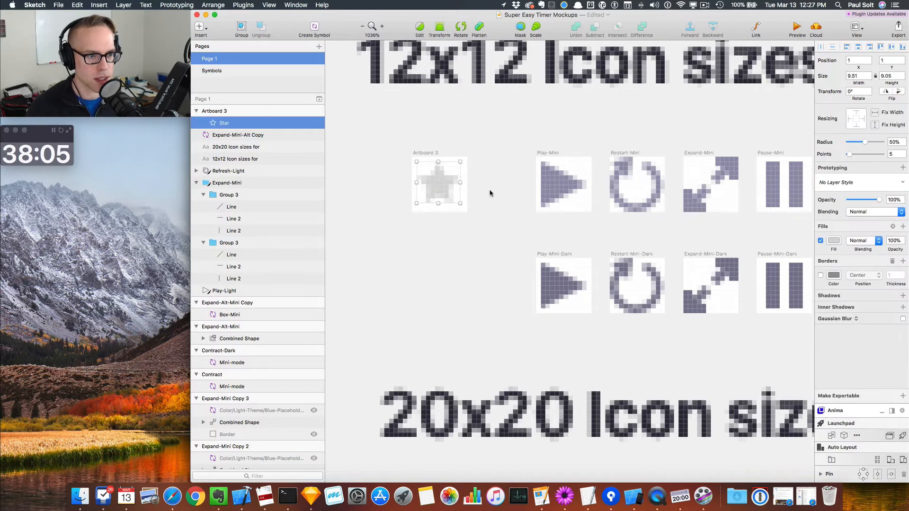
pyautogui.moveTo(467, 199)
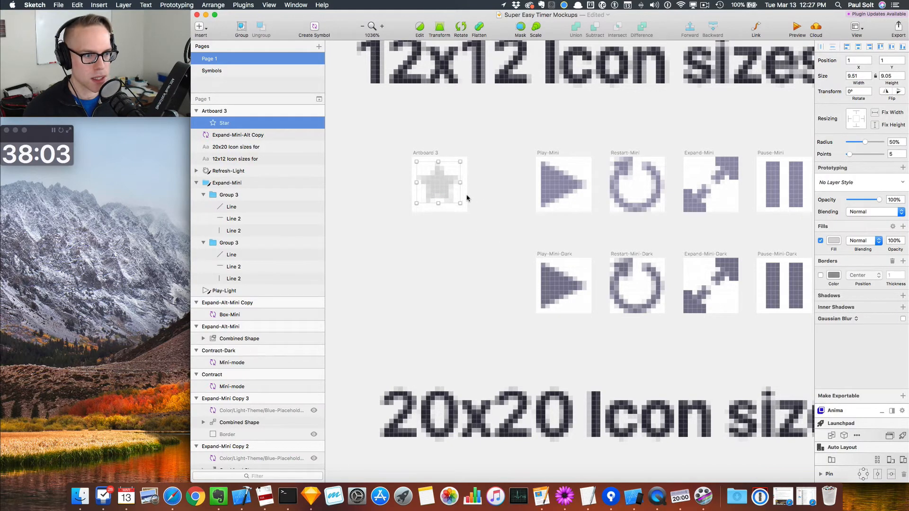
# Stretch the star to 12 px wide at 0,0 and select its artboard.
pyautogui.moveTo(460, 202); pyautogui.dragTo(469, 212)
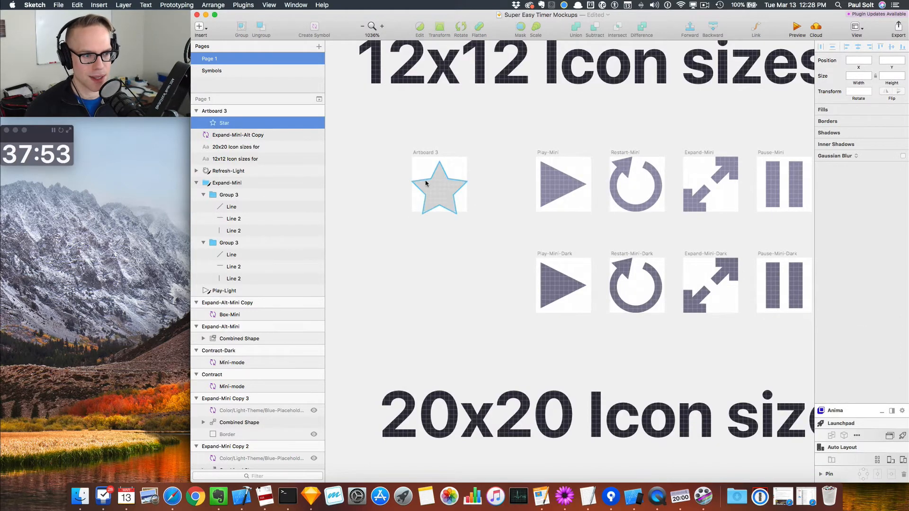
pyautogui.click(439, 184)
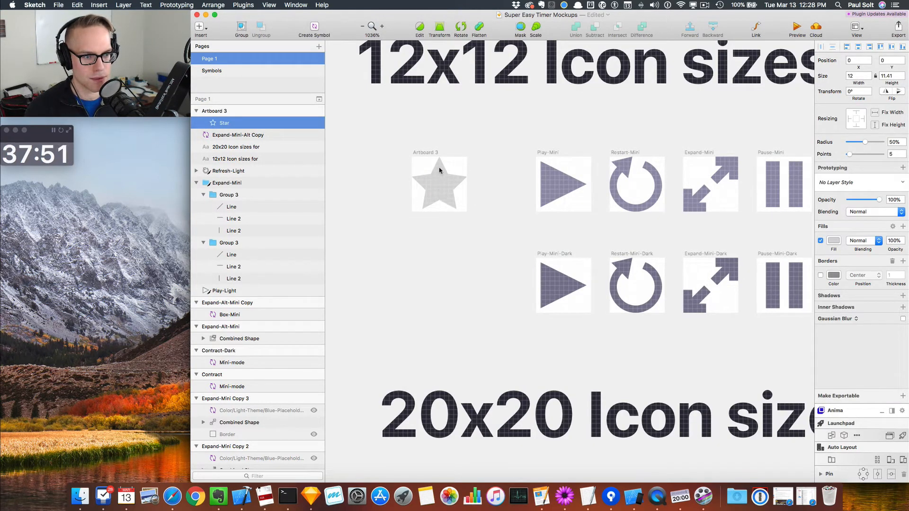
pyautogui.click(438, 184)
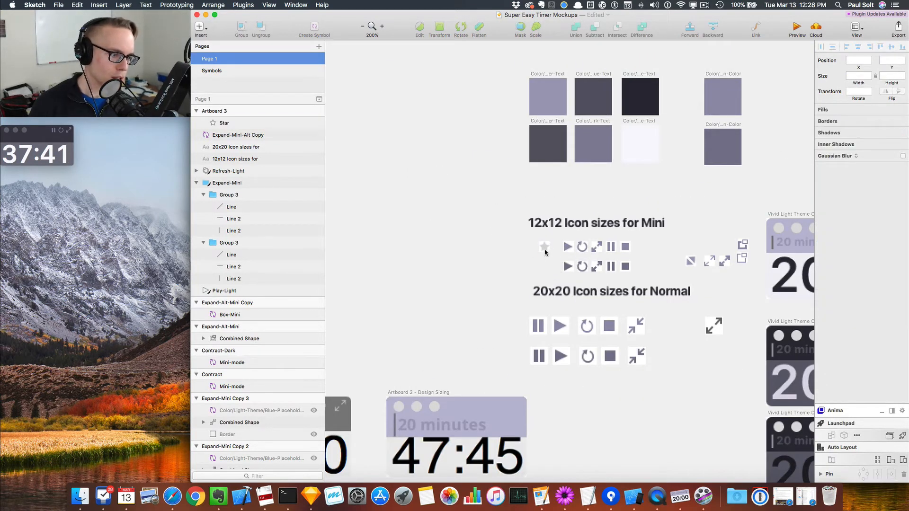
pyautogui.click(544, 247)
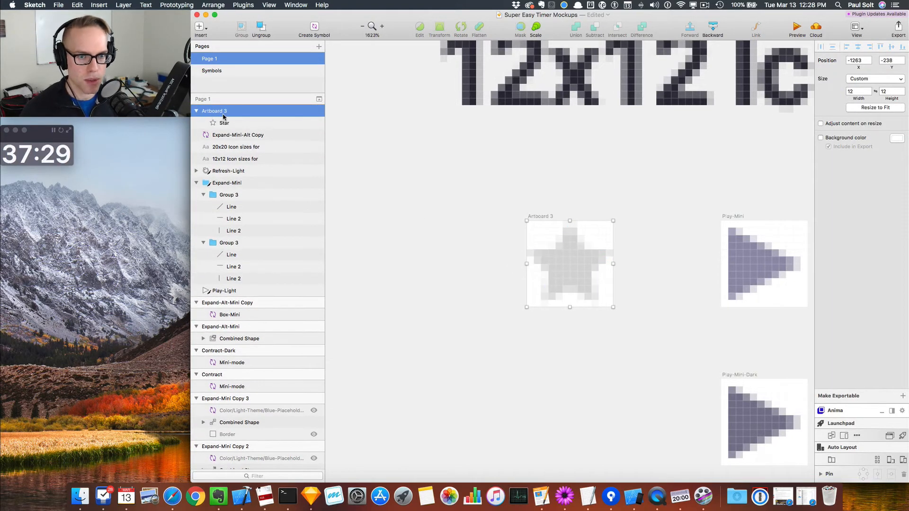
# Rename the artboard Star and add an unfilled rectangle named Border.
pyautogui.doubleClick(215, 111)
pyautogui.write('Star')
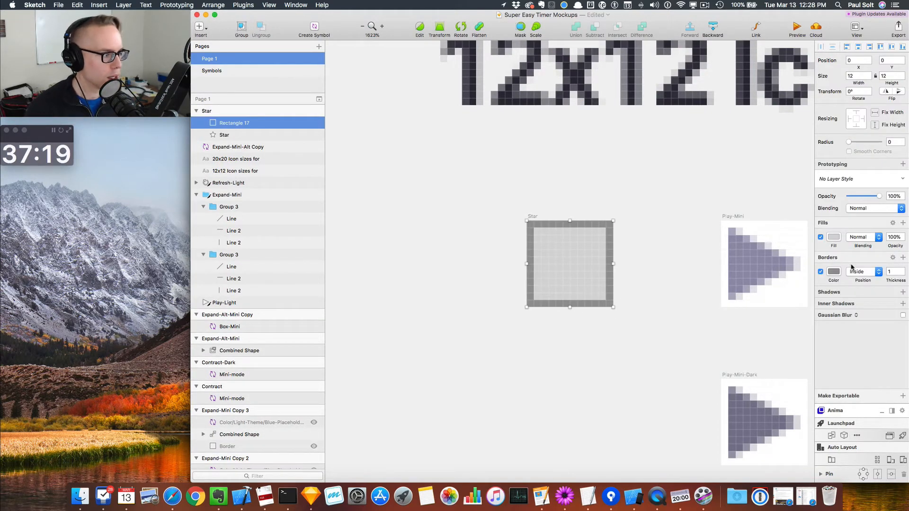
pyautogui.click(820, 237)
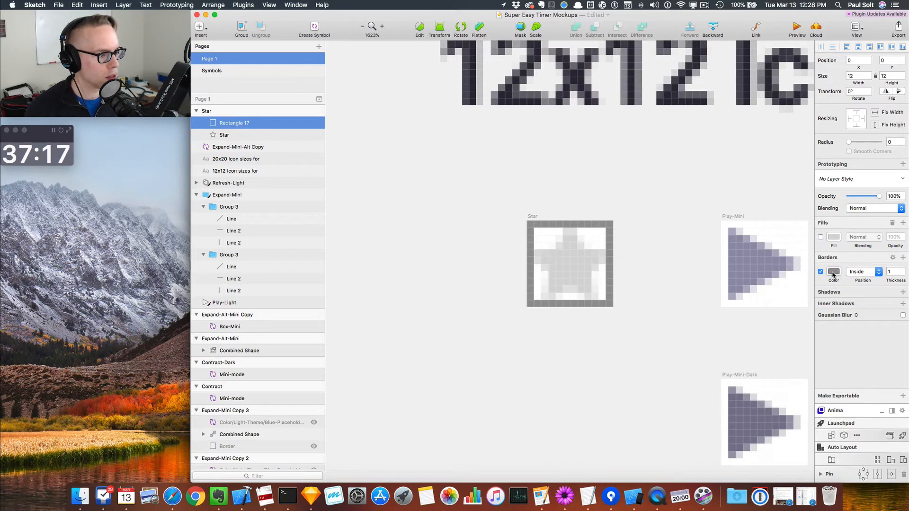
pyautogui.doubleClick(234, 123)
pyautogui.write('Border')
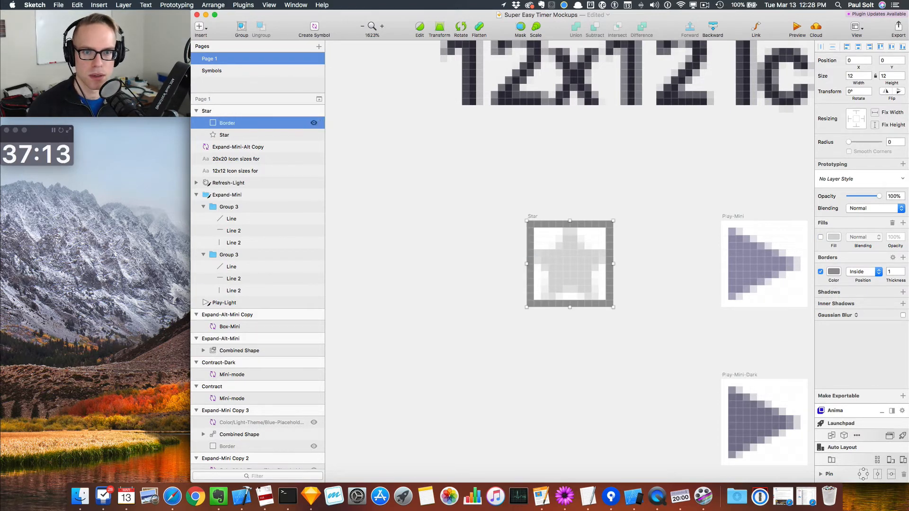
# Move Border beneath the star layer and select both layers together.
pyautogui.click(203, 122)
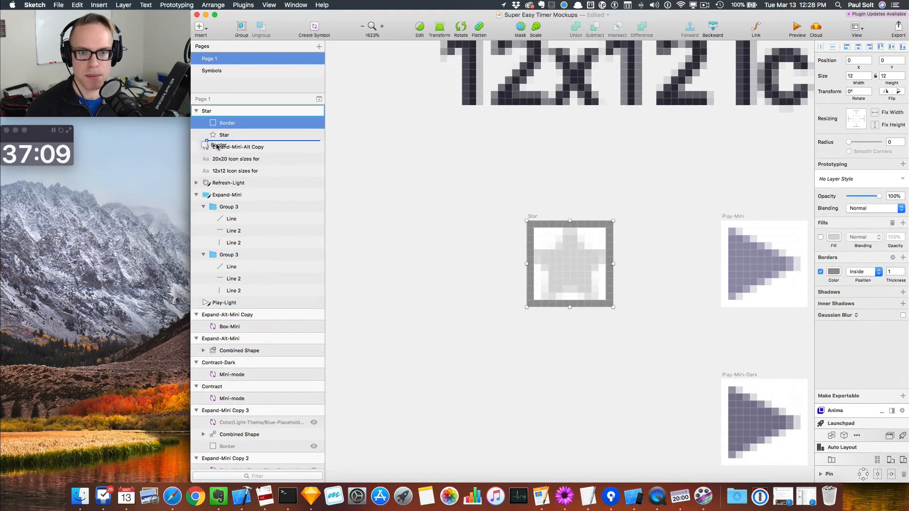
pyautogui.click(225, 123)
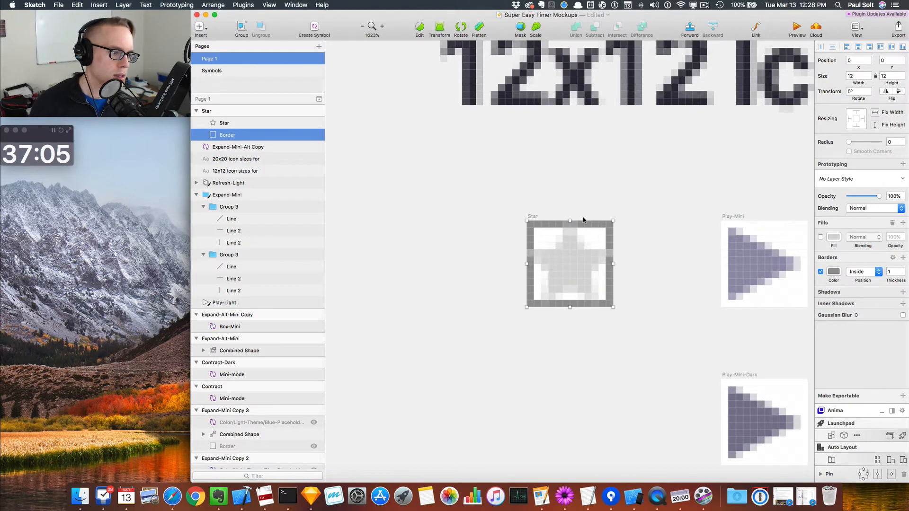
pyautogui.click(224, 123)
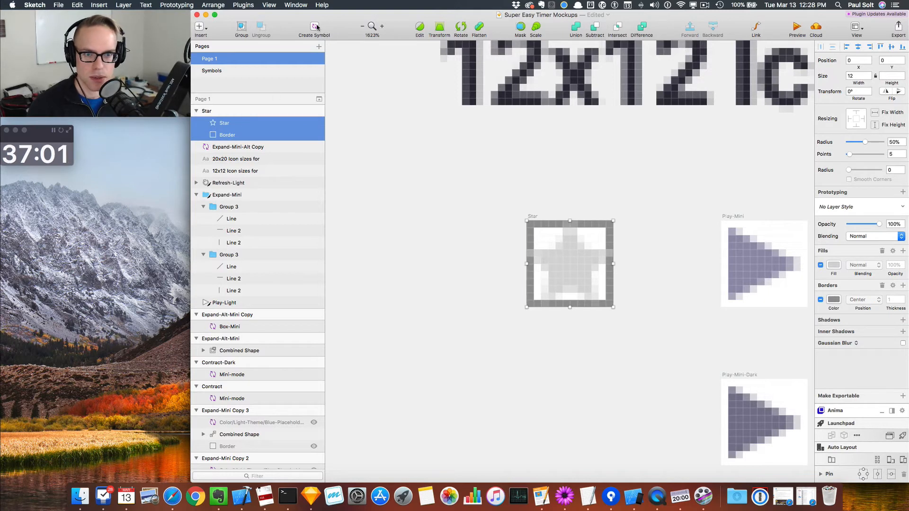
# Create a Star symbol from the star and Border and enter its master on the Symbols page.
pyautogui.click(313, 27)
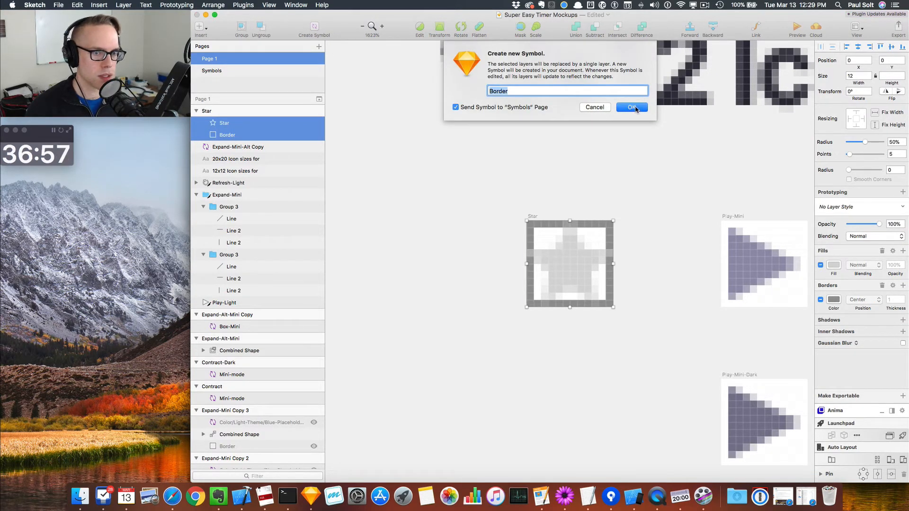
pyautogui.click(632, 107)
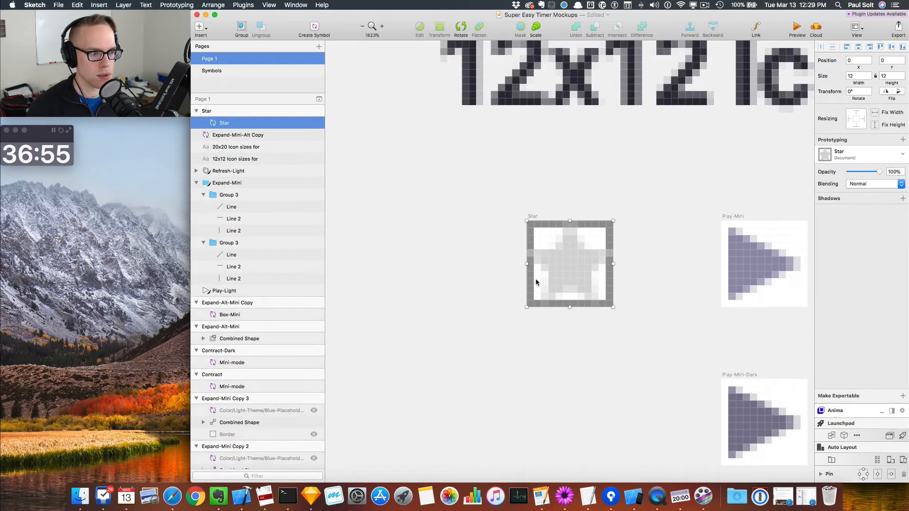
pyautogui.moveTo(568, 265)
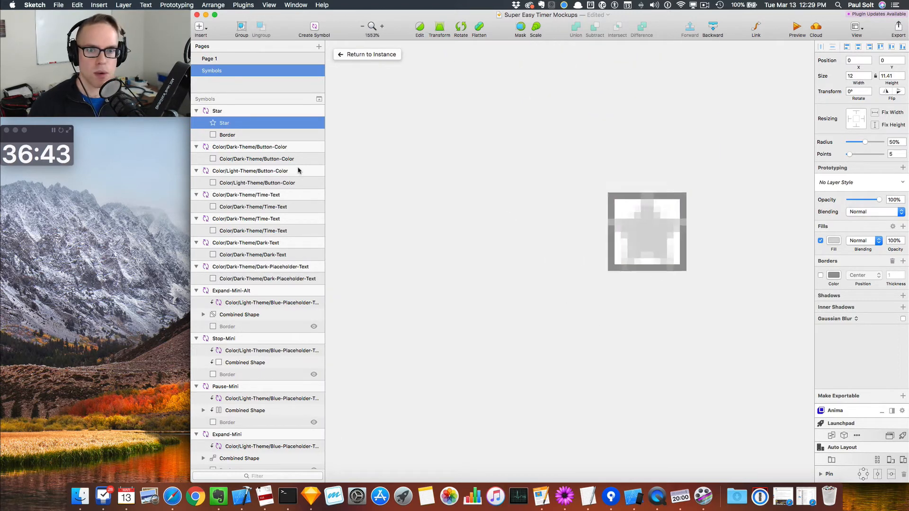
pyautogui.click(227, 134)
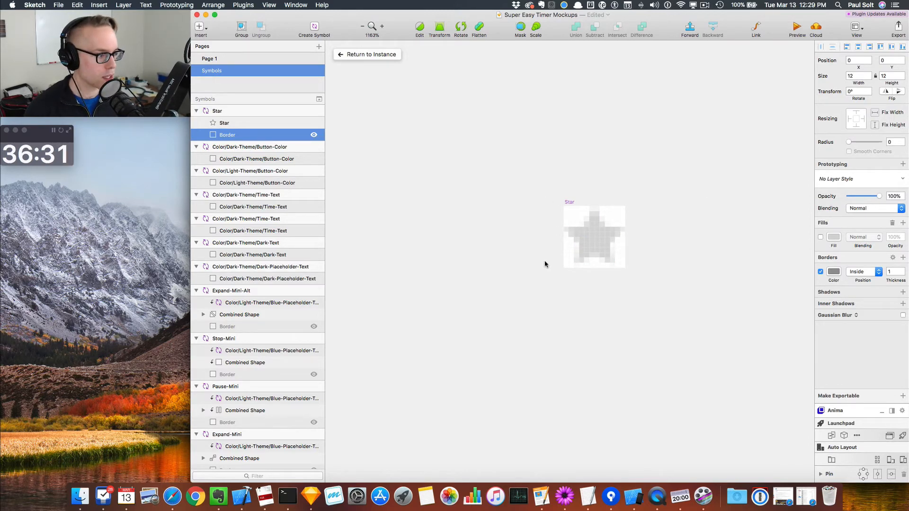
pyautogui.moveTo(458, 210)
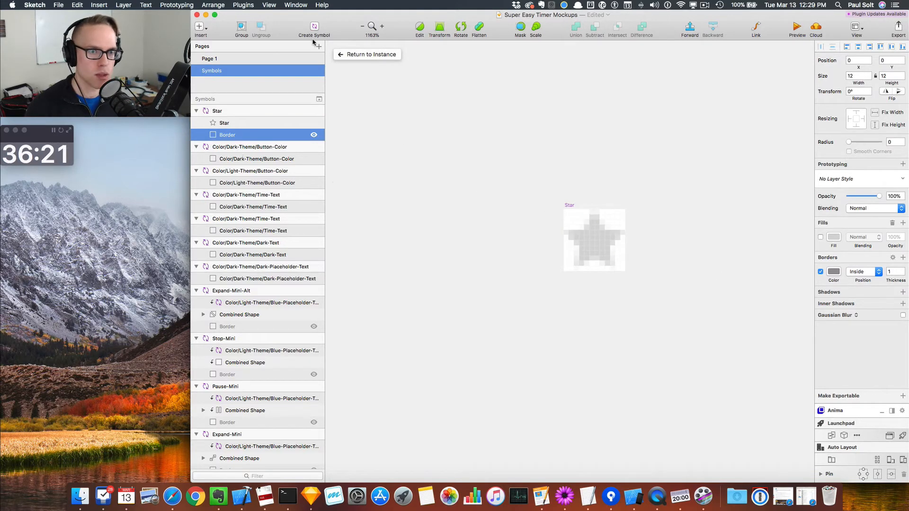
# Insert the Dark-Theme Button-Color swatch into the Star symbol sized to the 12x12 star area.
pyautogui.click(198, 27)
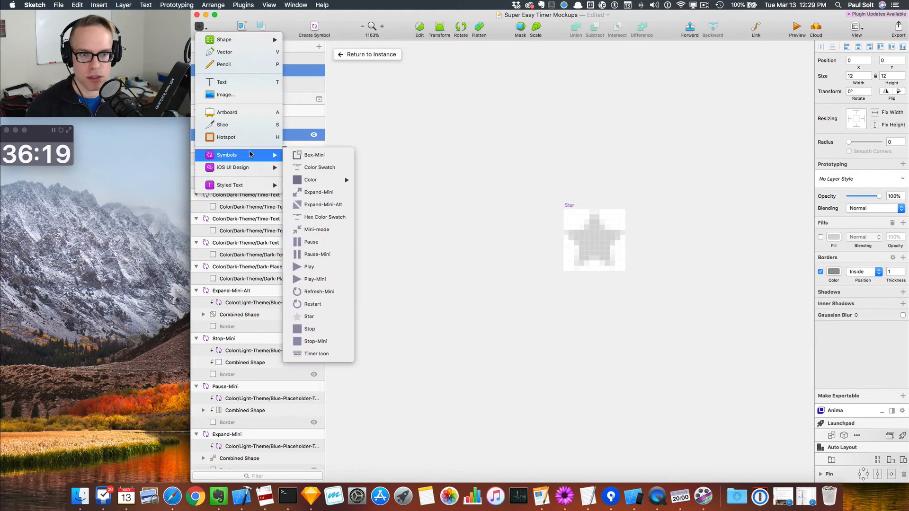
pyautogui.moveTo(391, 192)
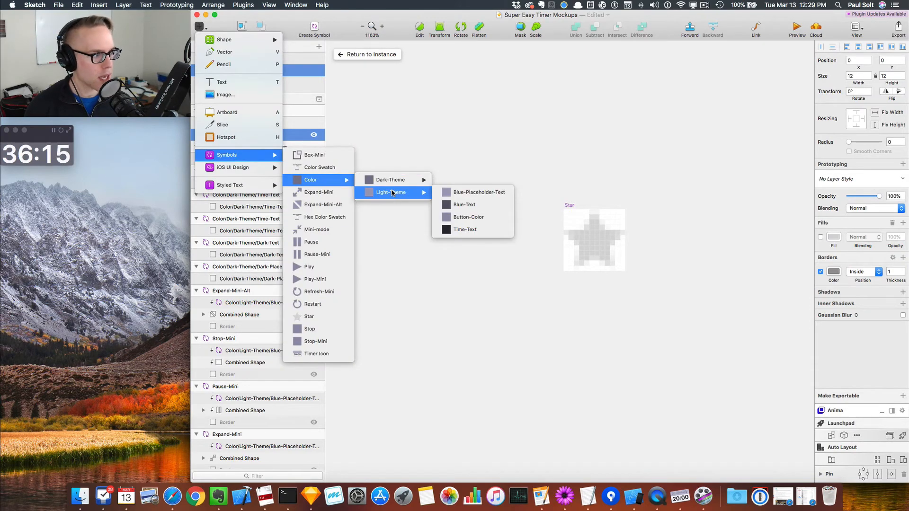
pyautogui.moveTo(391, 180)
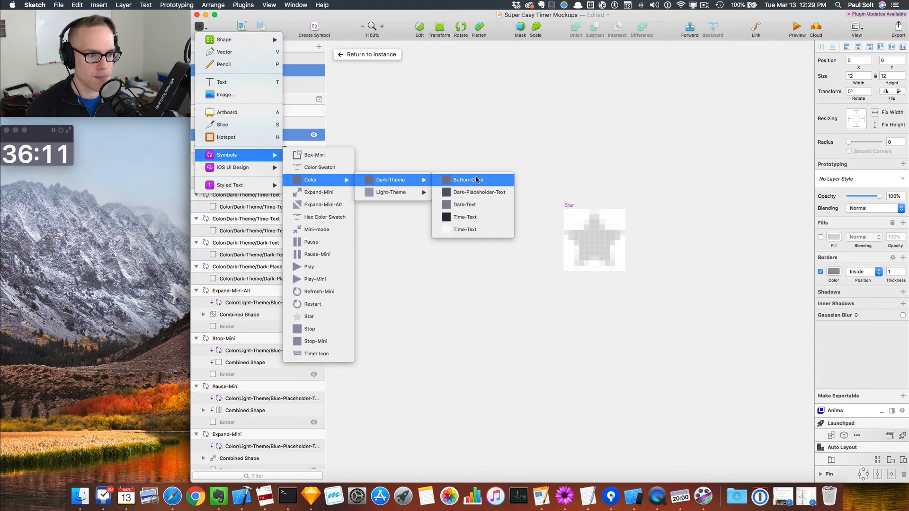
pyautogui.click(467, 180)
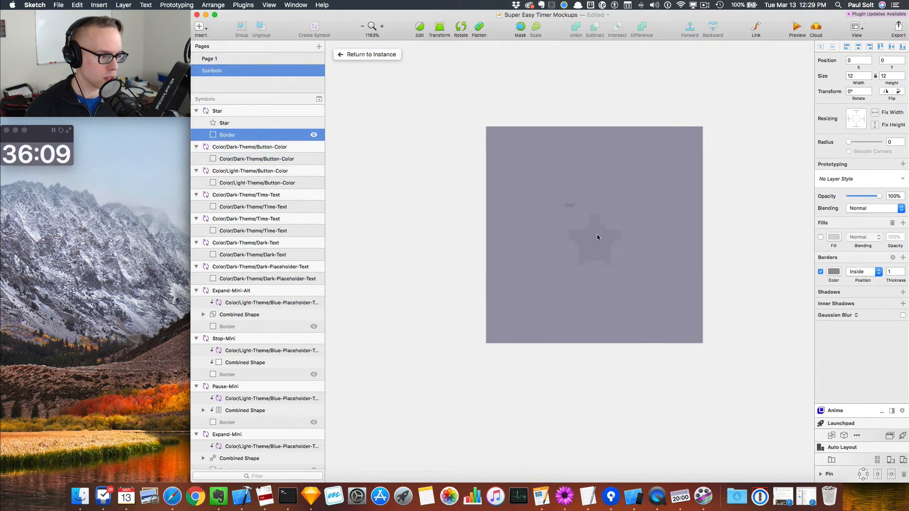
pyautogui.click(257, 134)
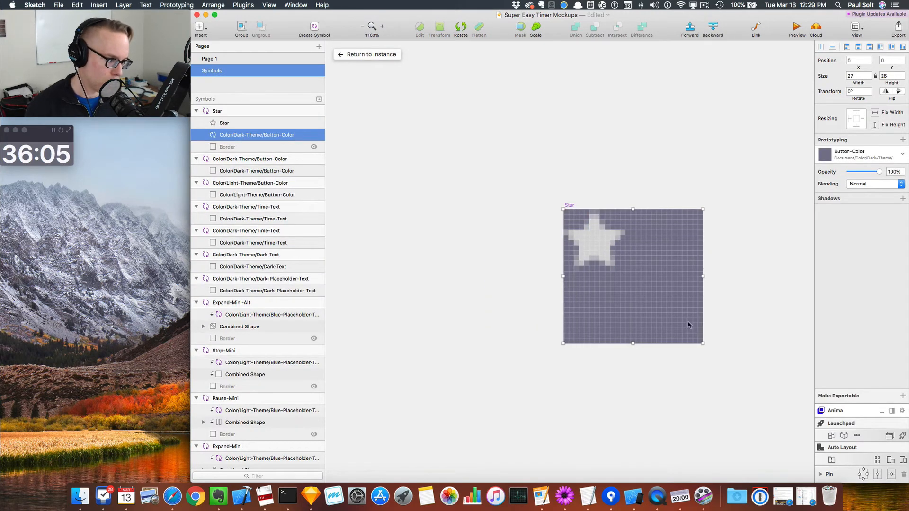
pyautogui.moveTo(703, 343); pyautogui.dragTo(619, 275)
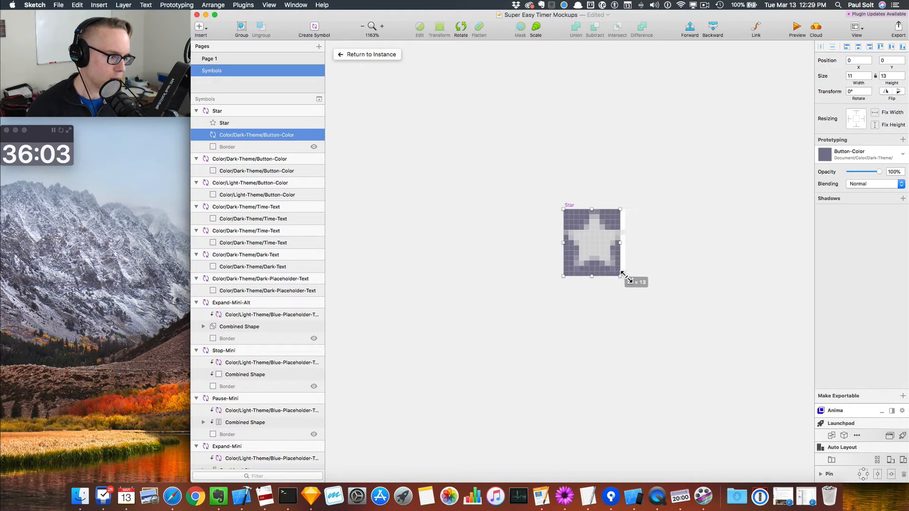
pyautogui.moveTo(621, 275); pyautogui.dragTo(625, 271)
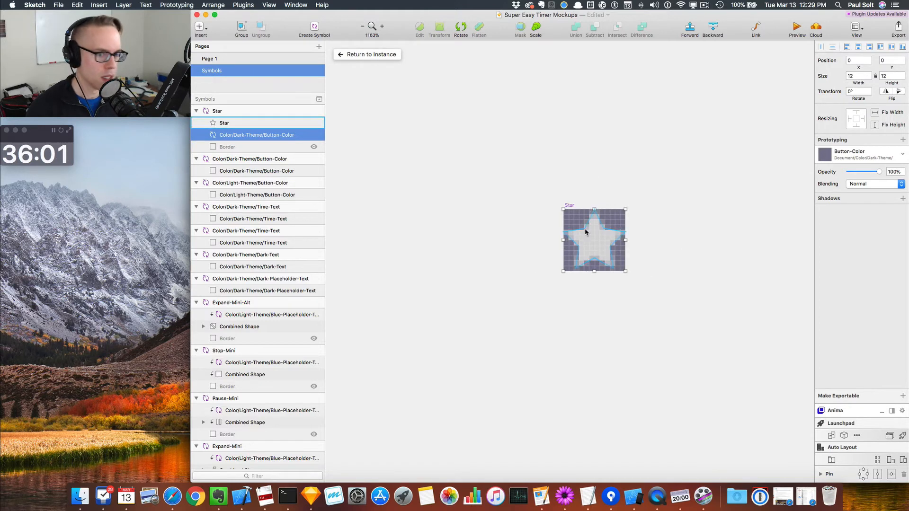
# Layer the swatch above the star and mask it to the star shape.
pyautogui.click(257, 122)
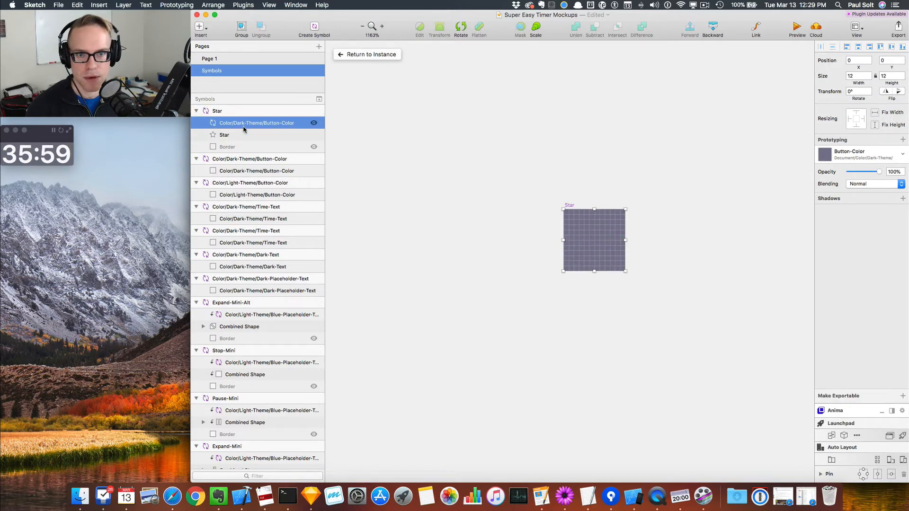
pyautogui.rightClick(224, 135)
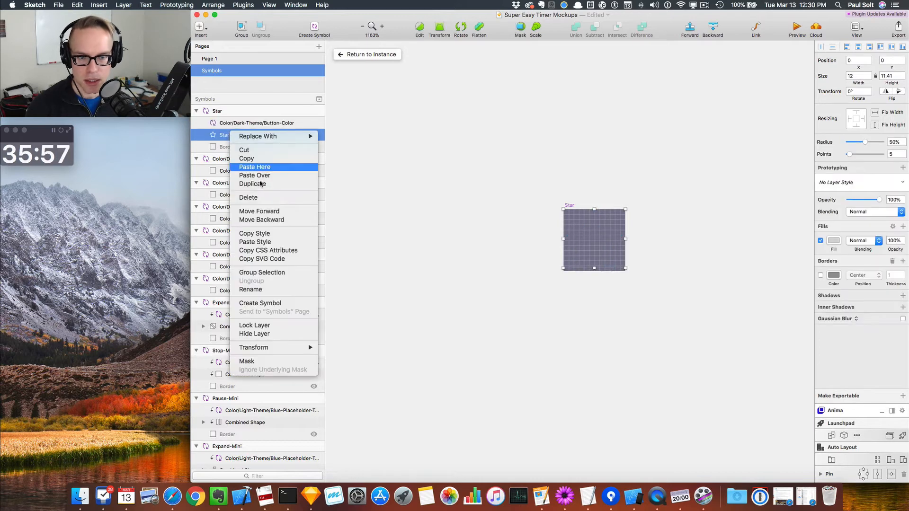
pyautogui.click(254, 167)
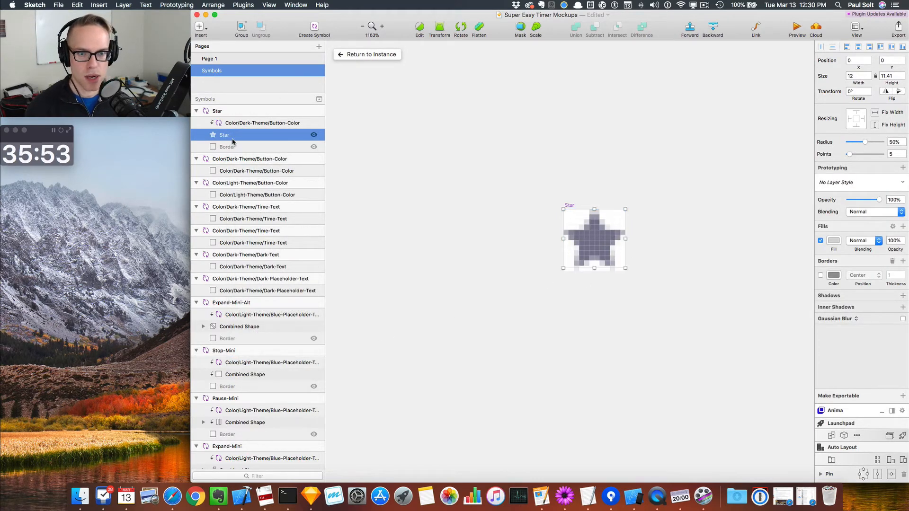
pyautogui.click(263, 123)
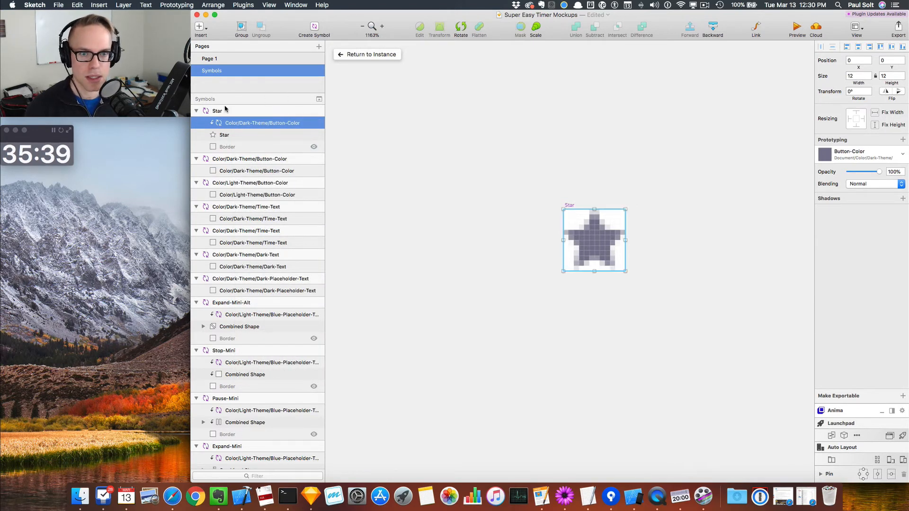
pyautogui.click(217, 111)
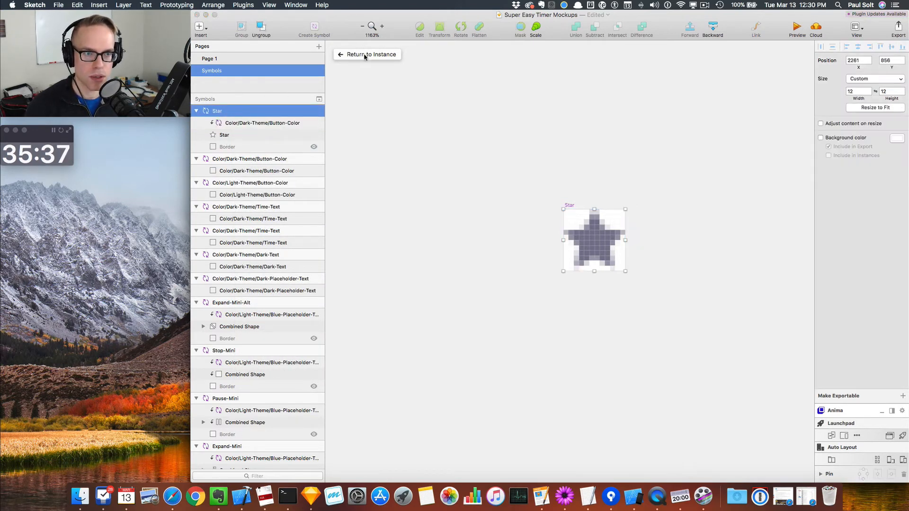
# Return to Page 1, duplicate the Star artboard into Star Copy below it, and inspect Play-Mini-Dark's export settings.
pyautogui.click(371, 54)
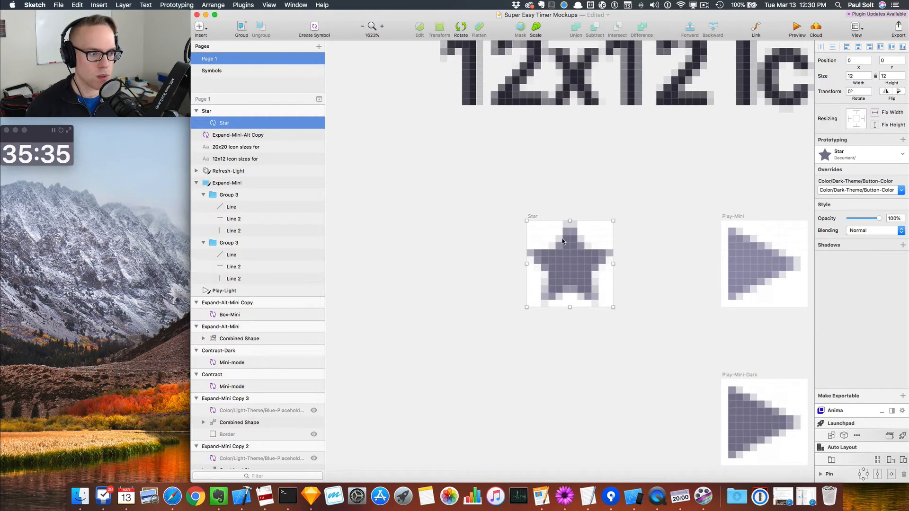
pyautogui.click(223, 122)
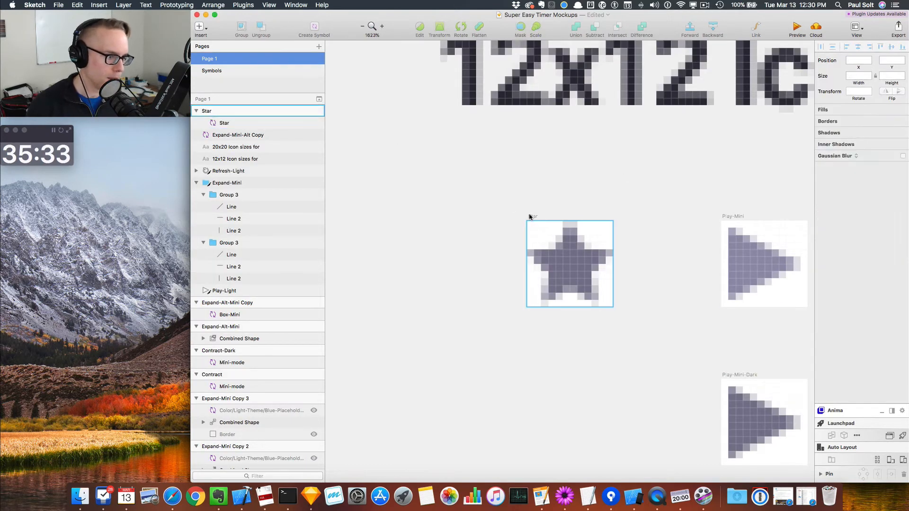
pyautogui.moveTo(570, 264); pyautogui.dragTo(584, 399)
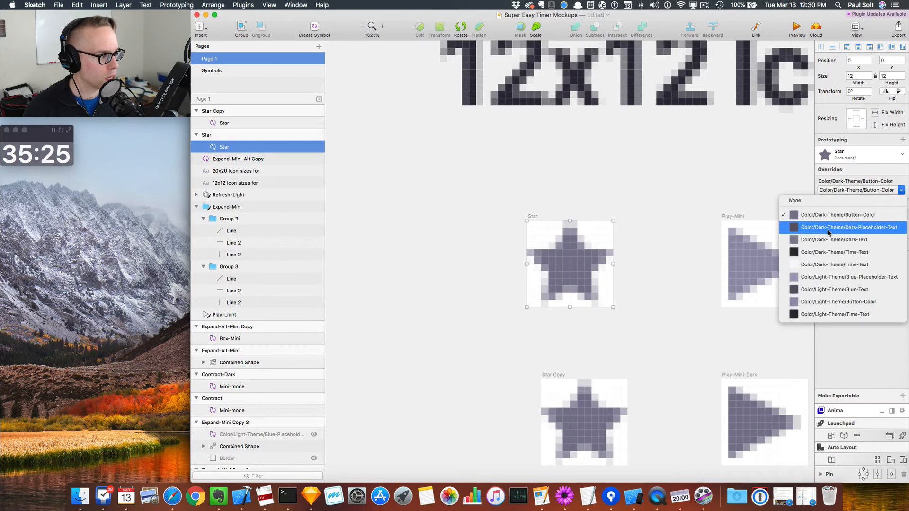
pyautogui.moveTo(848, 276)
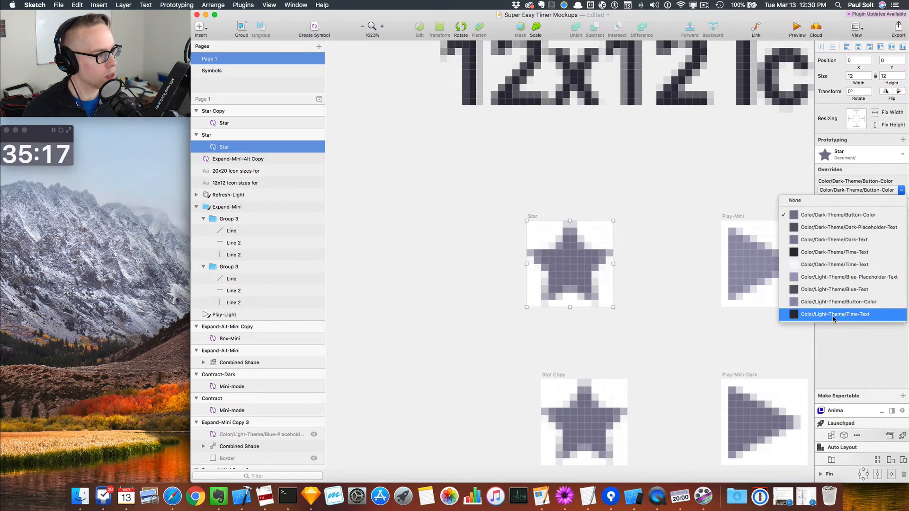
pyautogui.moveTo(841, 276)
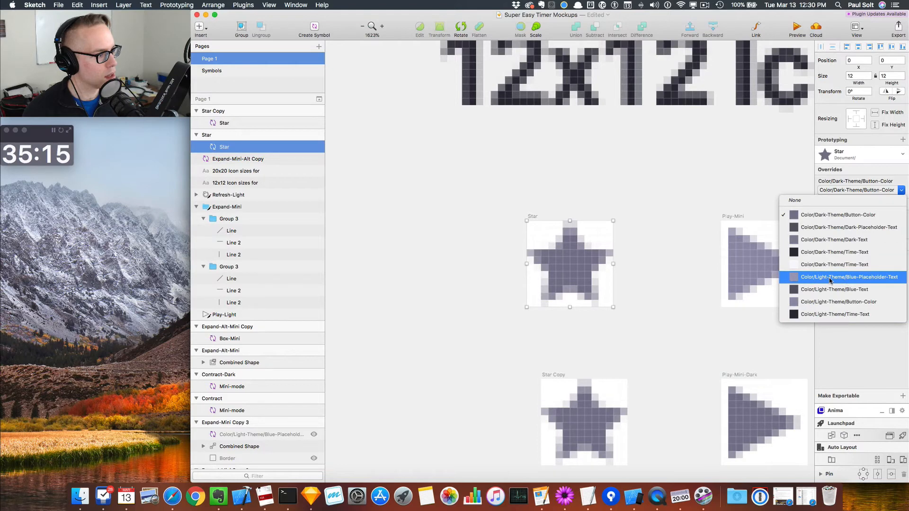
pyautogui.moveTo(848, 301)
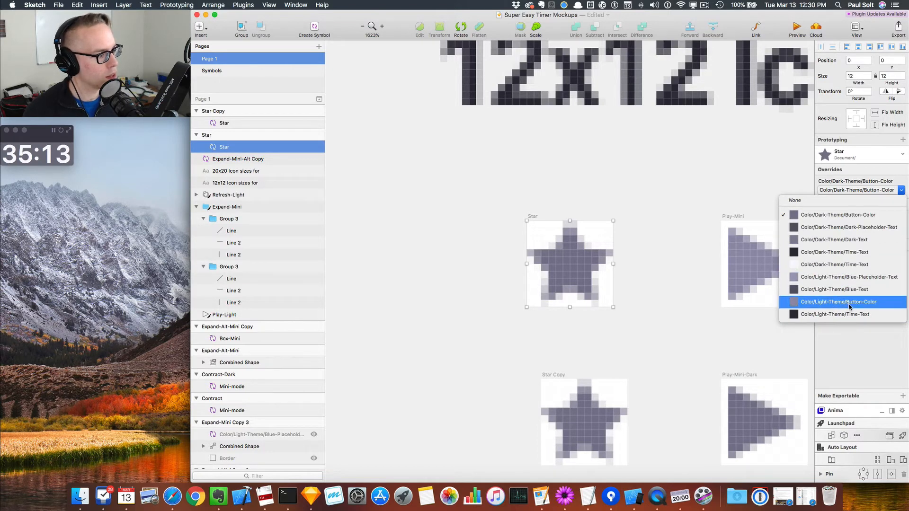
pyautogui.click(838, 301)
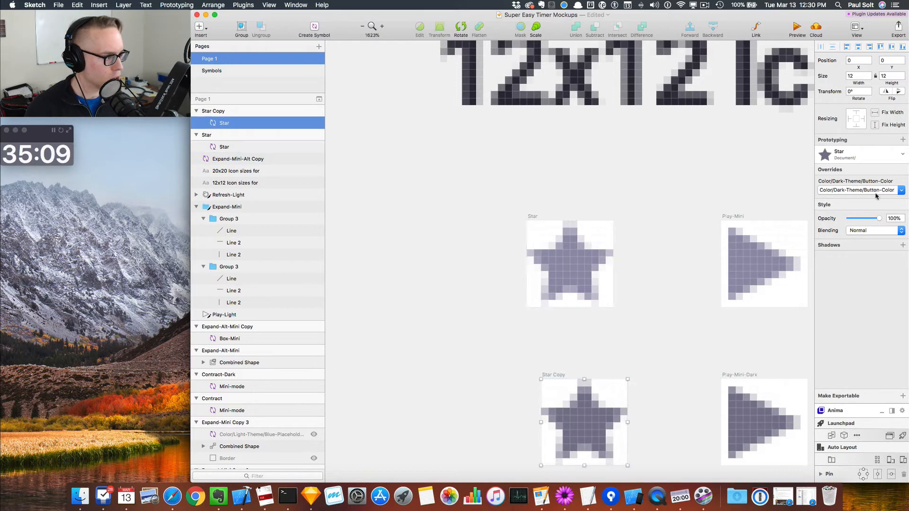
pyautogui.click(858, 190)
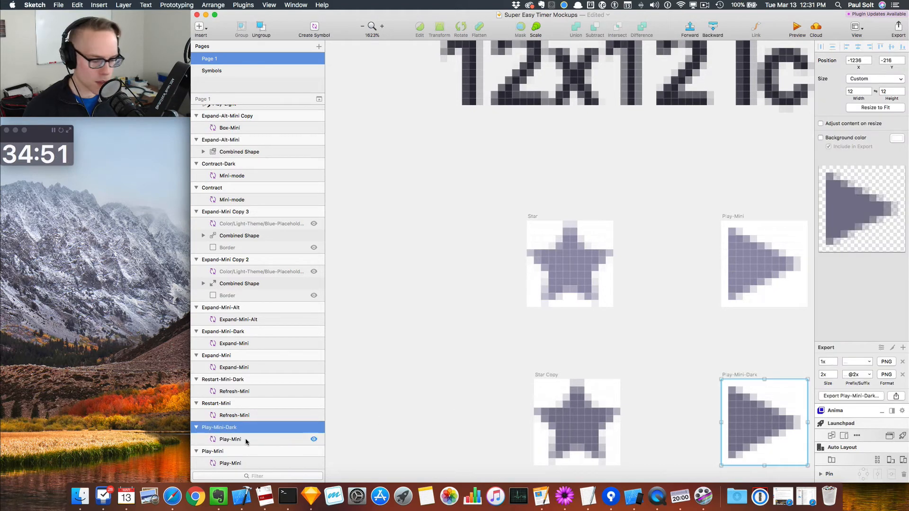
# Rename the Star Copy artboard to Star-Dark.
pyautogui.click(230, 463)
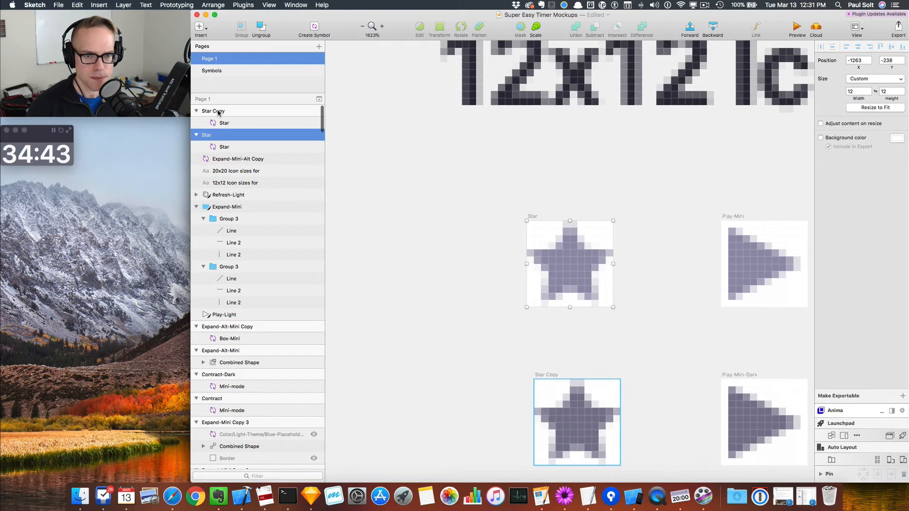
pyautogui.click(213, 111)
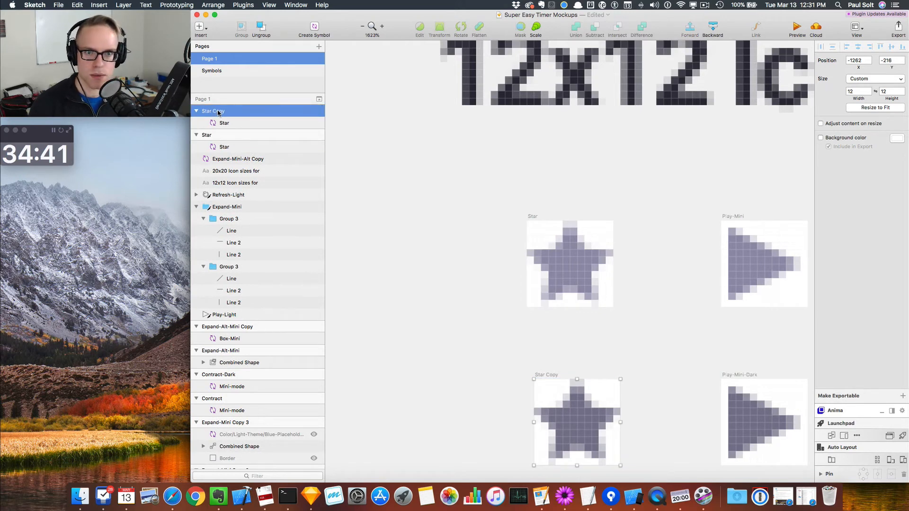
pyautogui.doubleClick(213, 110)
pyautogui.write('Star-Dark')
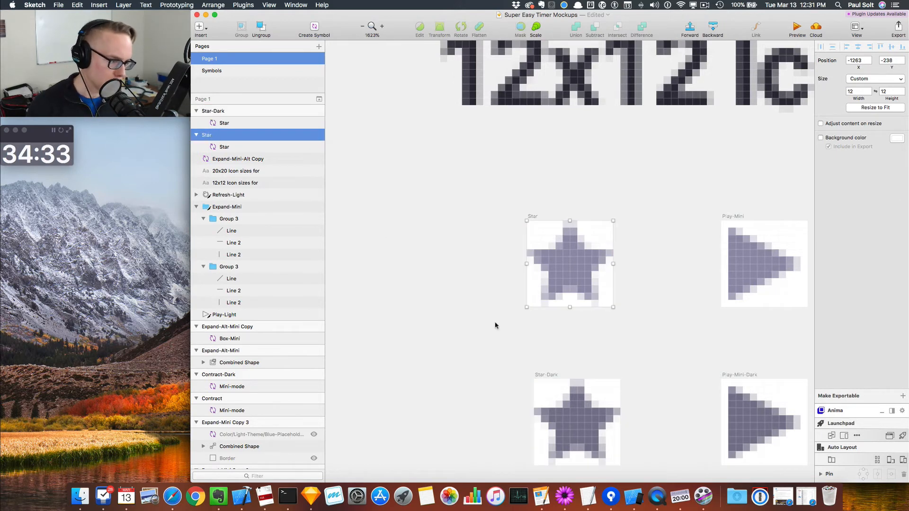
pyautogui.click(577, 421)
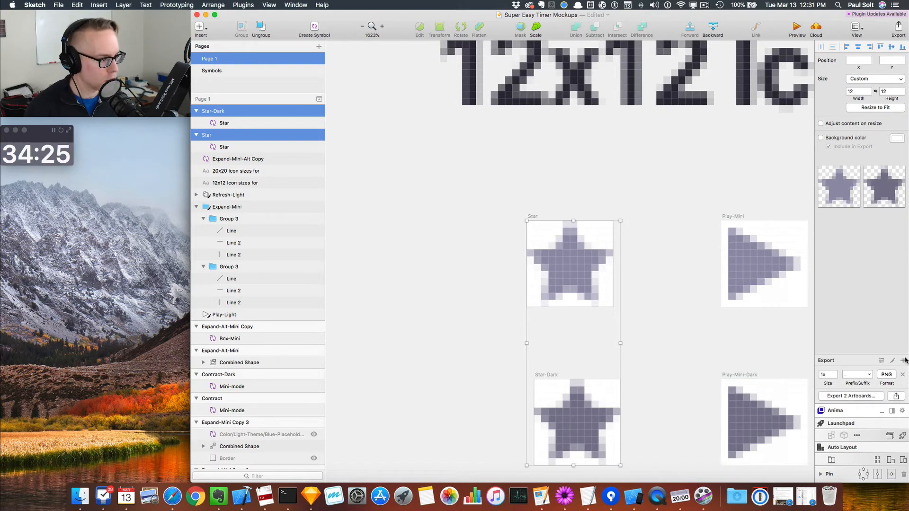
pyautogui.click(903, 347)
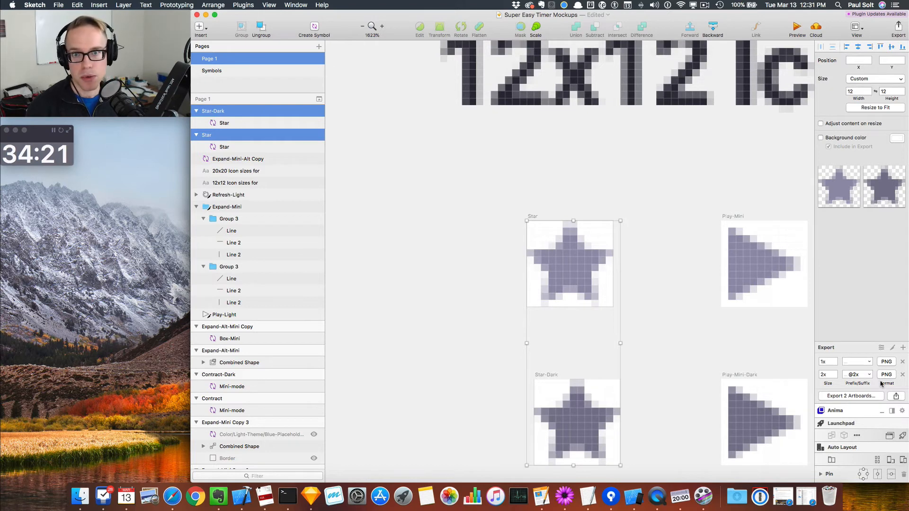
pyautogui.click(763, 422)
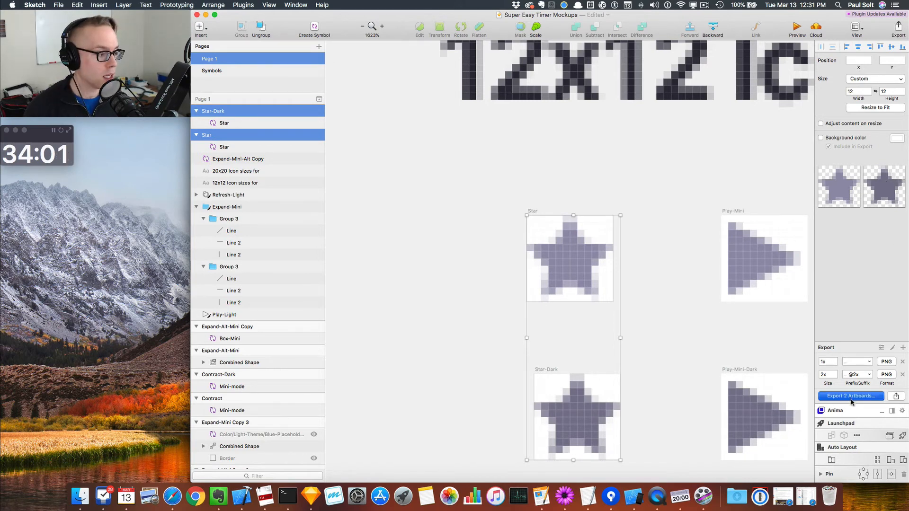
# Export the Star and Star-Dark artboards as PNGs to the Desktop.
pyautogui.click(851, 396)
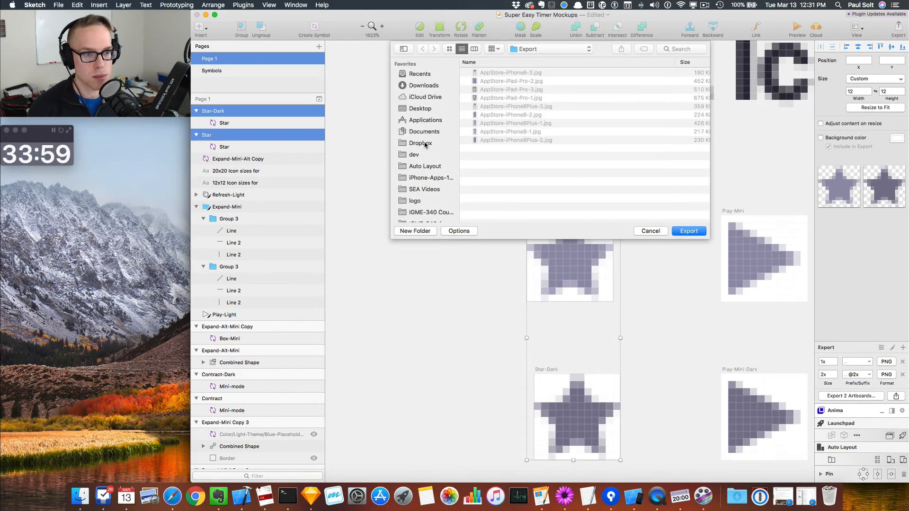
pyautogui.click(421, 108)
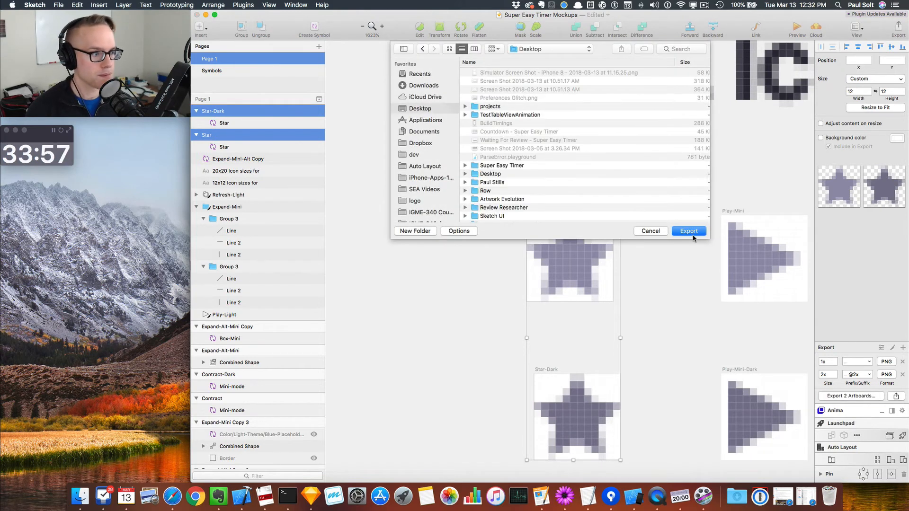
pyautogui.click(689, 231)
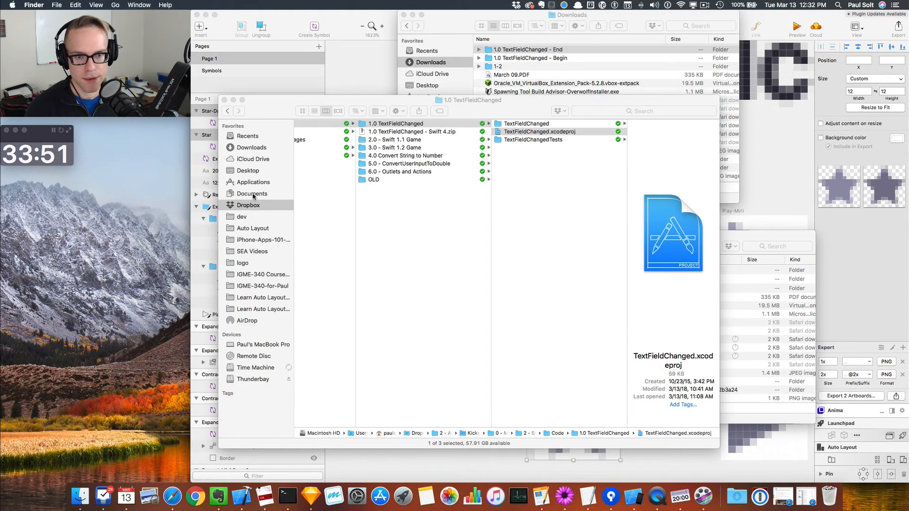
pyautogui.click(247, 171)
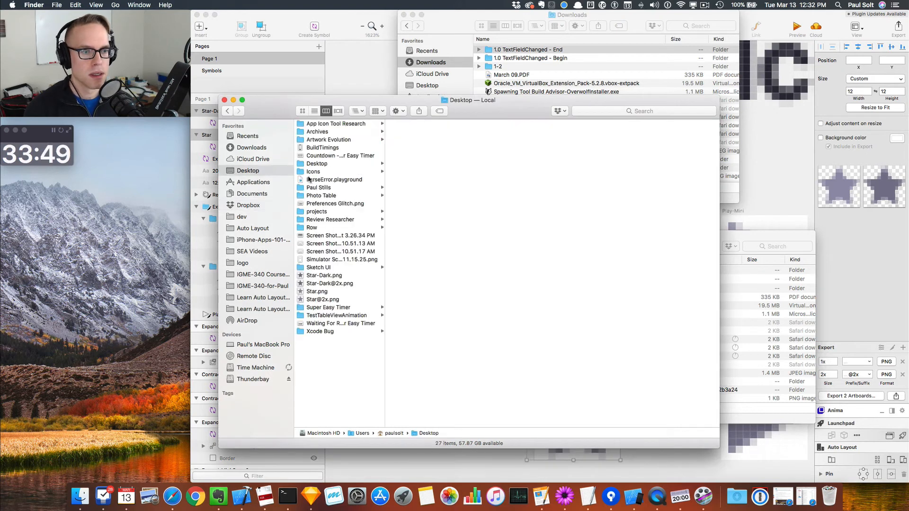
pyautogui.click(329, 284)
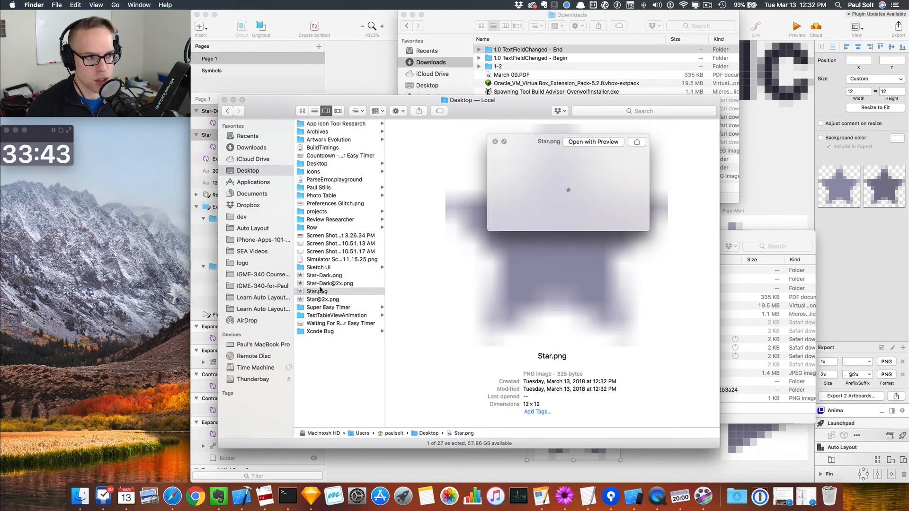
pyautogui.click(323, 300)
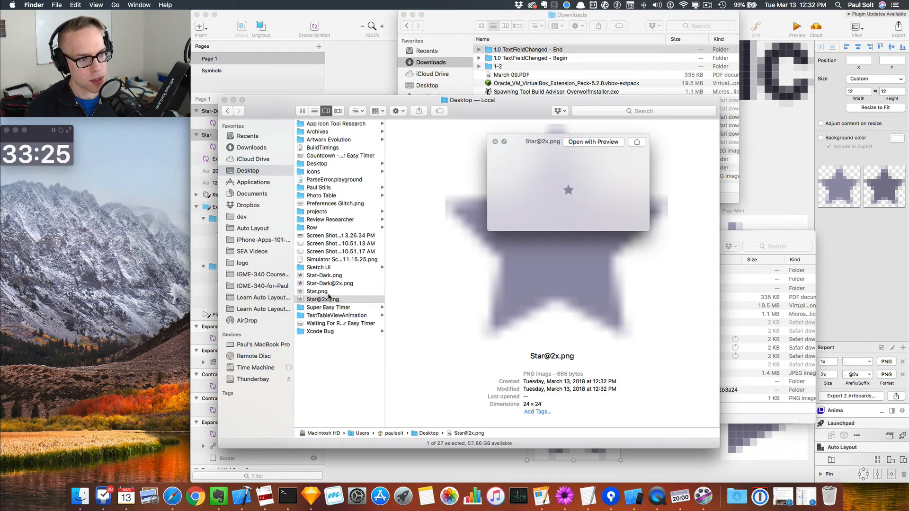
pyautogui.click(317, 290)
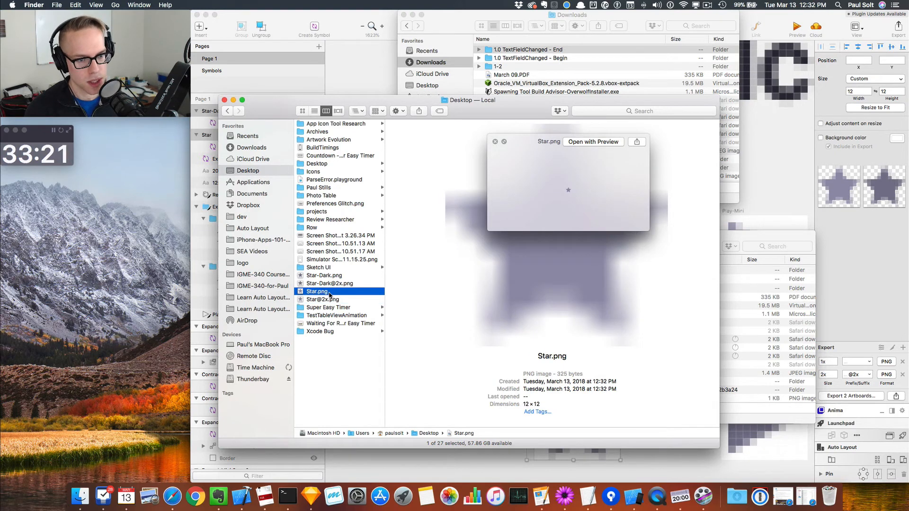
pyautogui.click(323, 300)
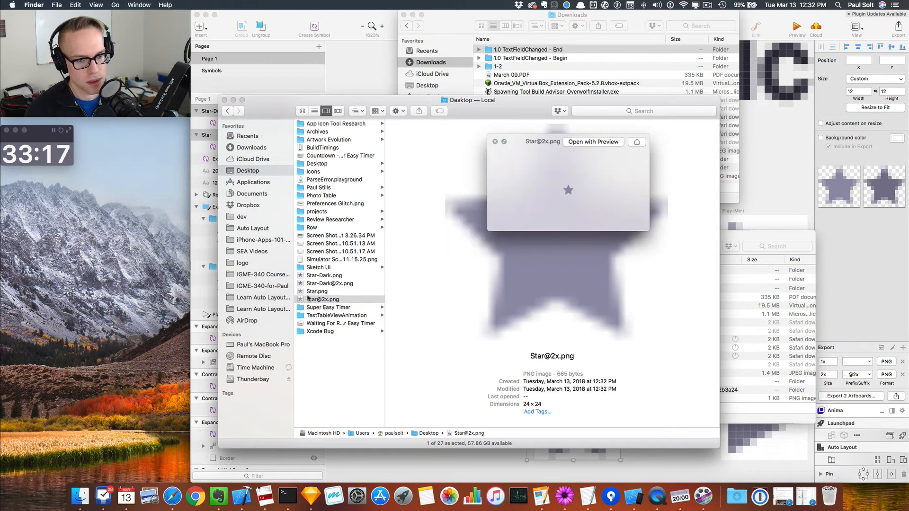
pyautogui.click(330, 283)
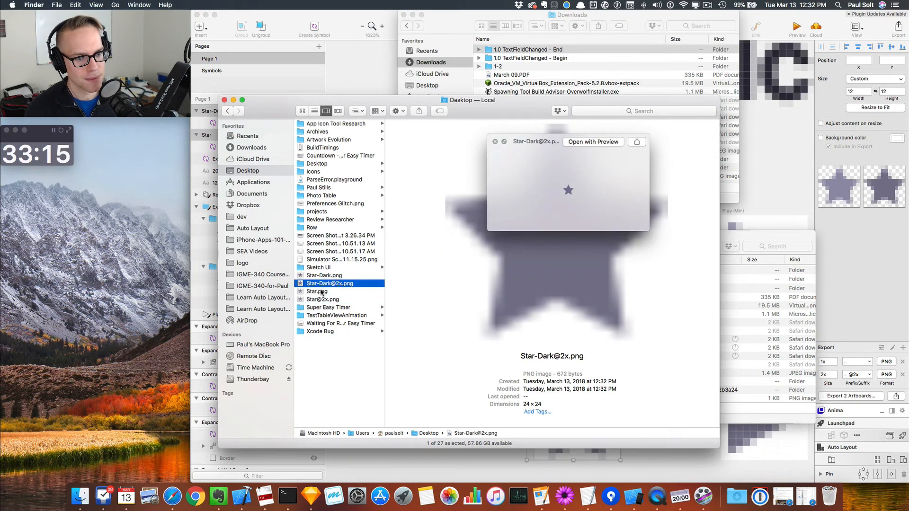
pyautogui.click(317, 291)
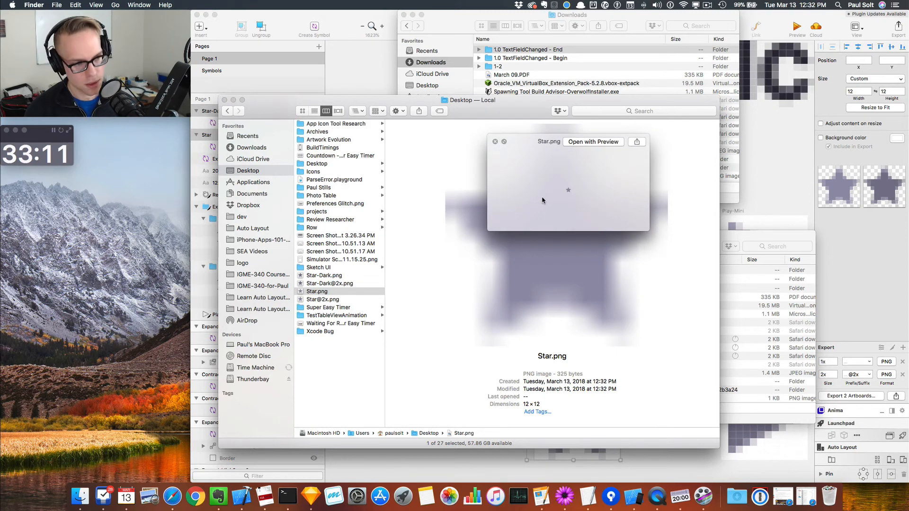
pyautogui.click(323, 300)
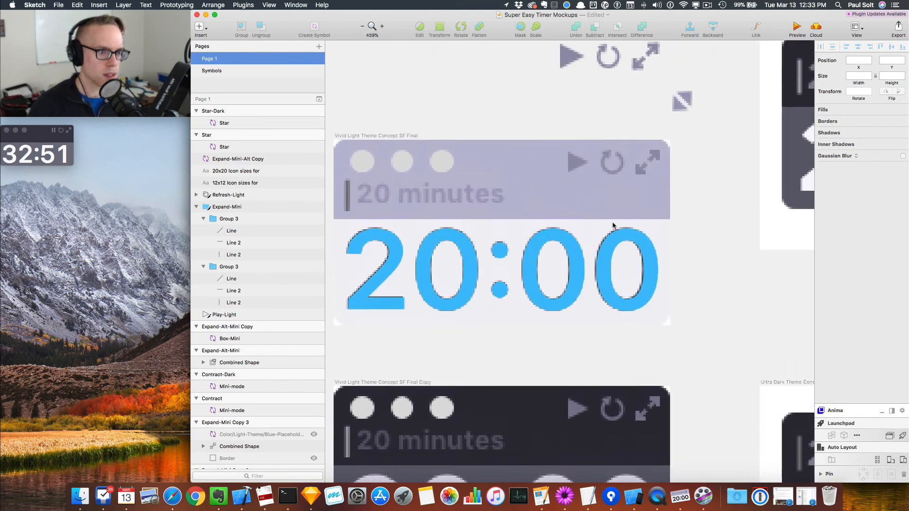
# Insert the Star symbol beside Play-Mini with a Light-Theme Button-Color override.
pyautogui.click(581, 185)
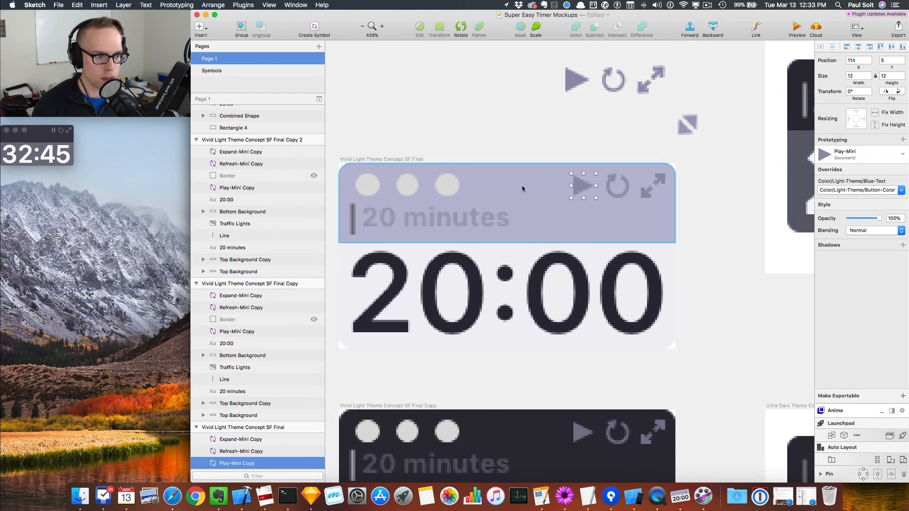
pyautogui.click(200, 26)
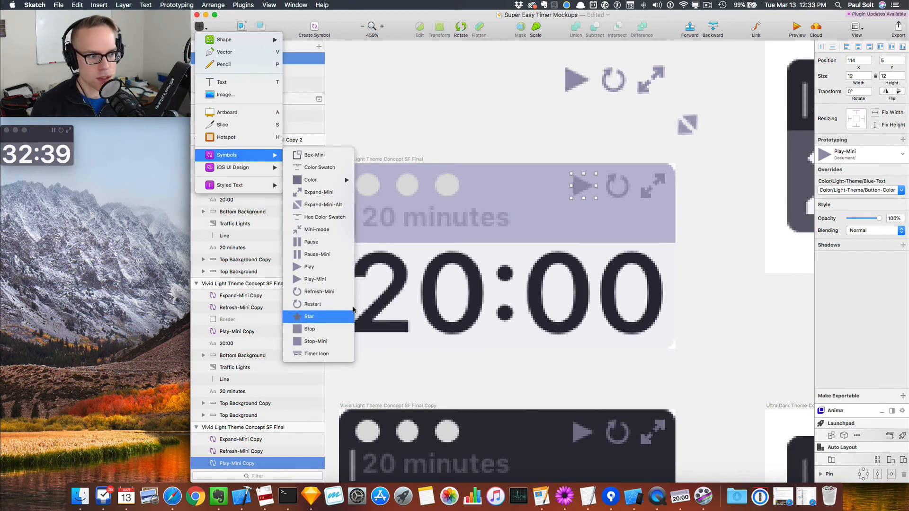
pyautogui.click(309, 317)
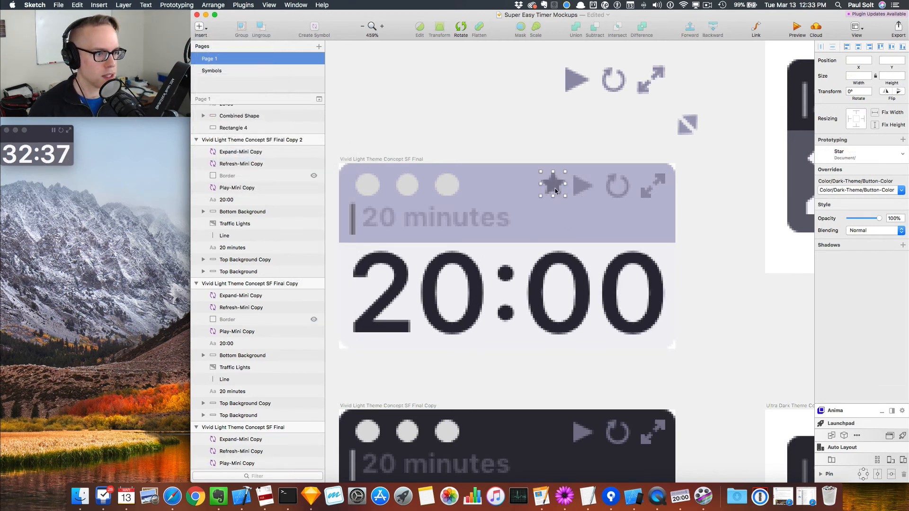
pyautogui.click(552, 185)
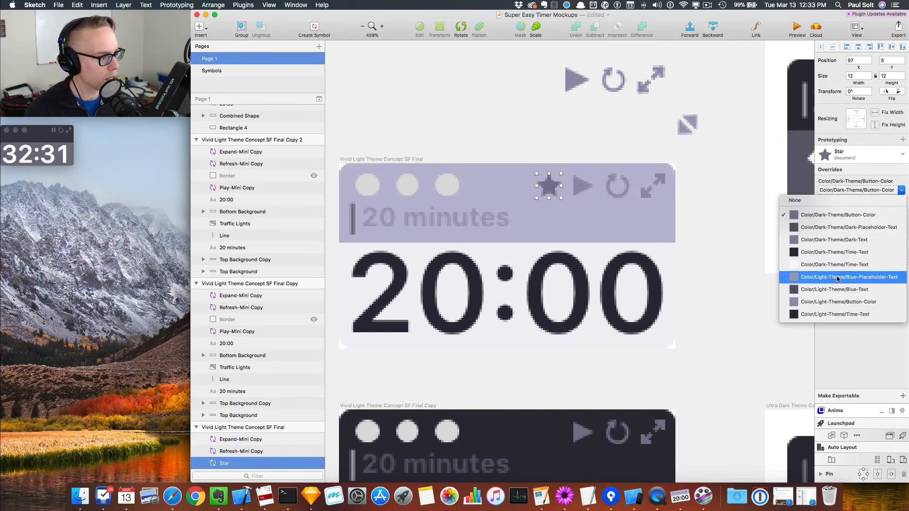
pyautogui.click(849, 276)
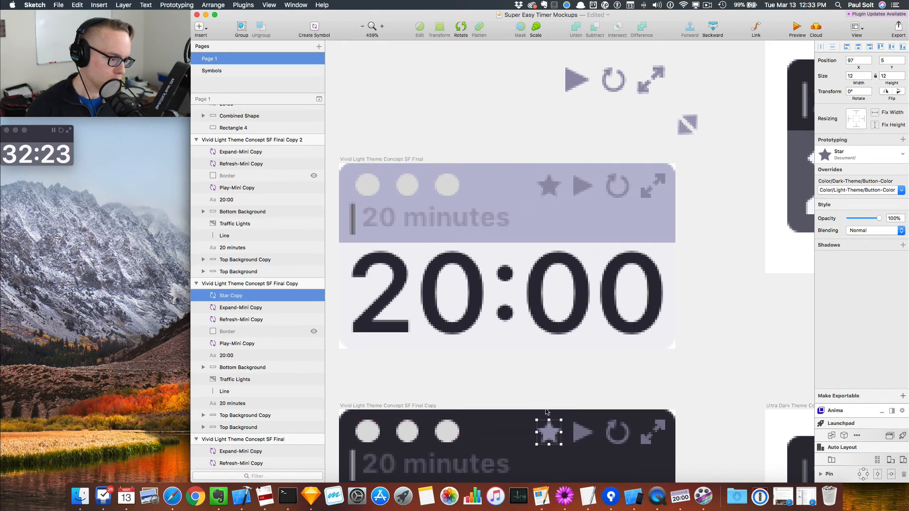
# Give the dark mockup's star the Dark-Theme Button-Color override.
pyautogui.click(858, 190)
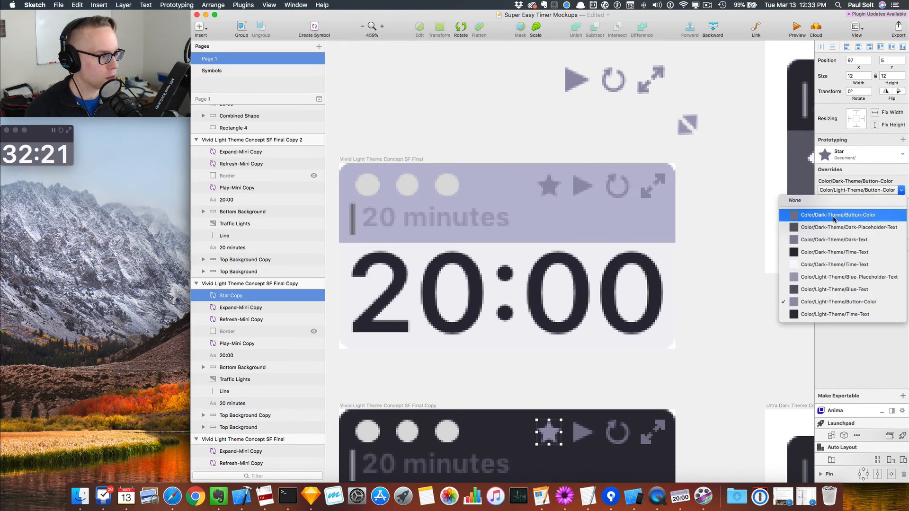
pyautogui.click(838, 215)
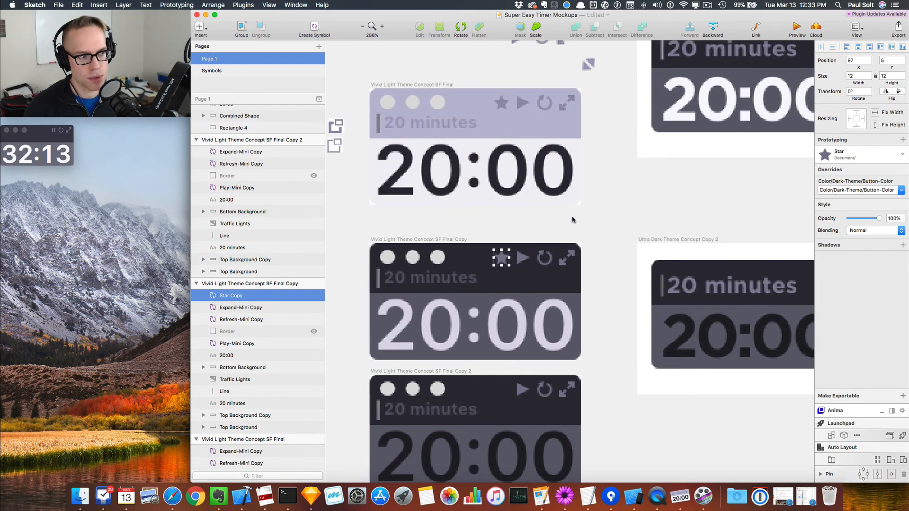
pyautogui.moveTo(642, 311)
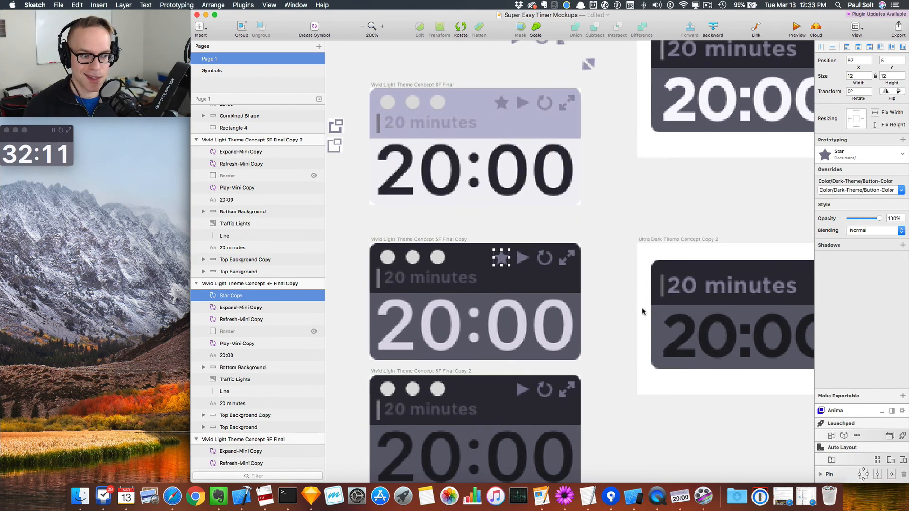
pyautogui.moveTo(421, 226)
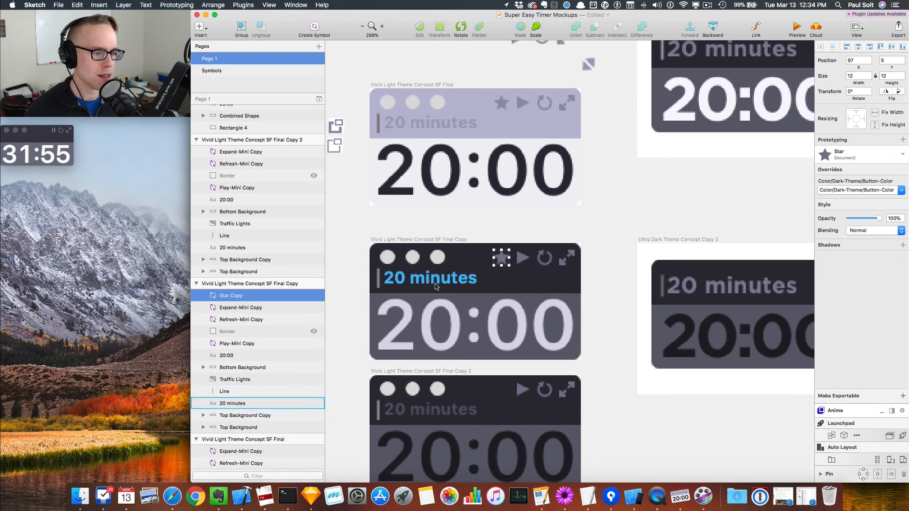
pyautogui.moveTo(439, 273)
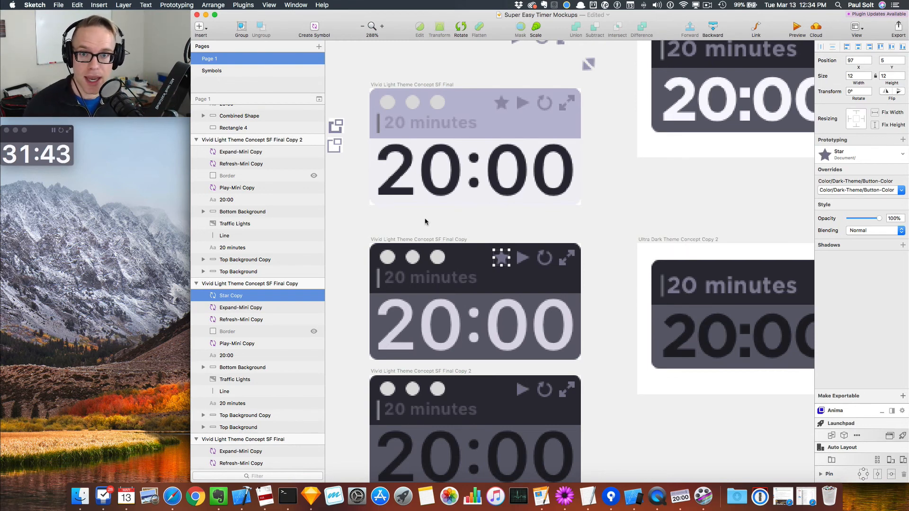
pyautogui.moveTo(453, 226)
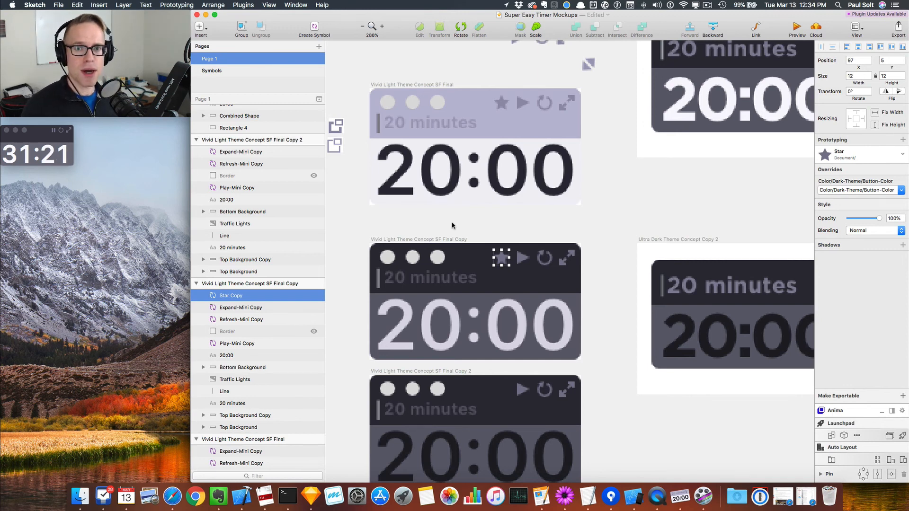
pyautogui.click(245, 415)
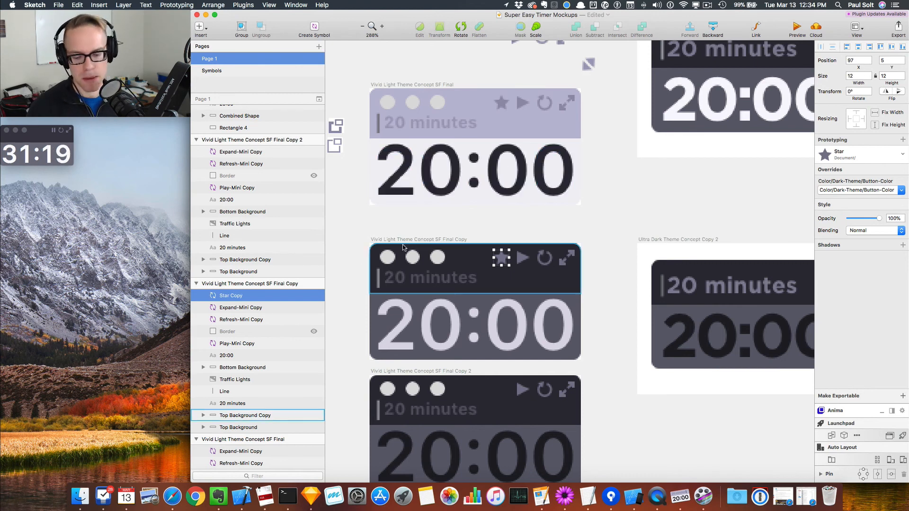